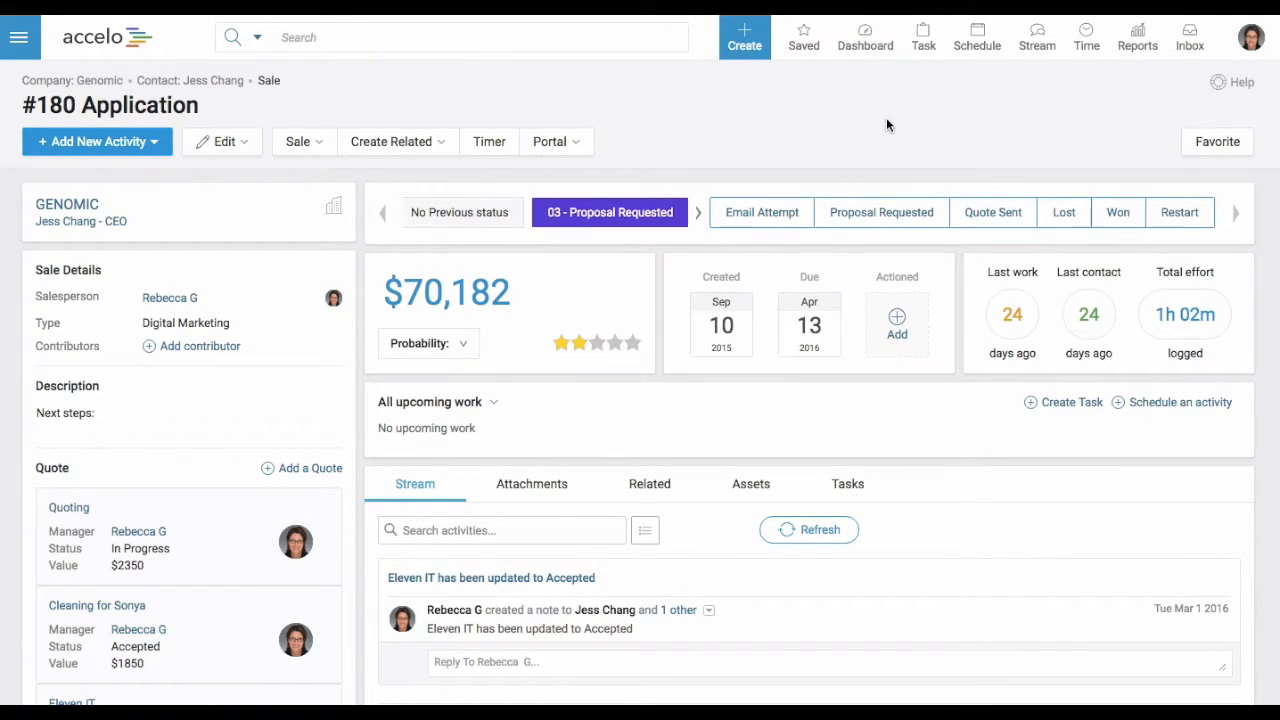
mouse_move(603, 431)
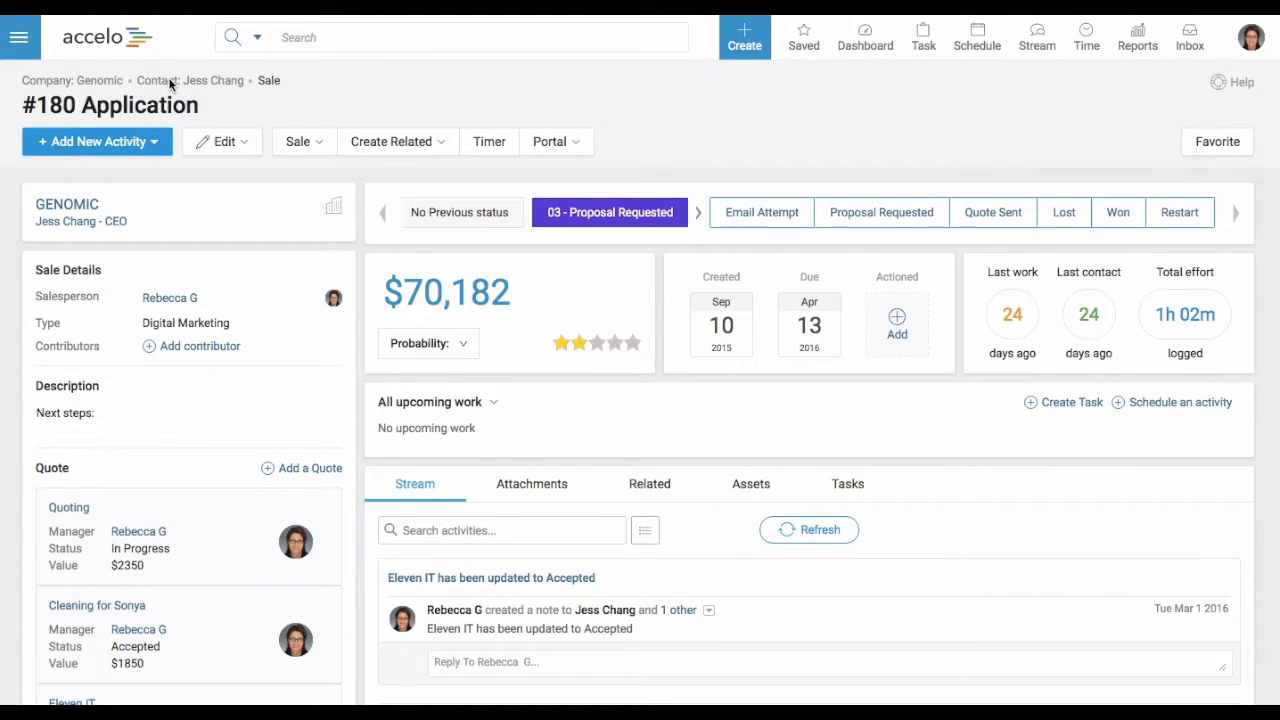
mouse_move(408, 108)
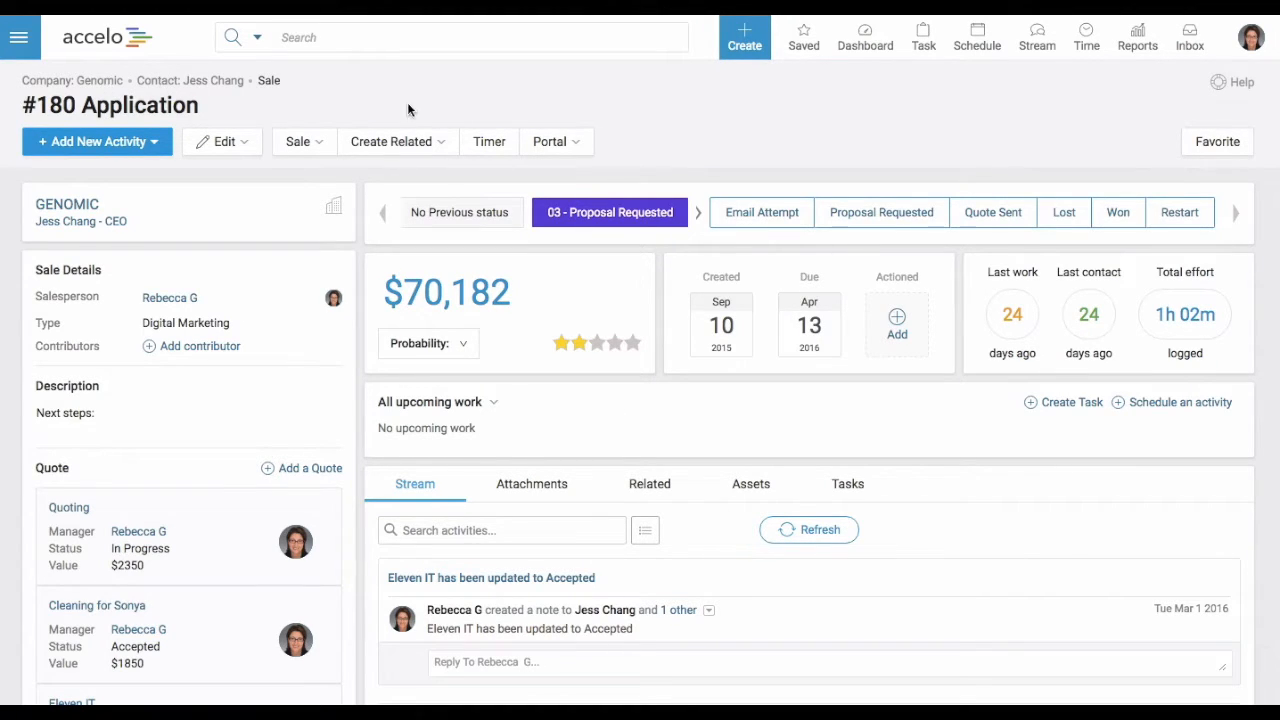
- Create a quote titled 'Quote for instructional video' under the #180 Application sale
scroll("down", 3)
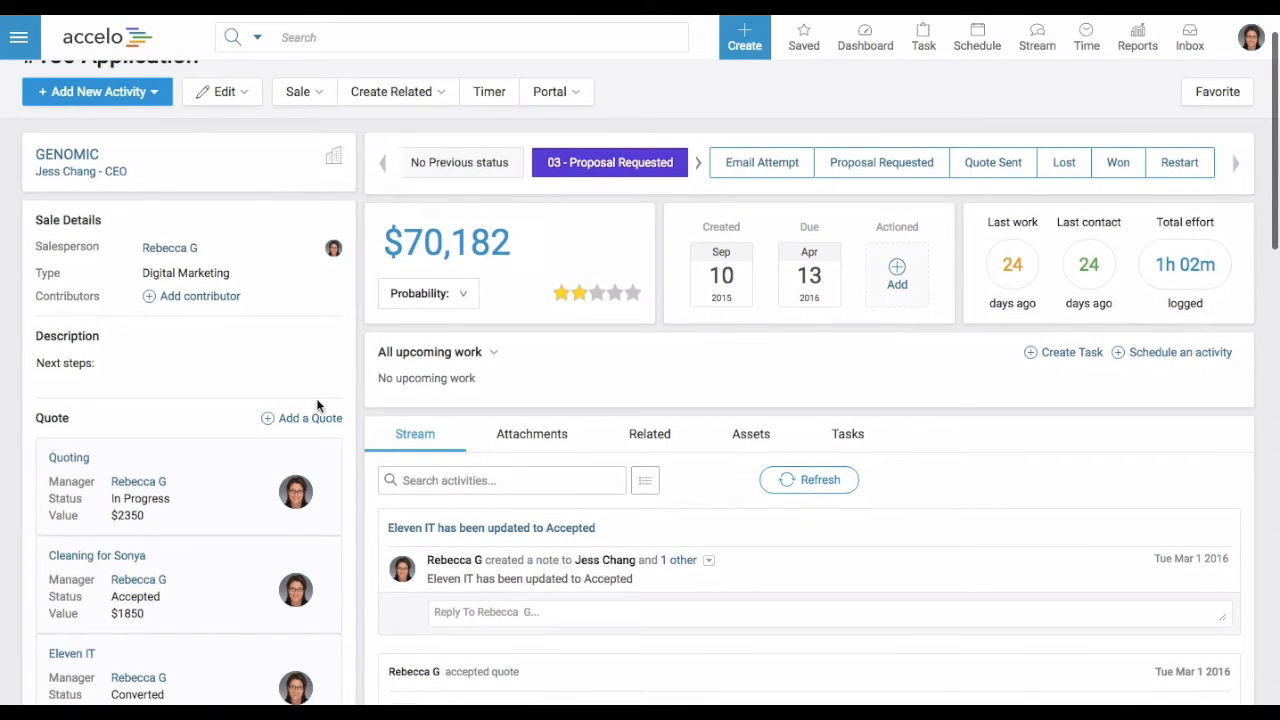
left_click(310, 418)
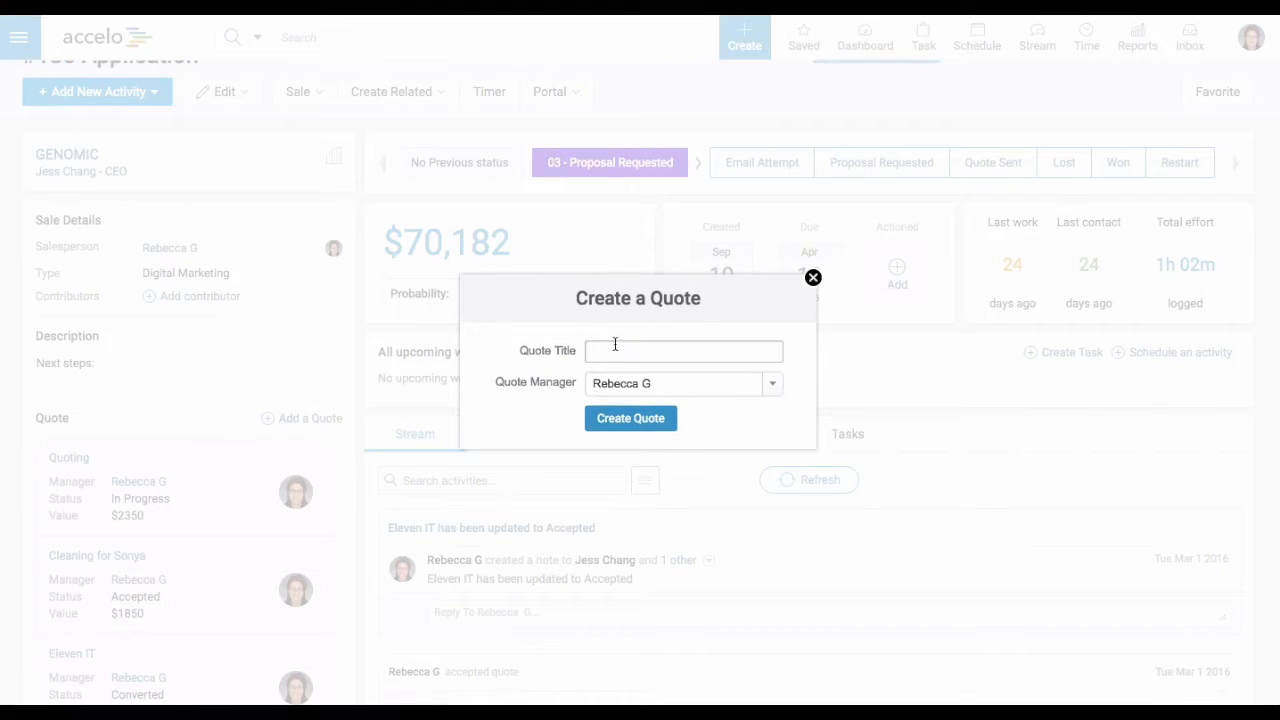
type("Quote for instructional video")
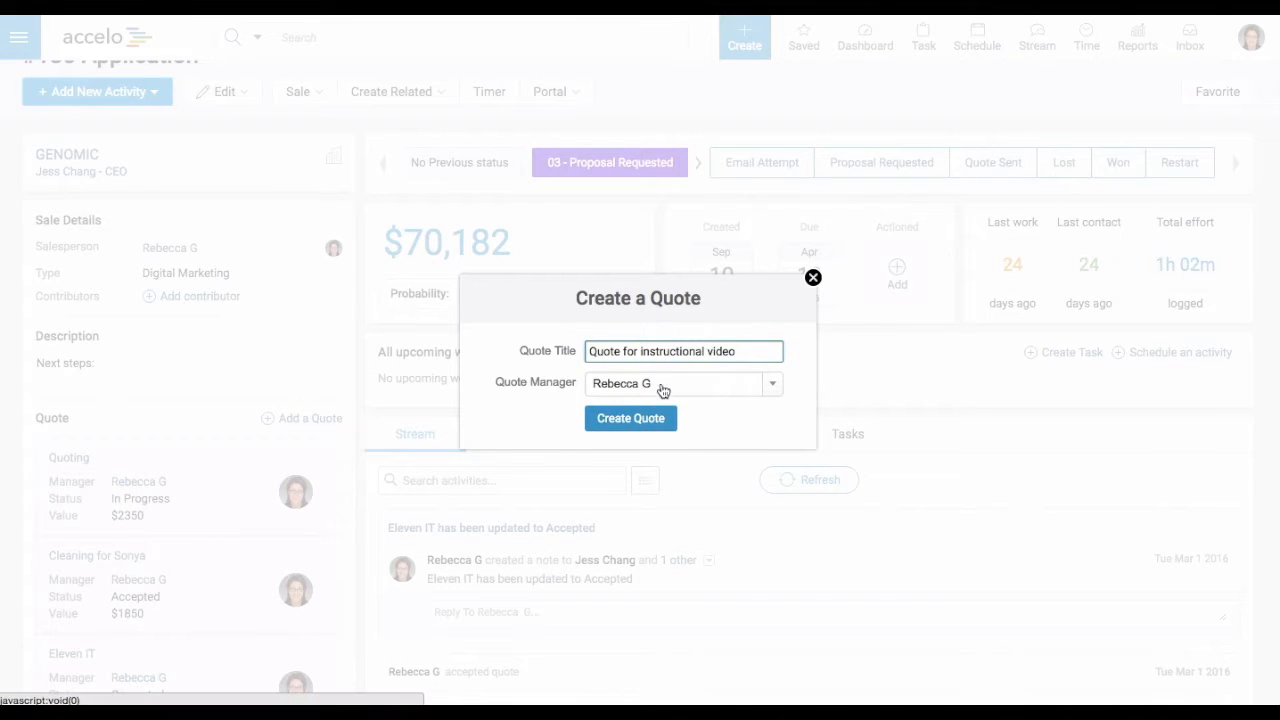
left_click(630, 418)
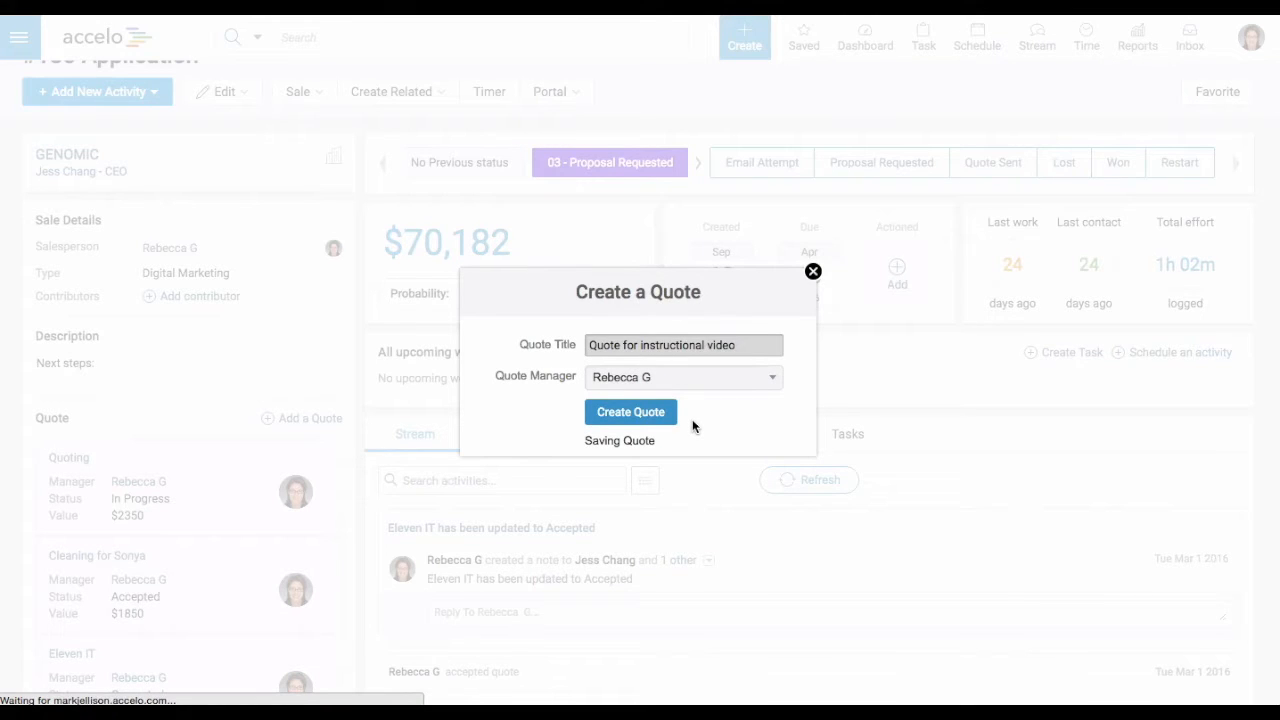
left_click(630, 412)
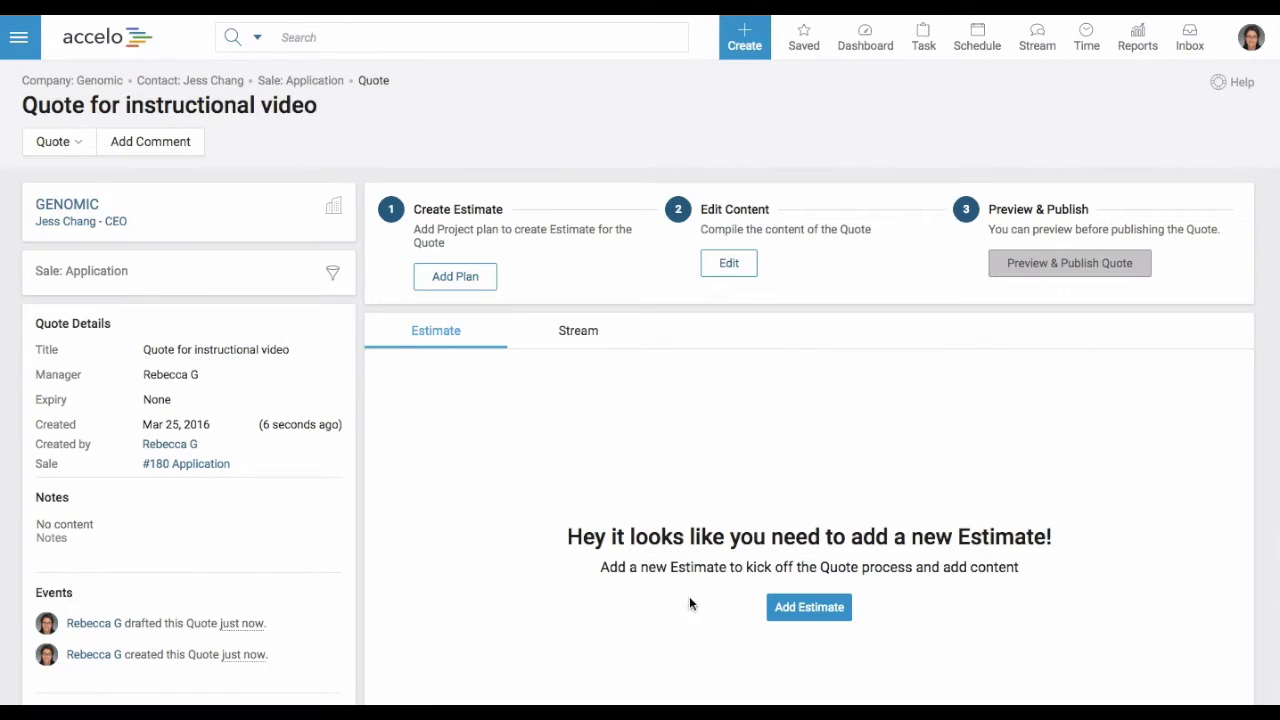
mouse_move(454, 276)
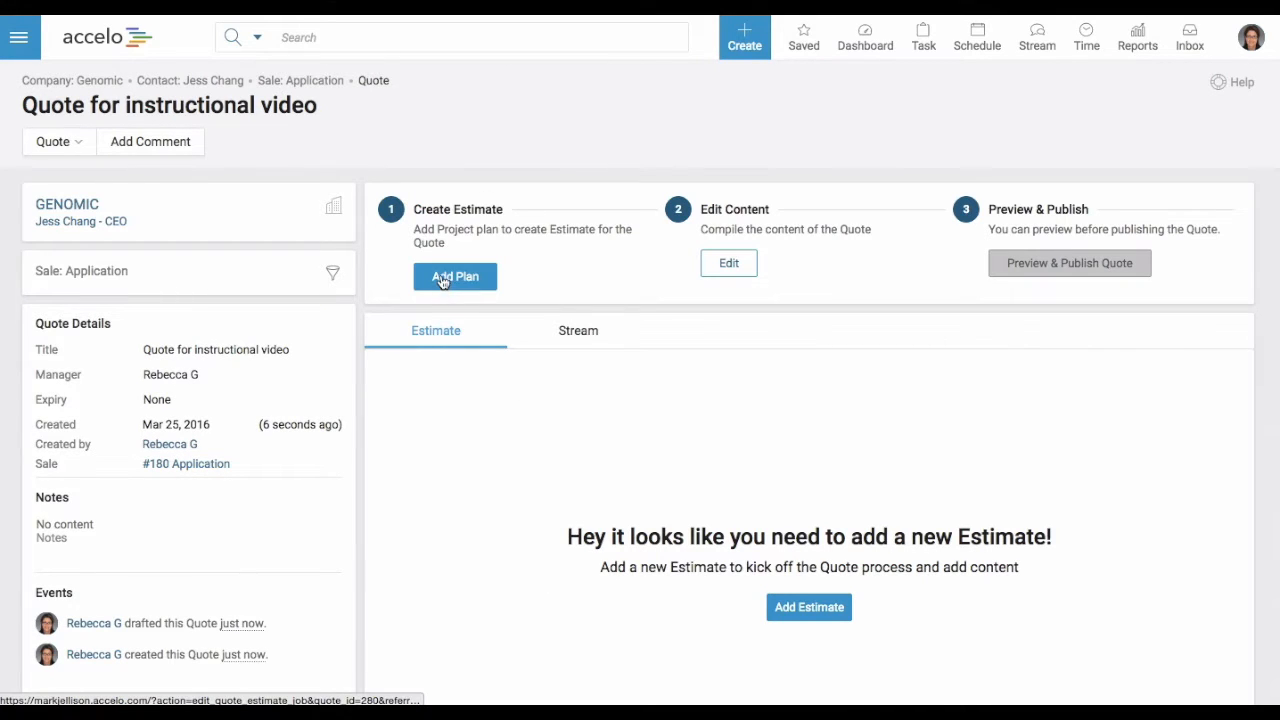
- Start a project plan estimate for the instructional video quote with Add Plan
left_click(455, 276)
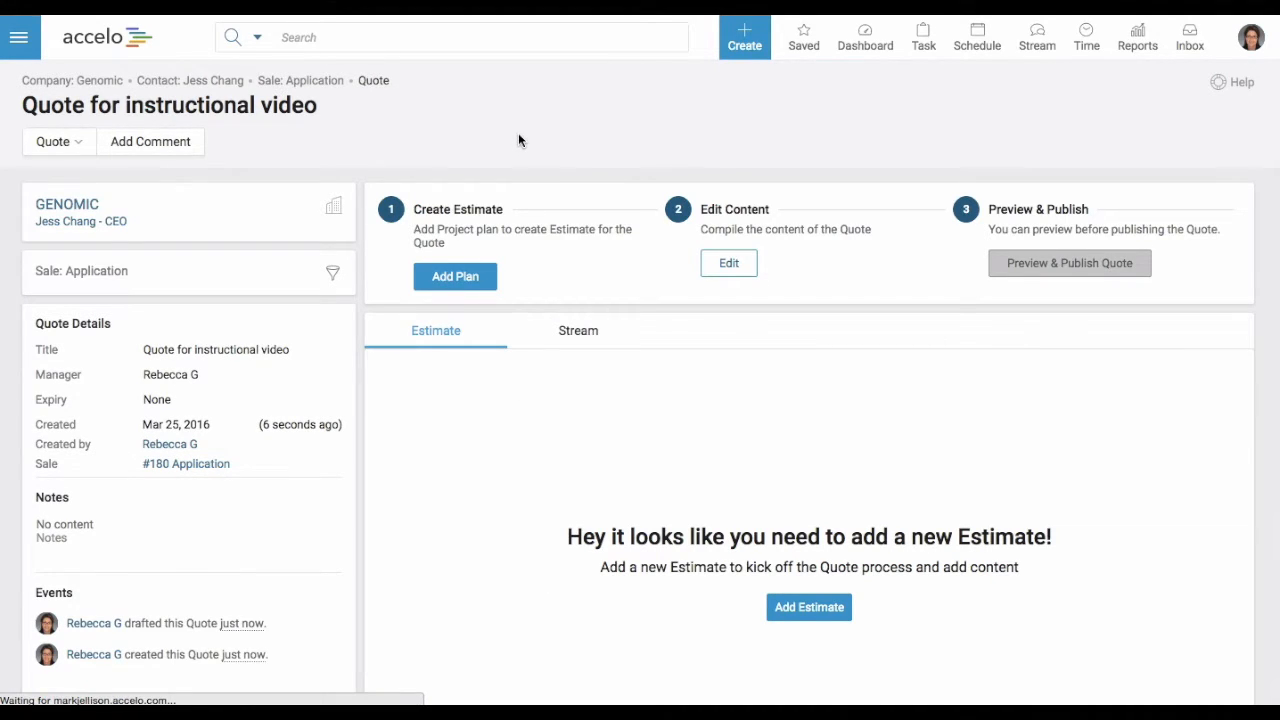
left_click(808, 607)
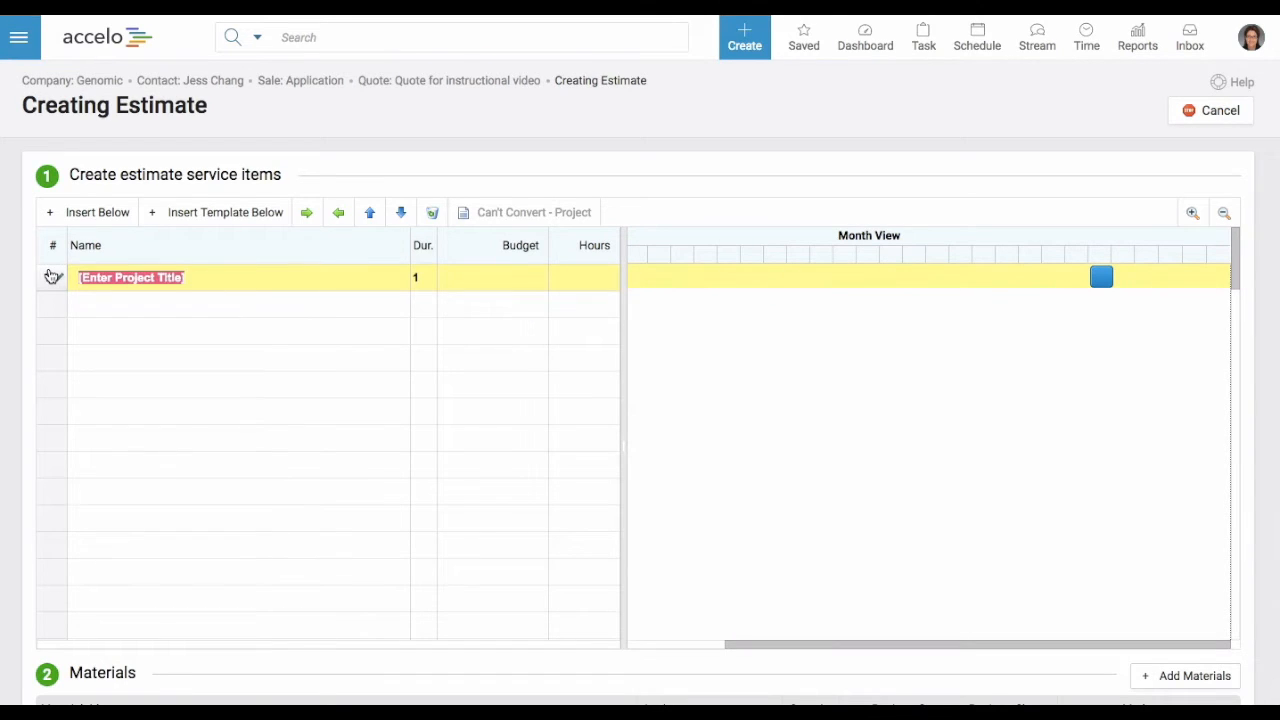
- Outline the estimate as nested Project, Milestones and tasks rows, then edit the Project row
type("P")
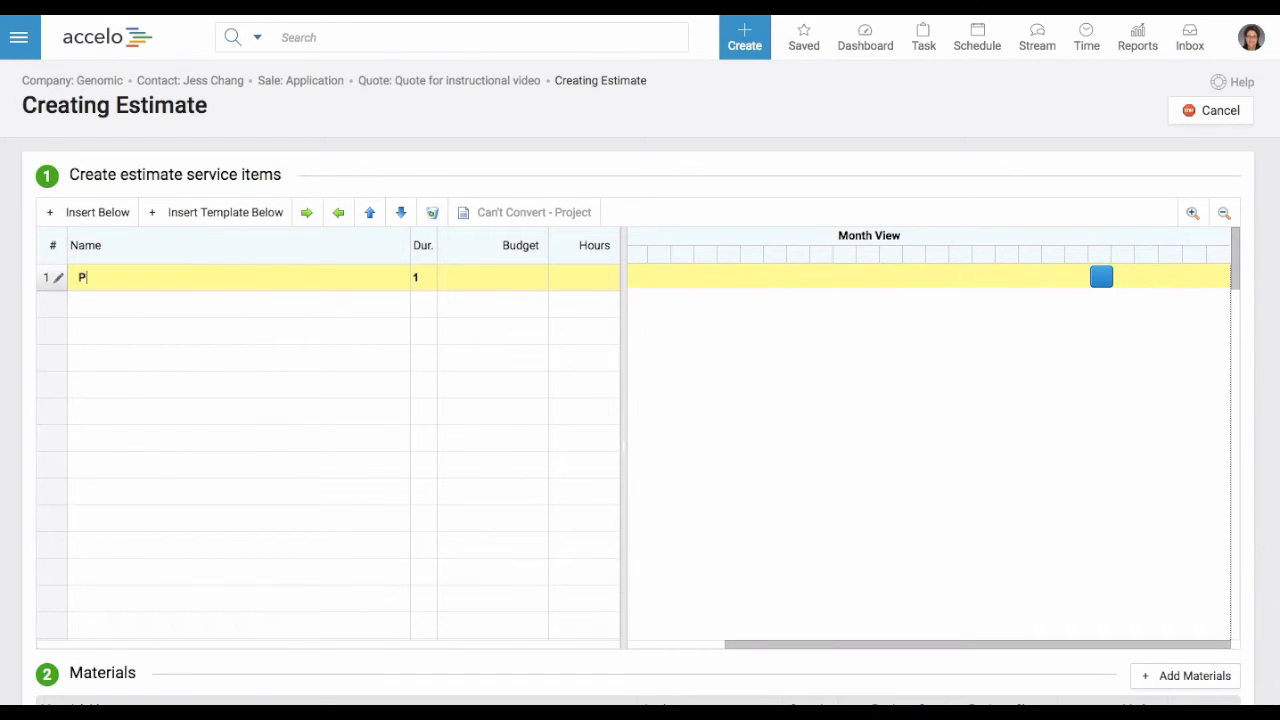
type("roject")
type("Milestones")
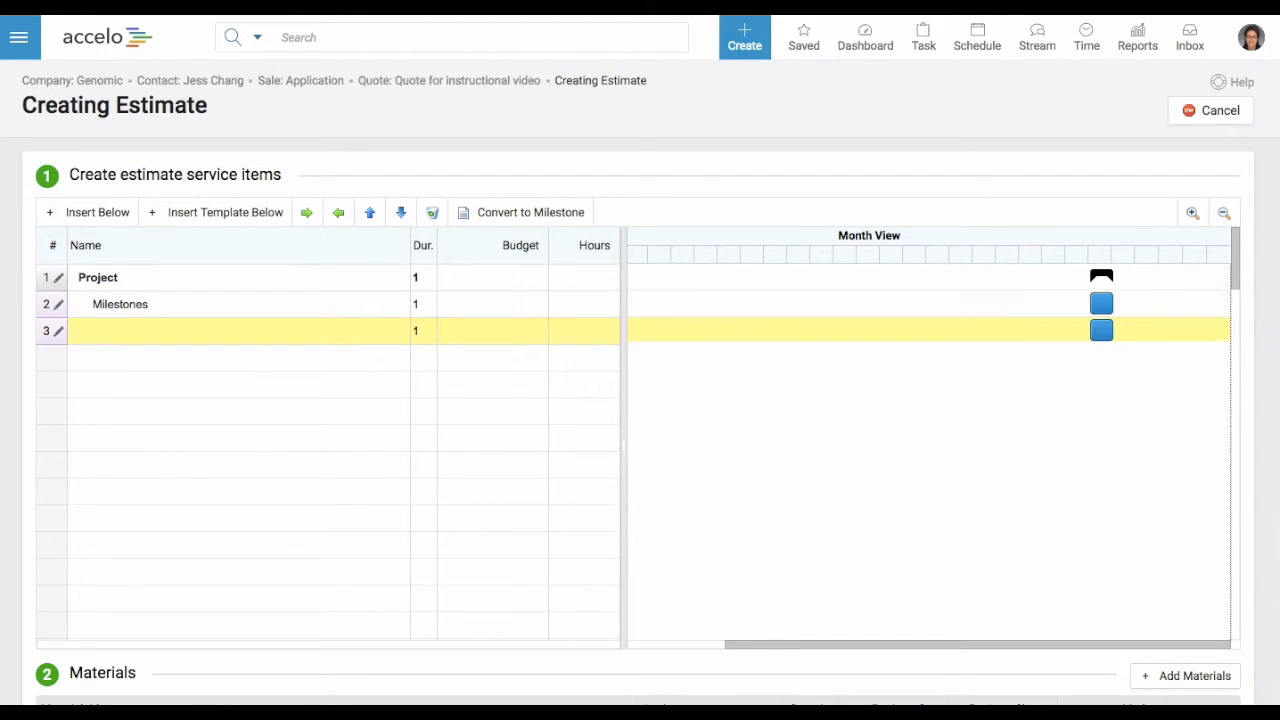
type("tasks")
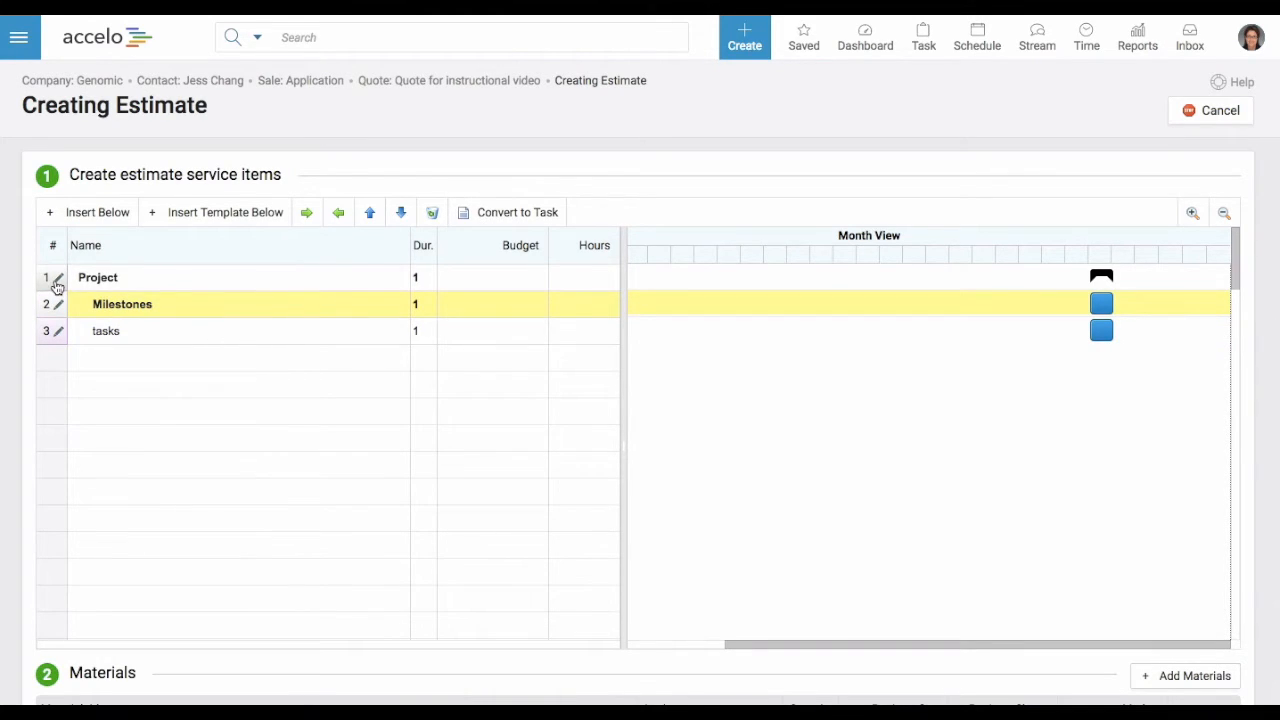
left_click(58, 277)
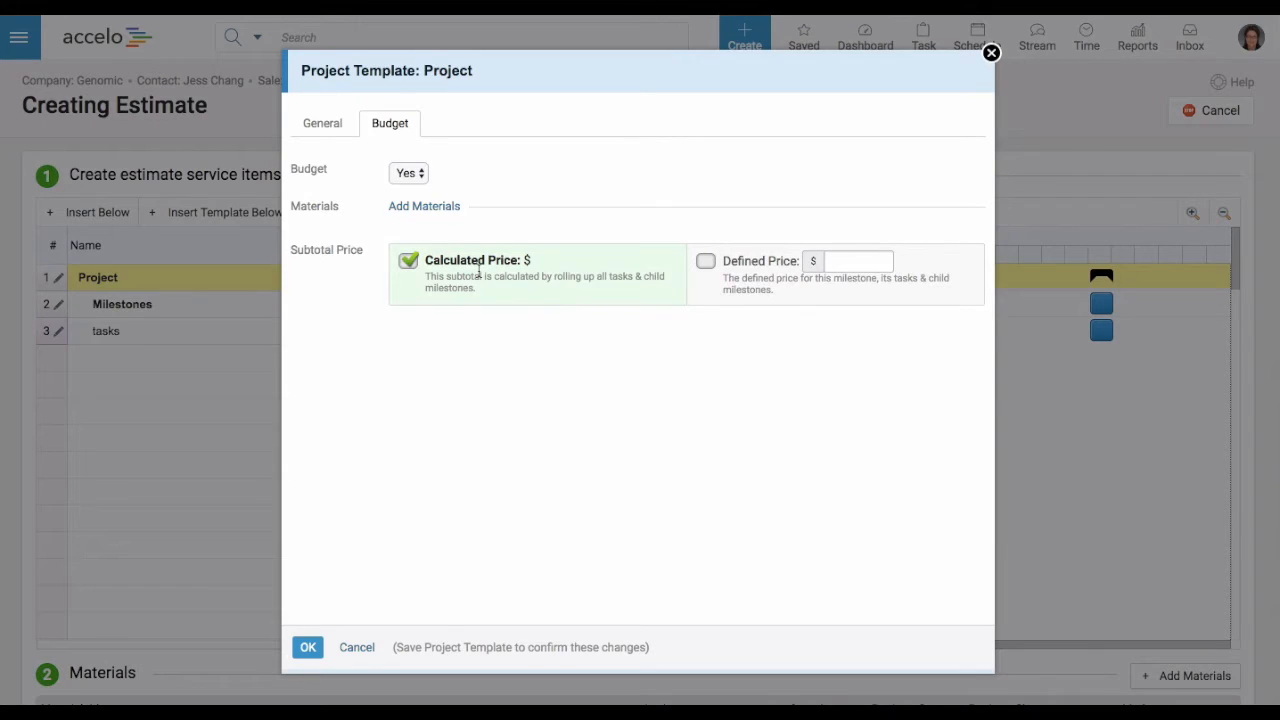
mouse_move(810, 151)
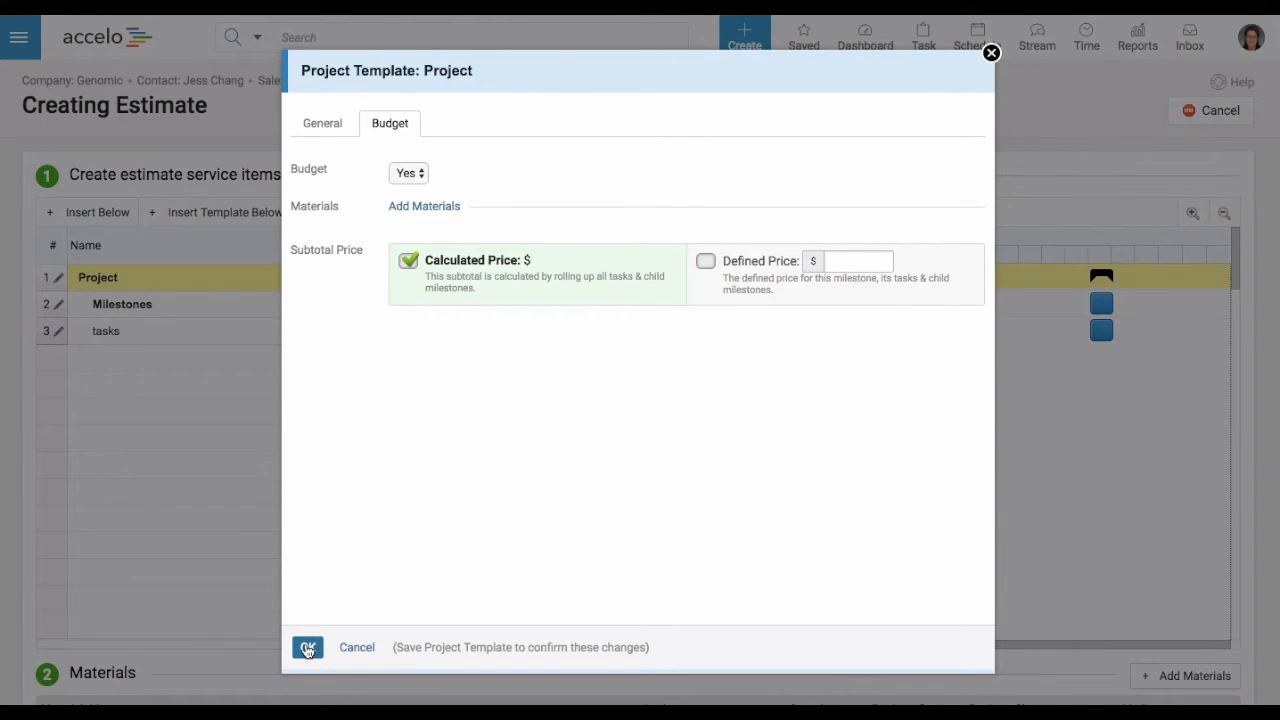
- Keep the Project budget and give Milestones a defined price of $2000
left_click(307, 647)
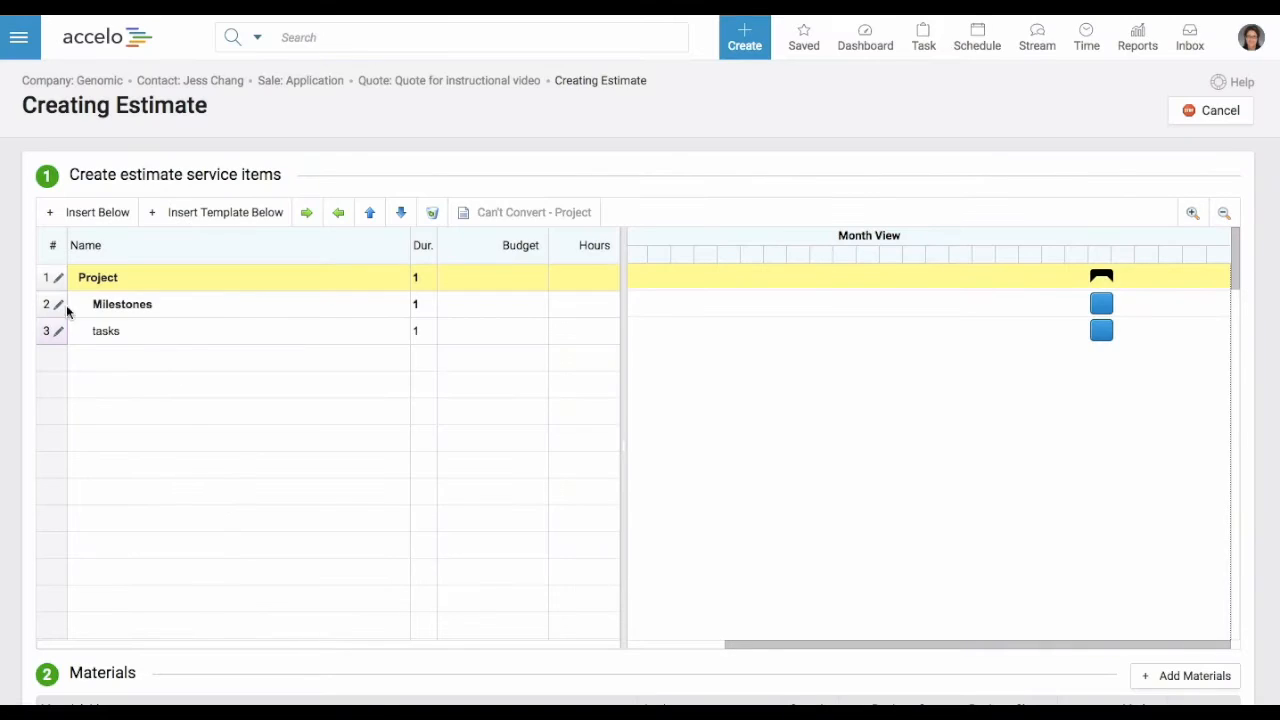
left_click(57, 304)
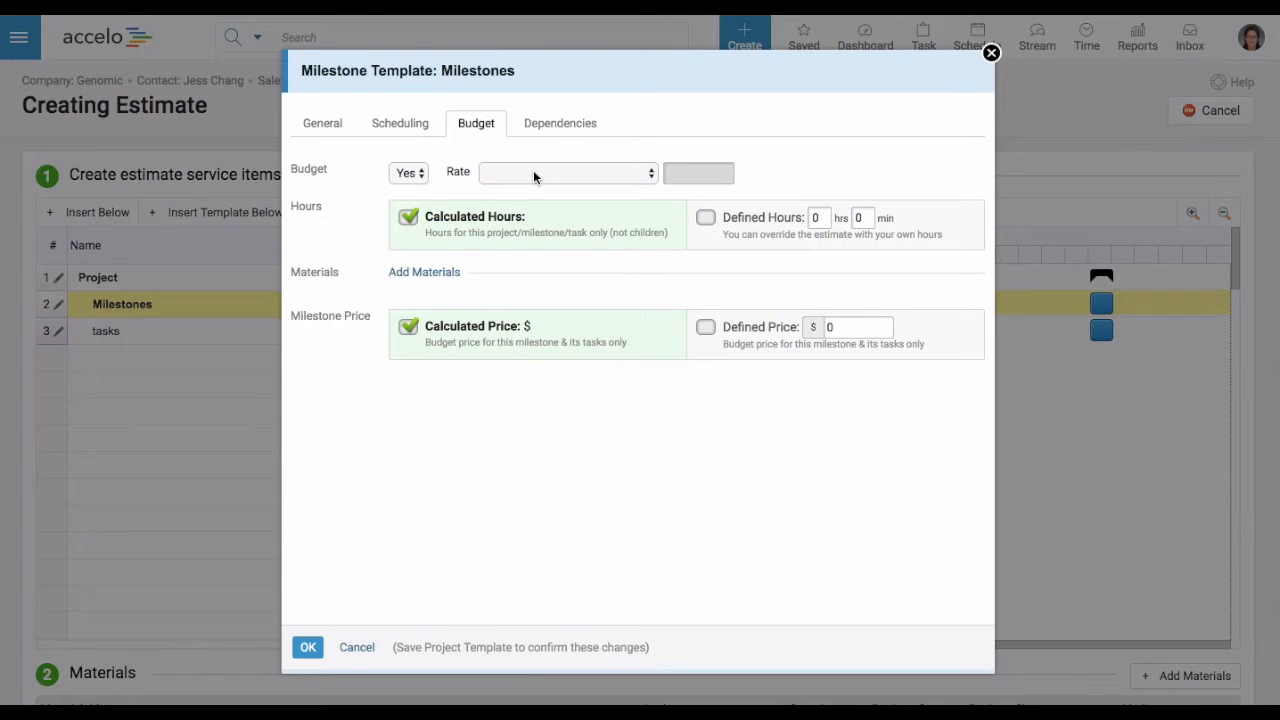
mouse_move(740, 348)
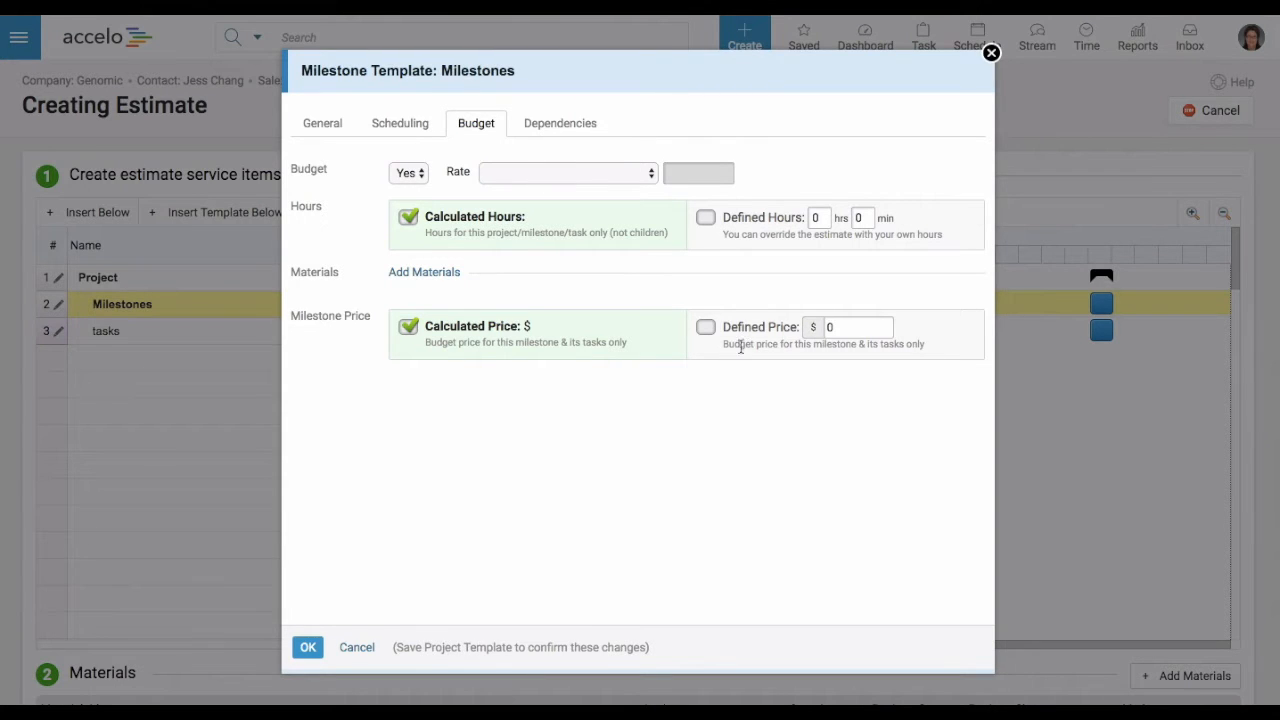
left_click(706, 327)
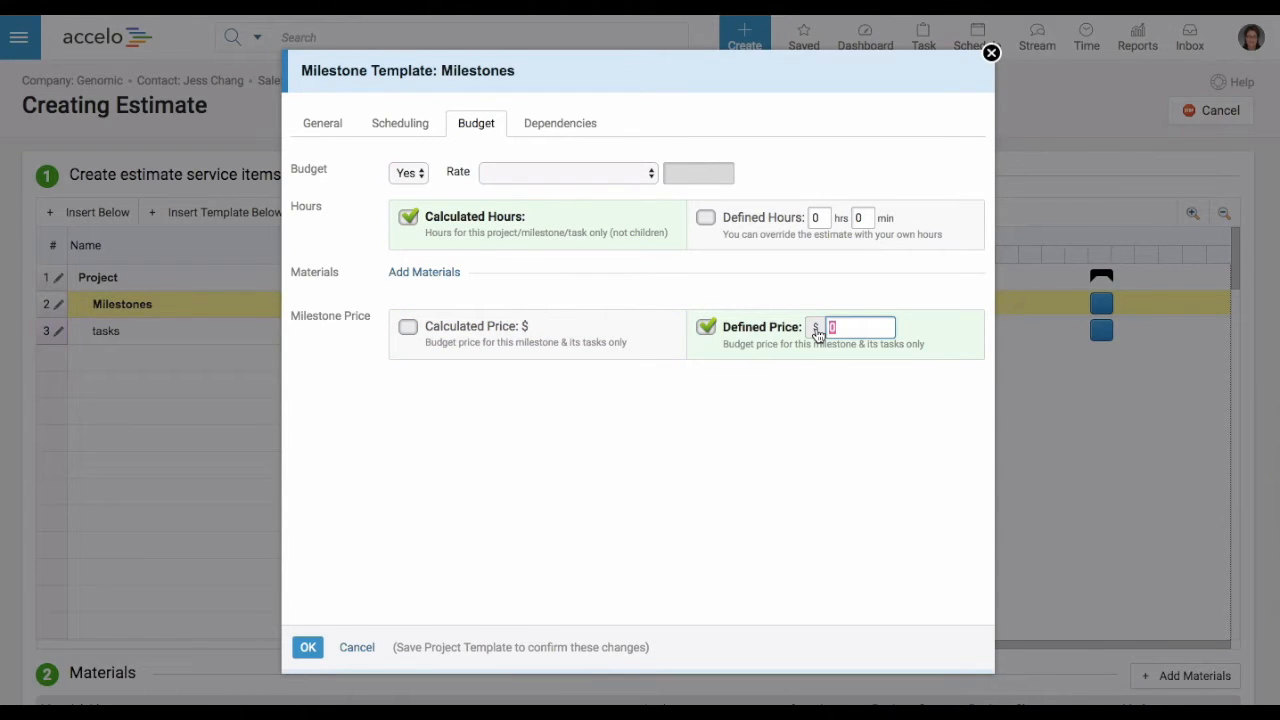
type("2000")
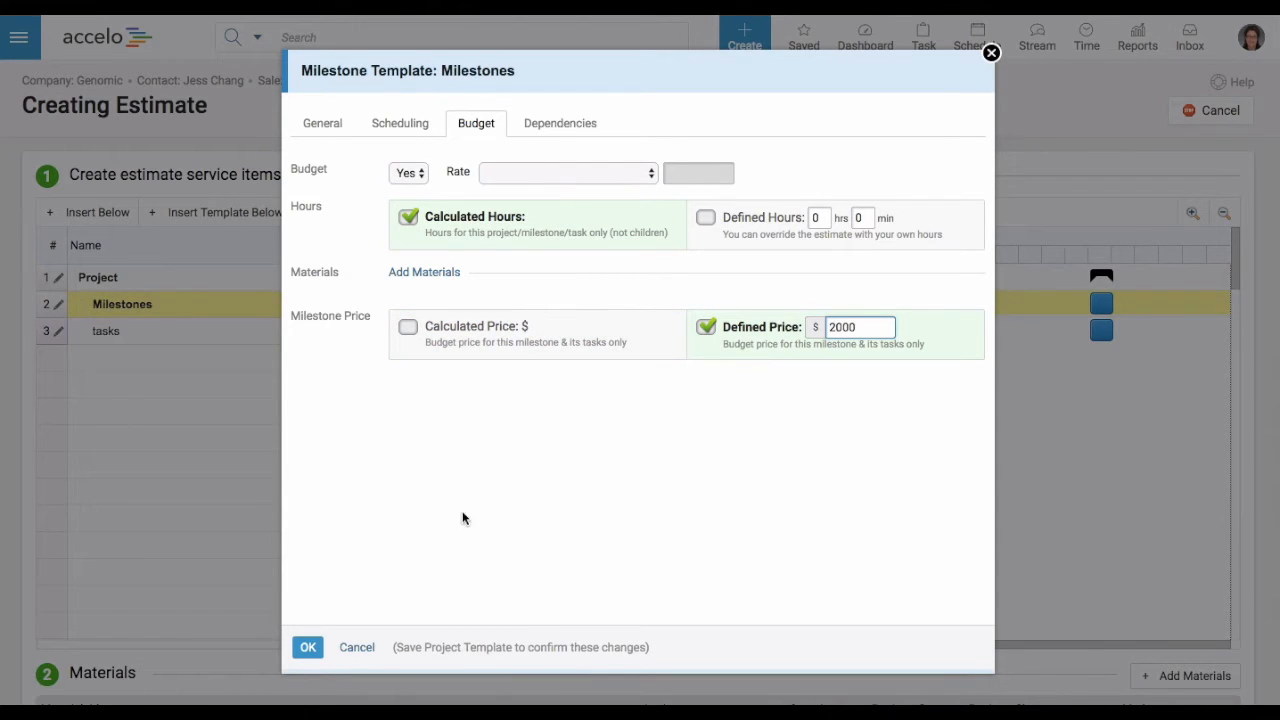
left_click(307, 647)
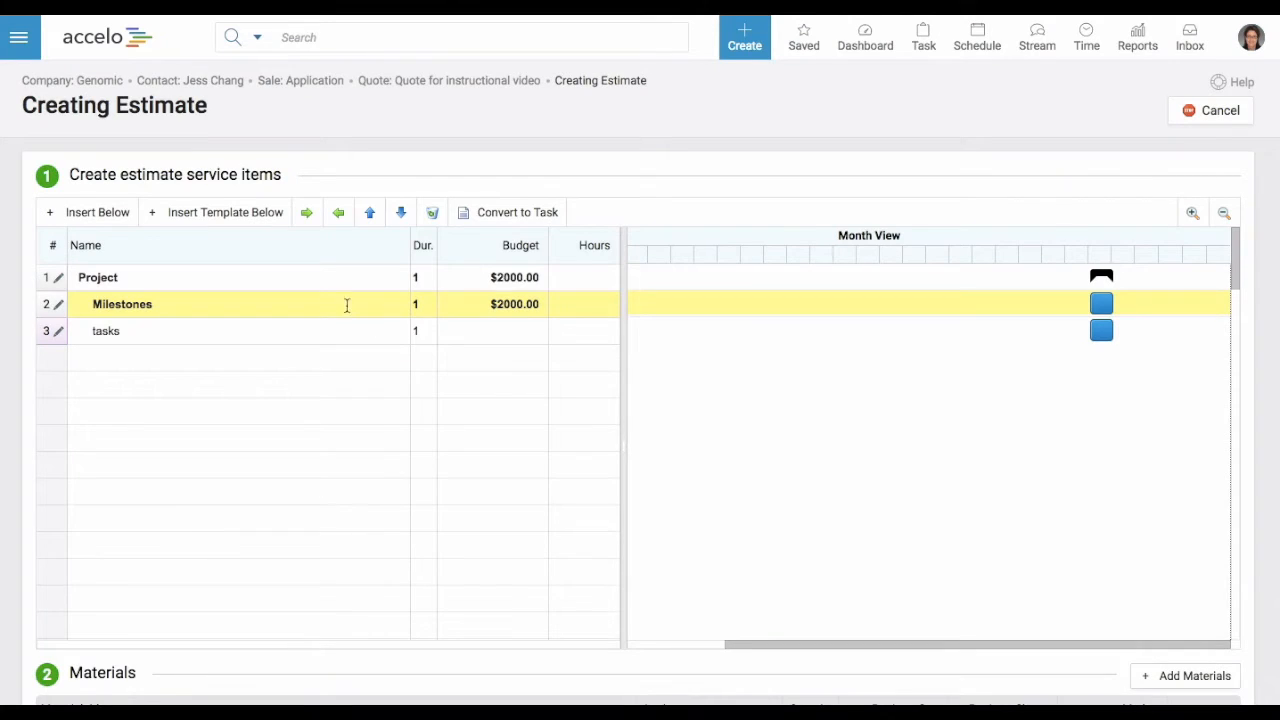
mouse_move(514, 304)
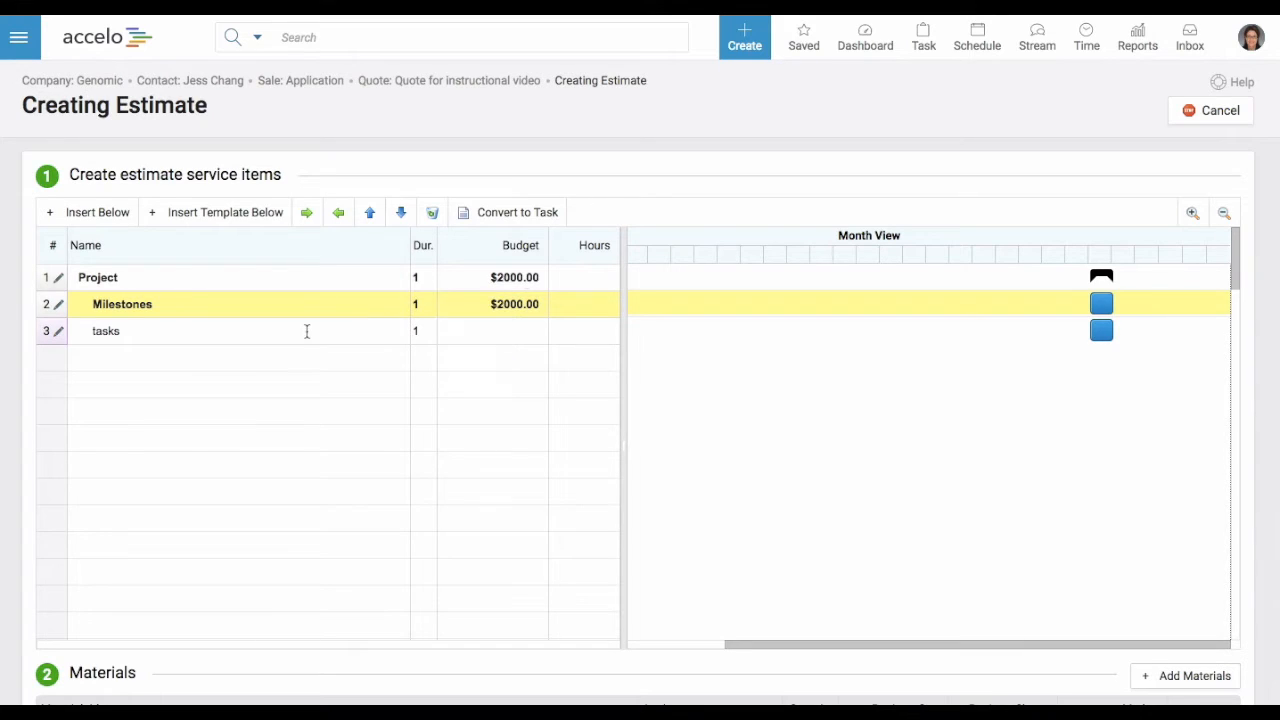
- Insert the Website (T&M) project template below the Project row
left_click(432, 212)
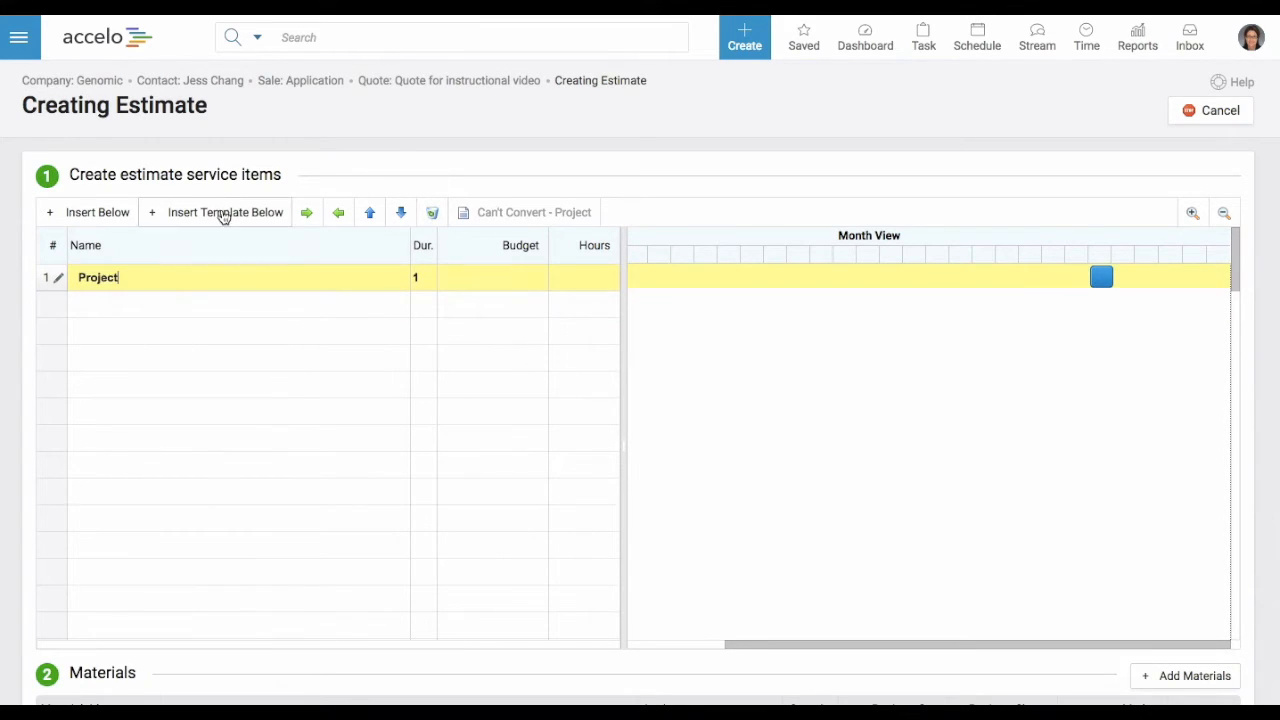
left_click(225, 212)
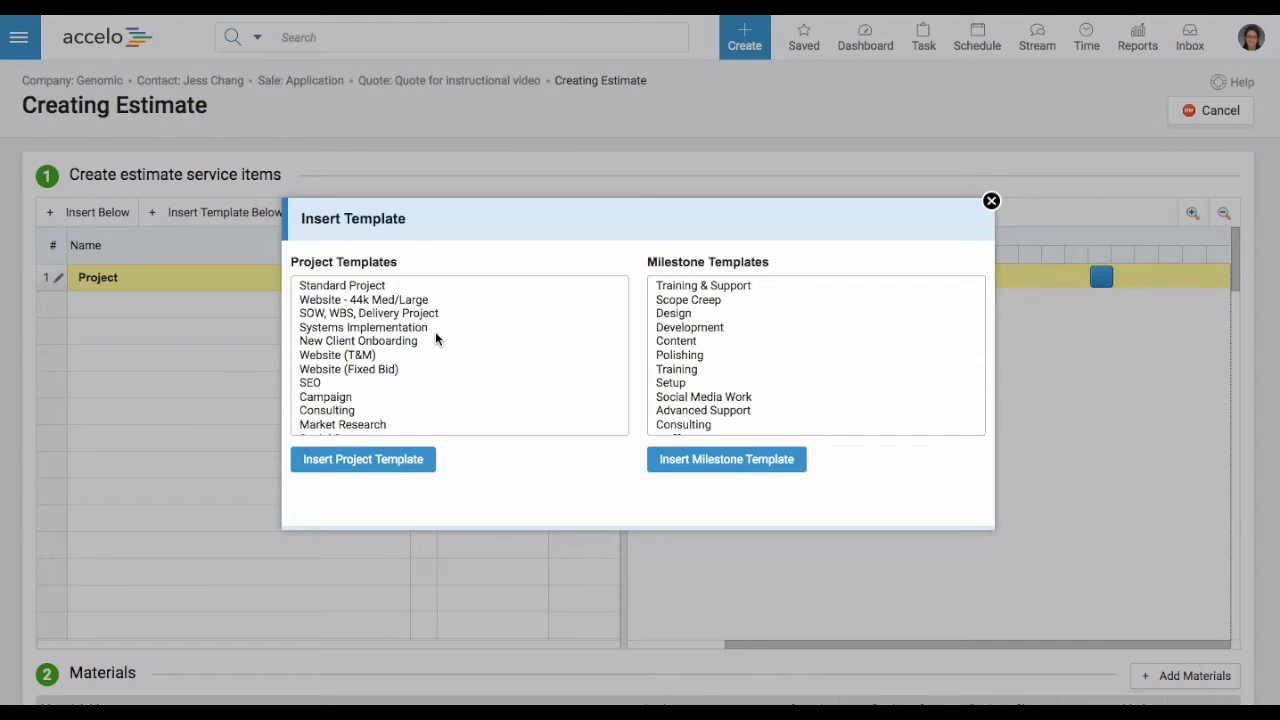
scroll("down", 3)
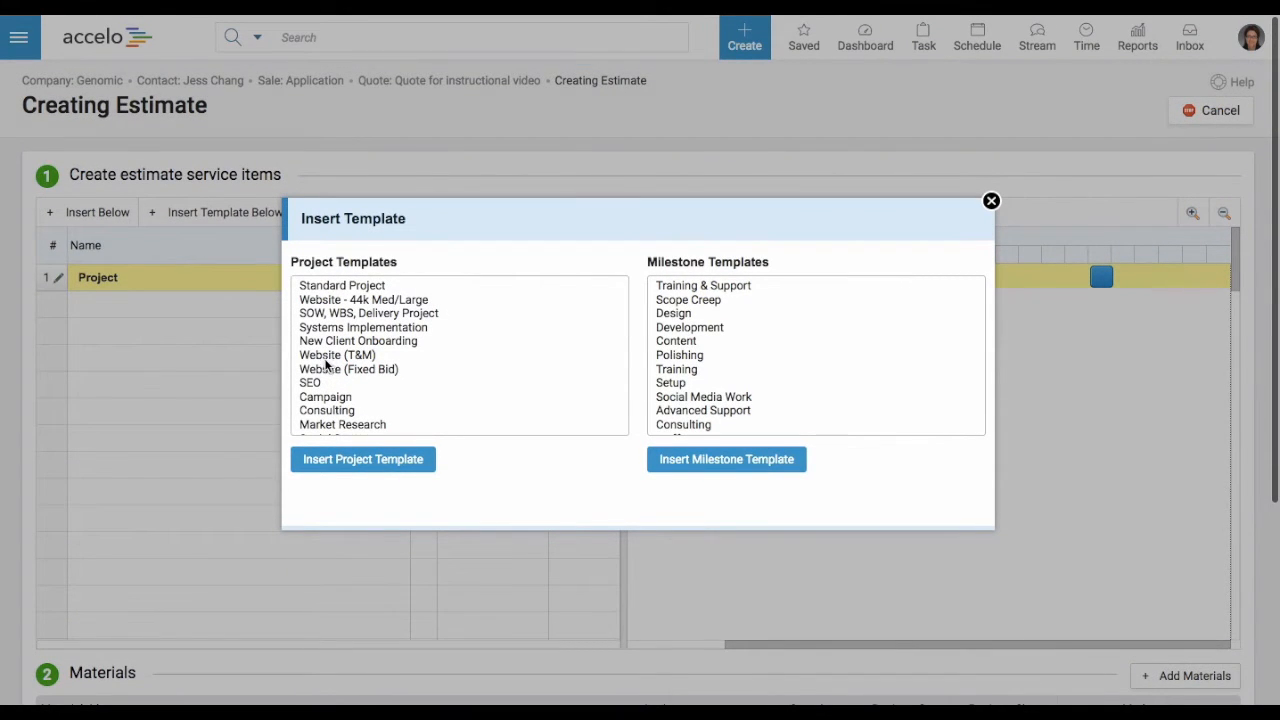
left_click(337, 355)
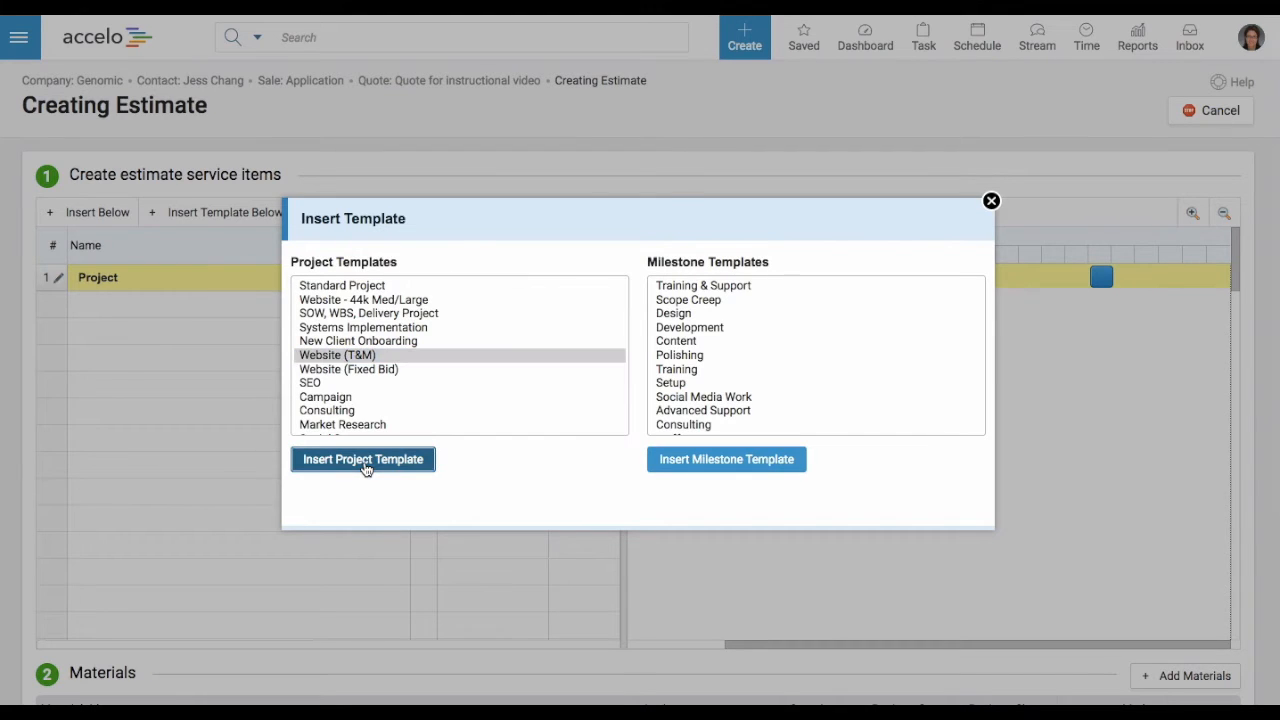
left_click(363, 459)
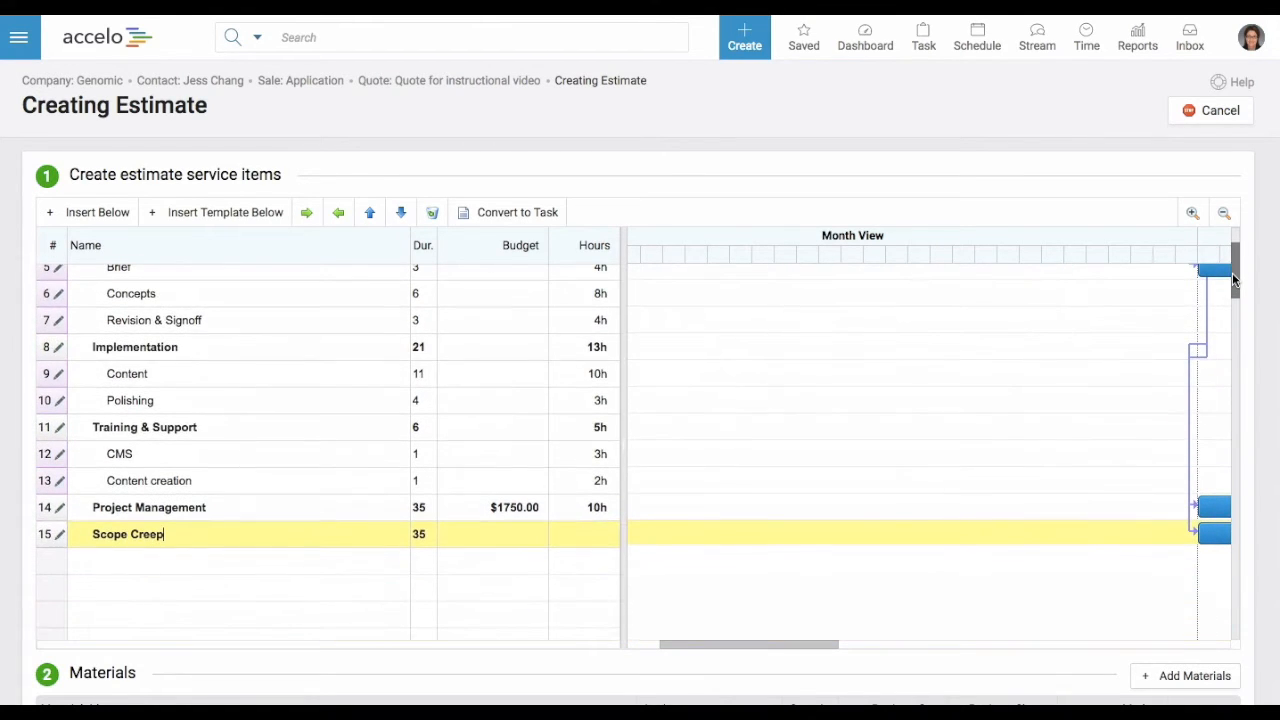
- Check the $100 materials and $1850 estimate total, then save and exit
scroll("down", 3)
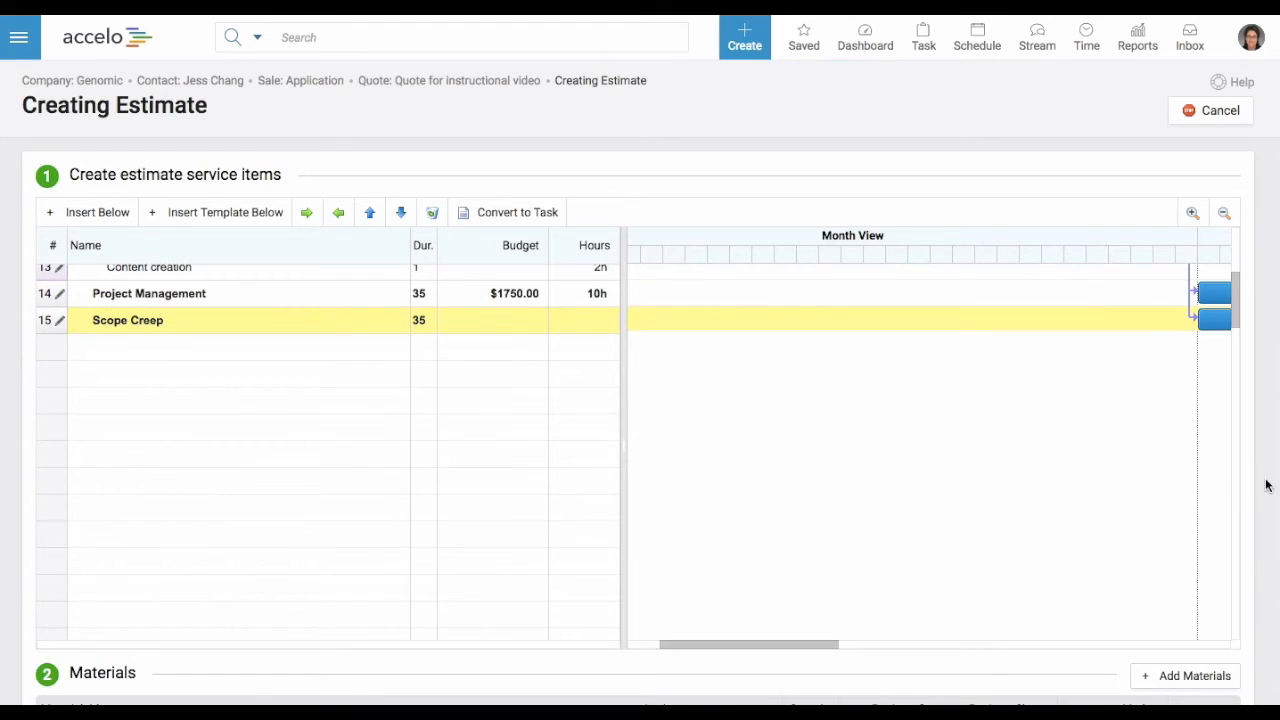
scroll("down", 3)
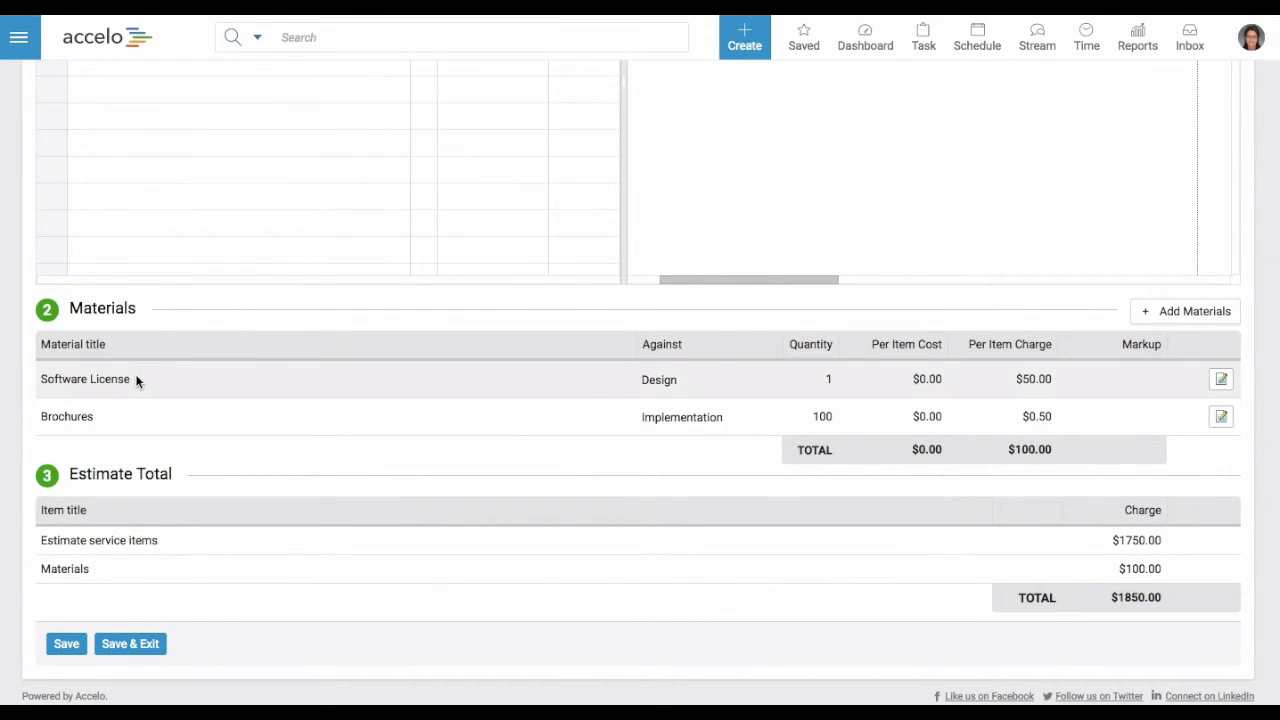
double_click(84, 379)
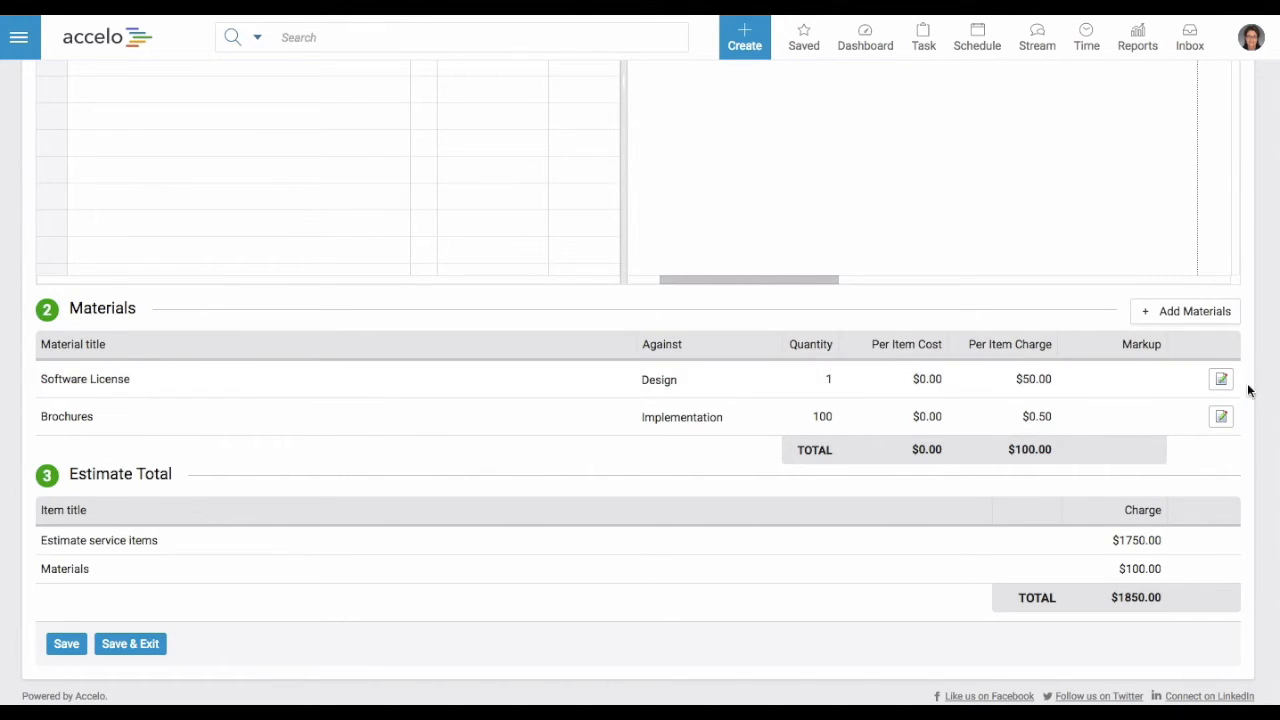
mouse_move(130, 643)
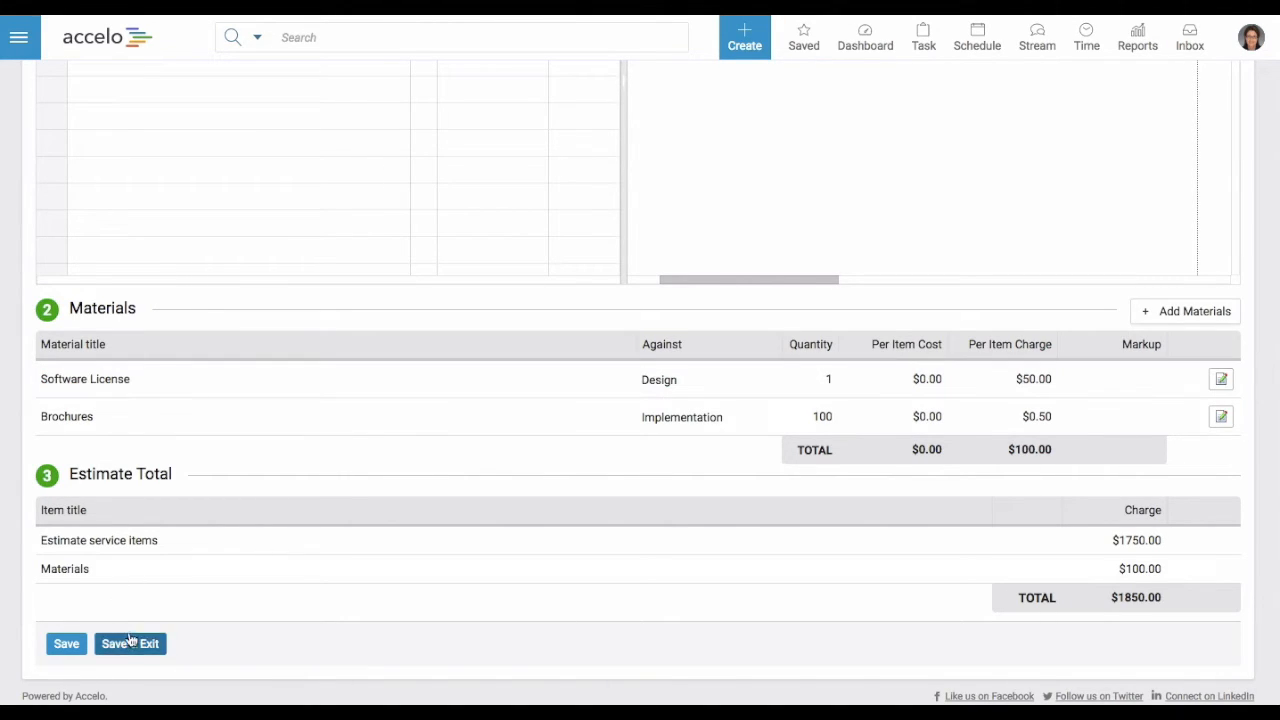
left_click(129, 643)
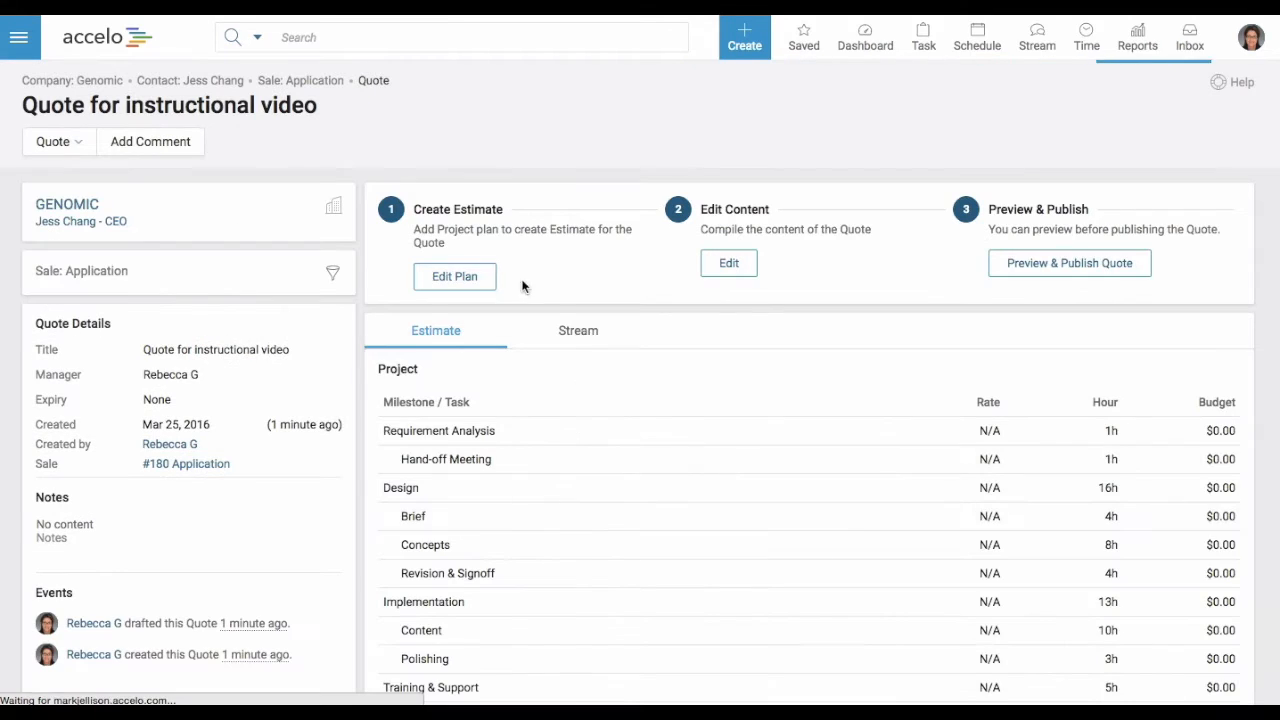
- Review the quote's Estimate tab summary and open its content editor
scroll("down", 3)
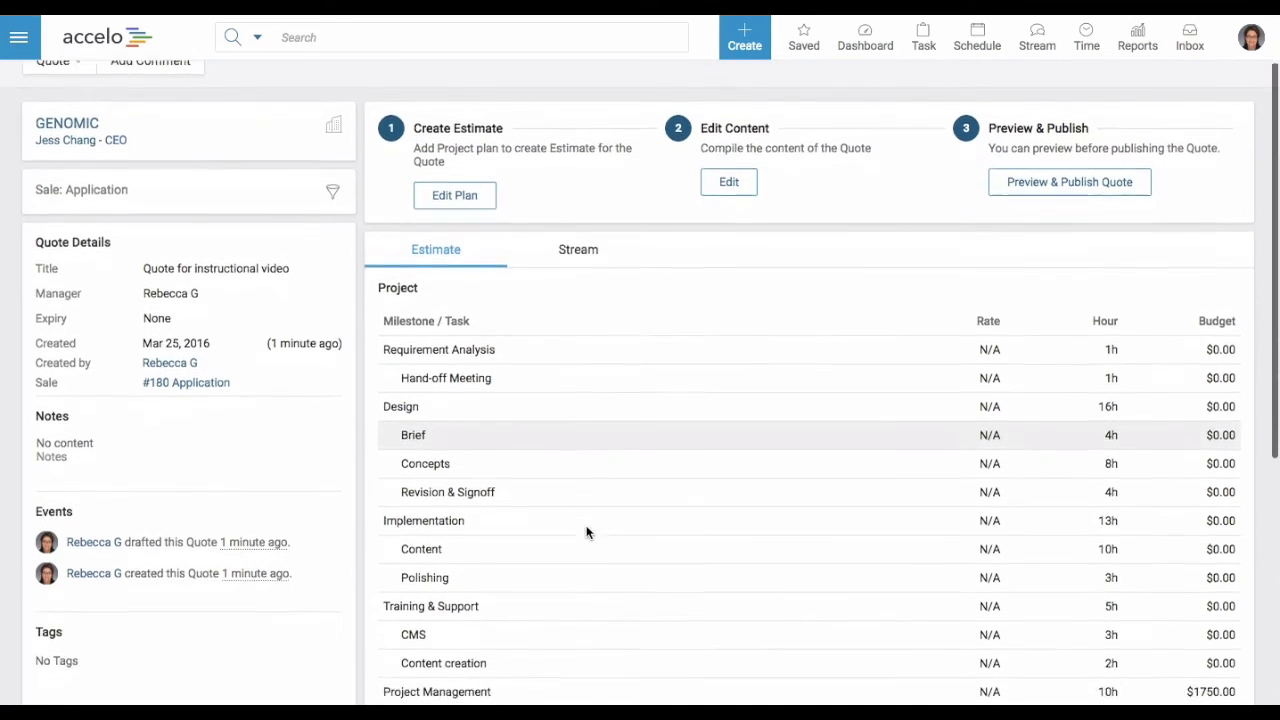
scroll("down", 3)
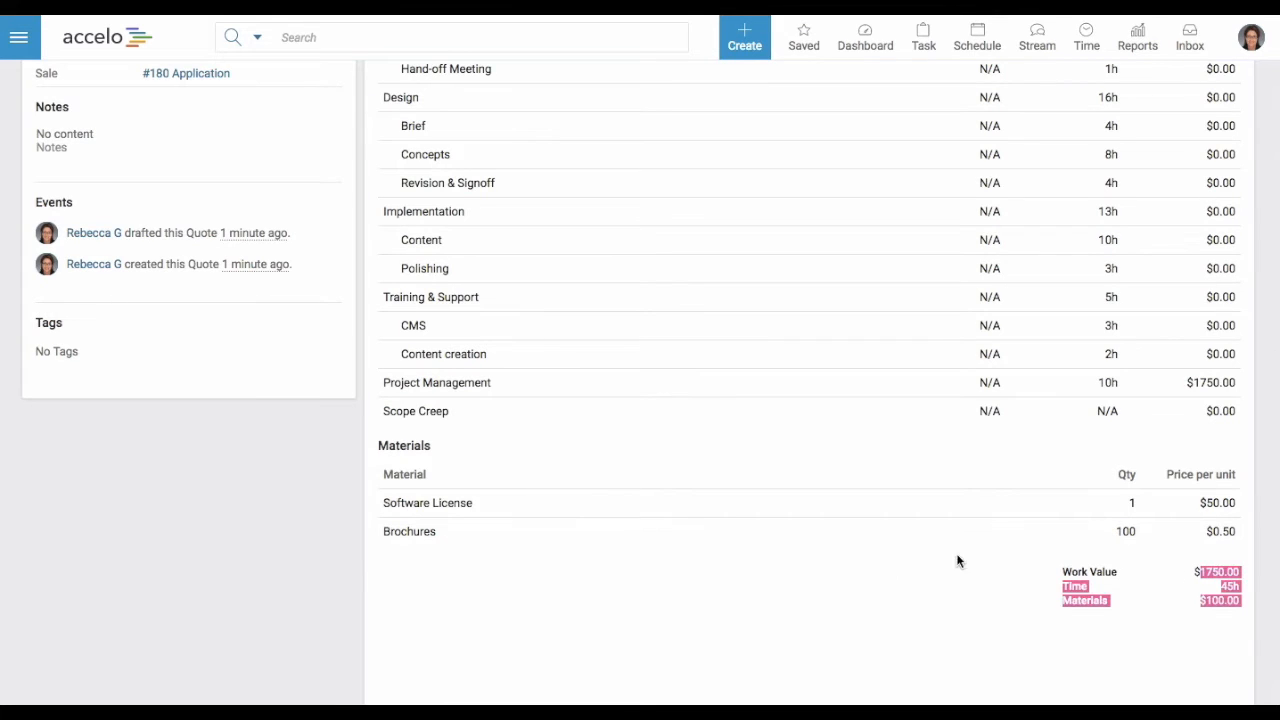
scroll("up", 3)
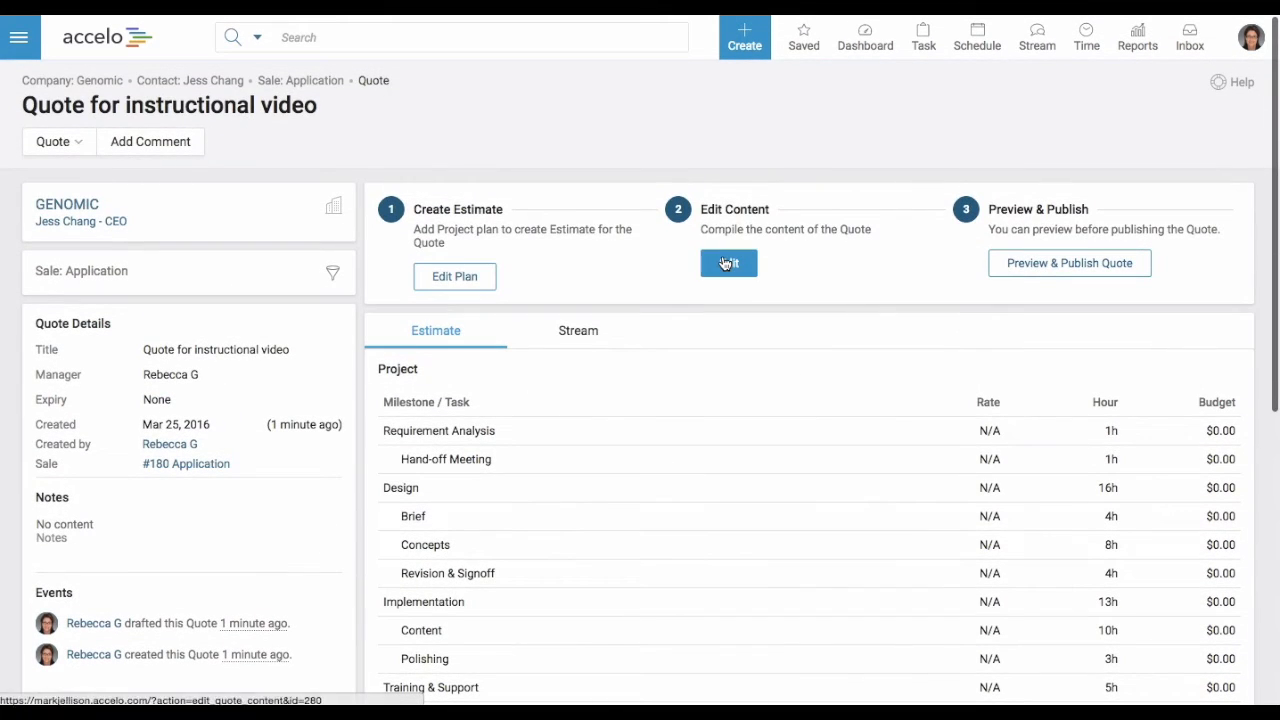
left_click(728, 263)
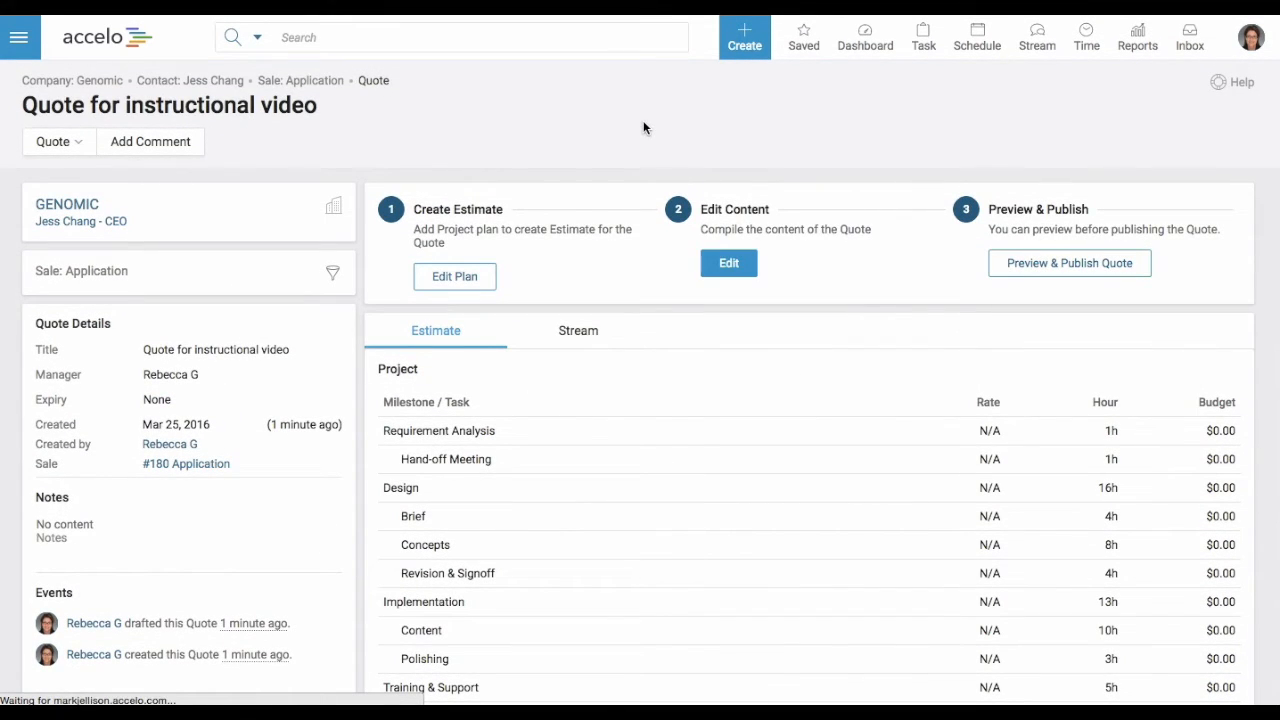
left_click(728, 262)
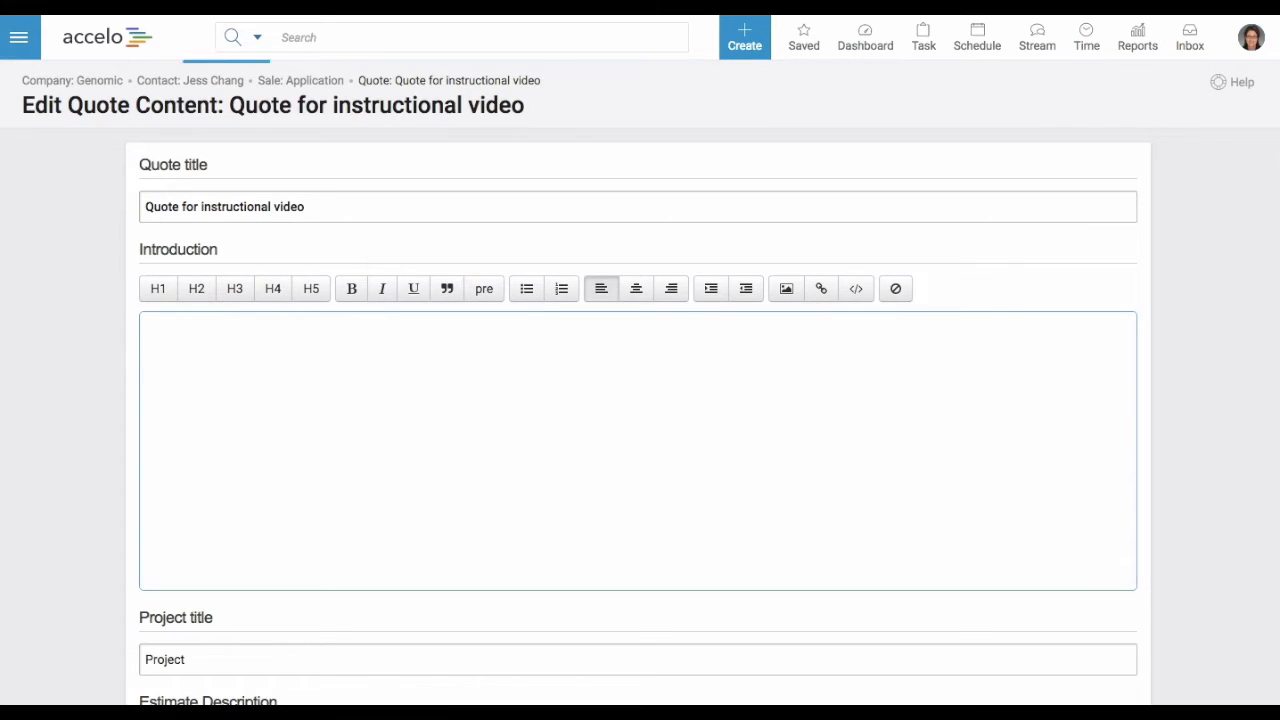
- Write the 'Business Modo' introduction and describe Requirement Analysis as 'What this milestone means.'
type("Business Modo")
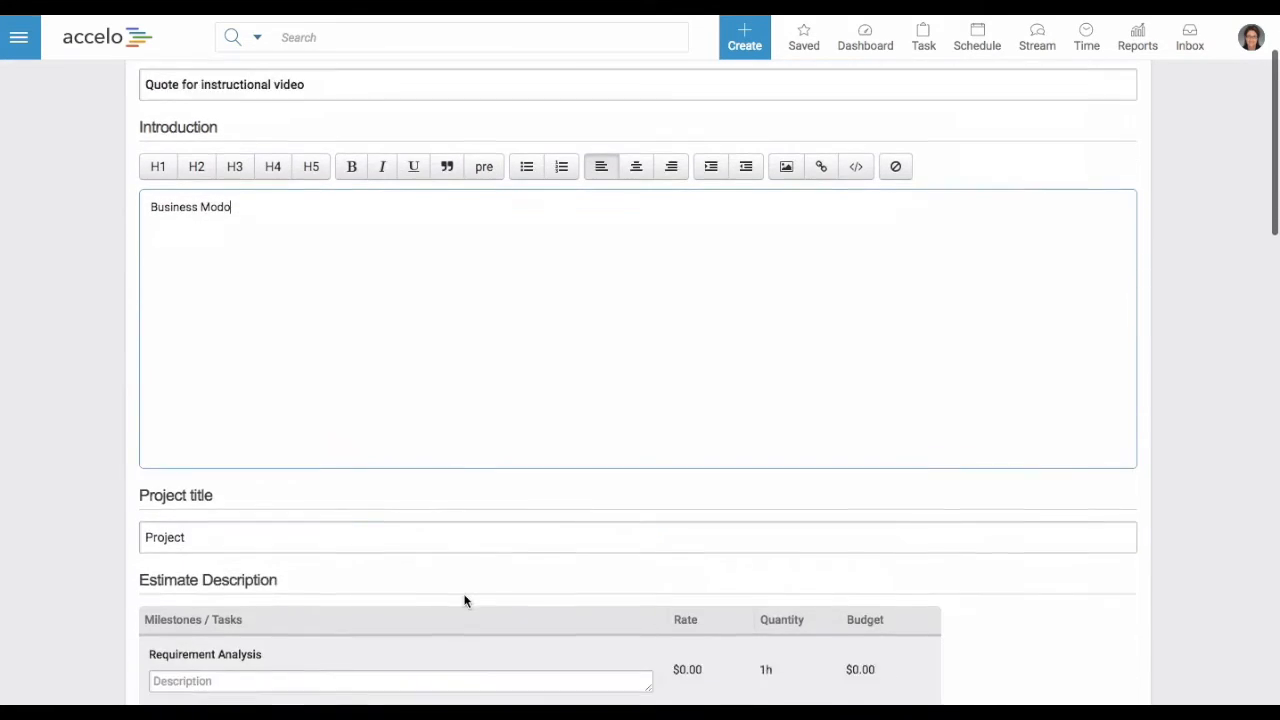
scroll("down", 3)
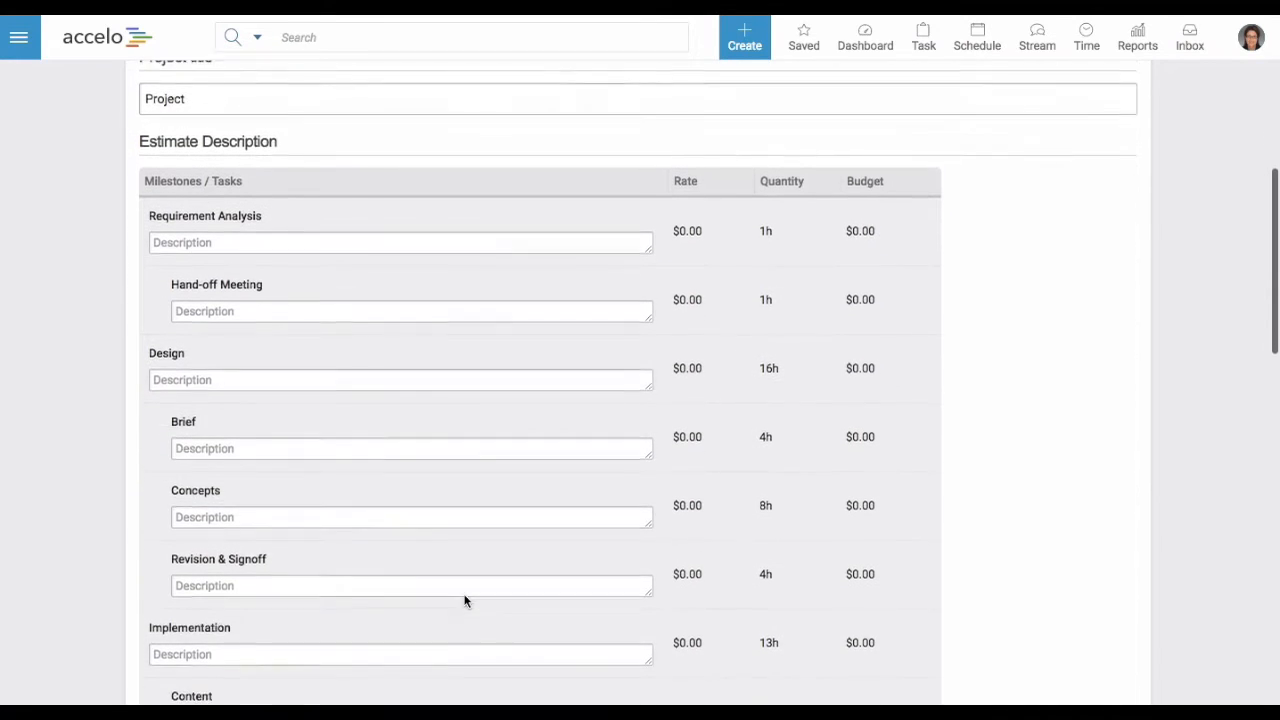
scroll("down", 3)
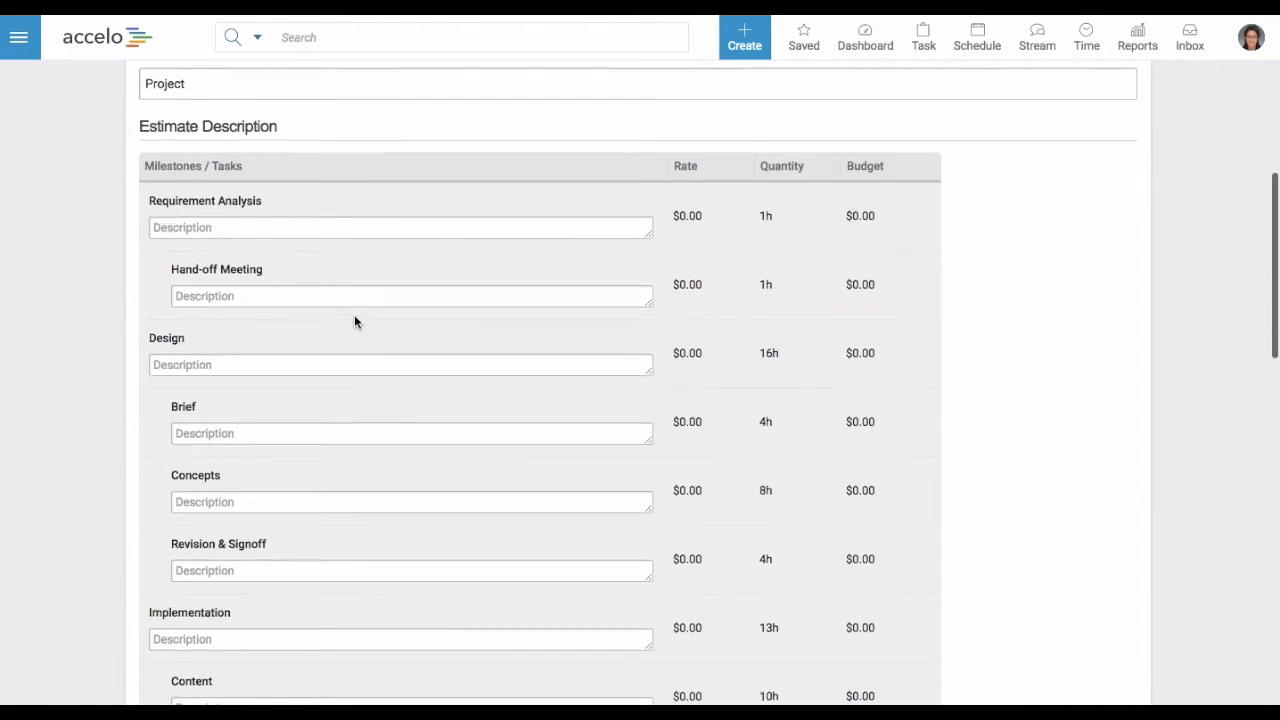
left_click(400, 227)
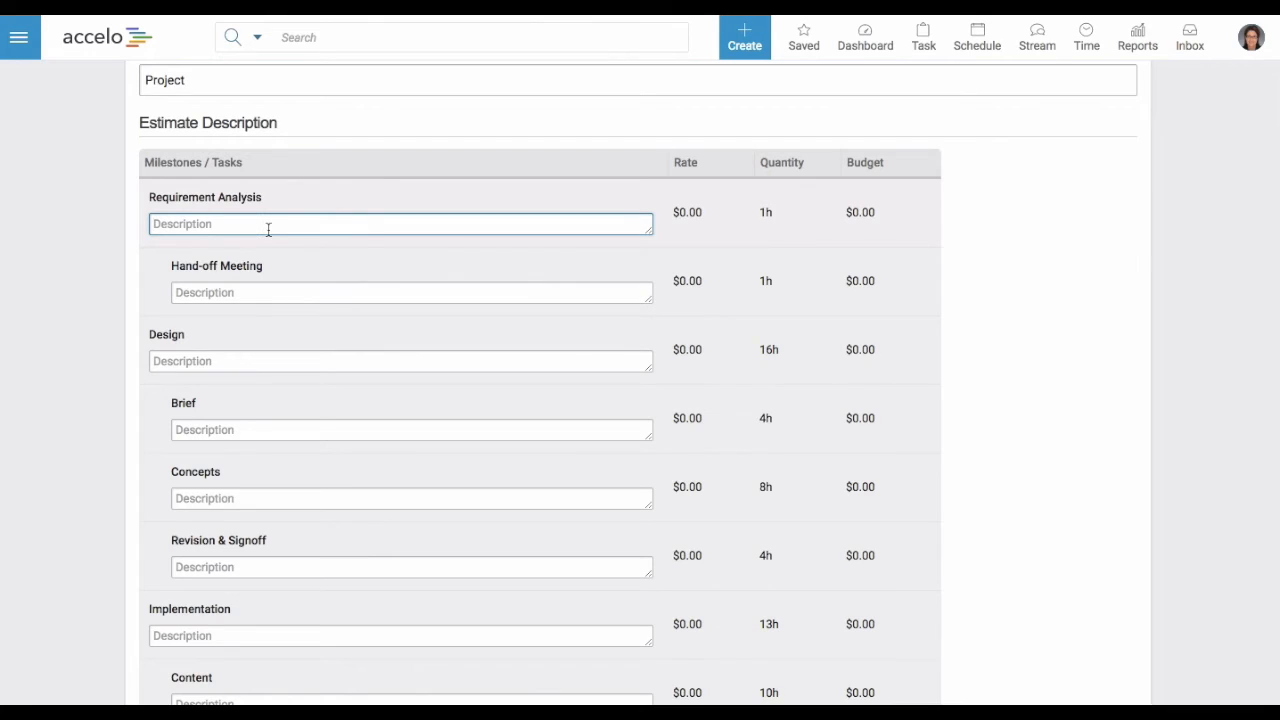
type("What t")
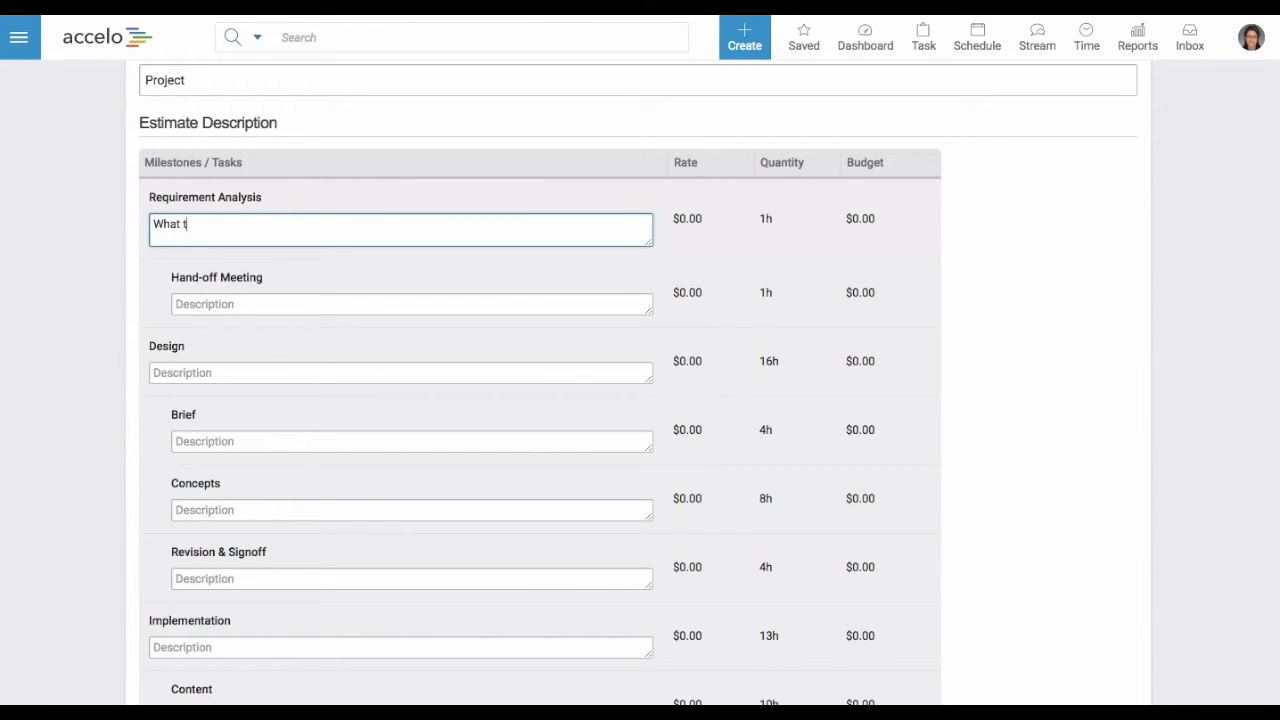
type("his milestone means.")
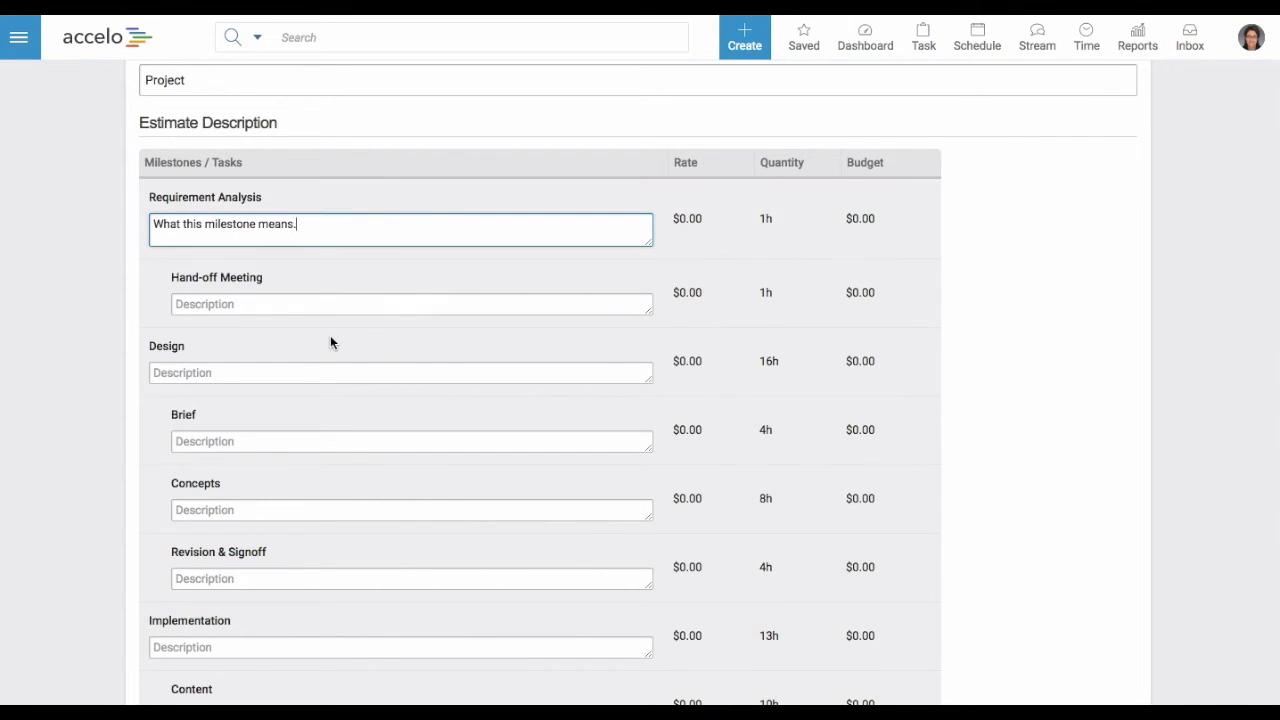
- Add the conclusion 'Conclusion' and save the quote content
scroll("down", 3)
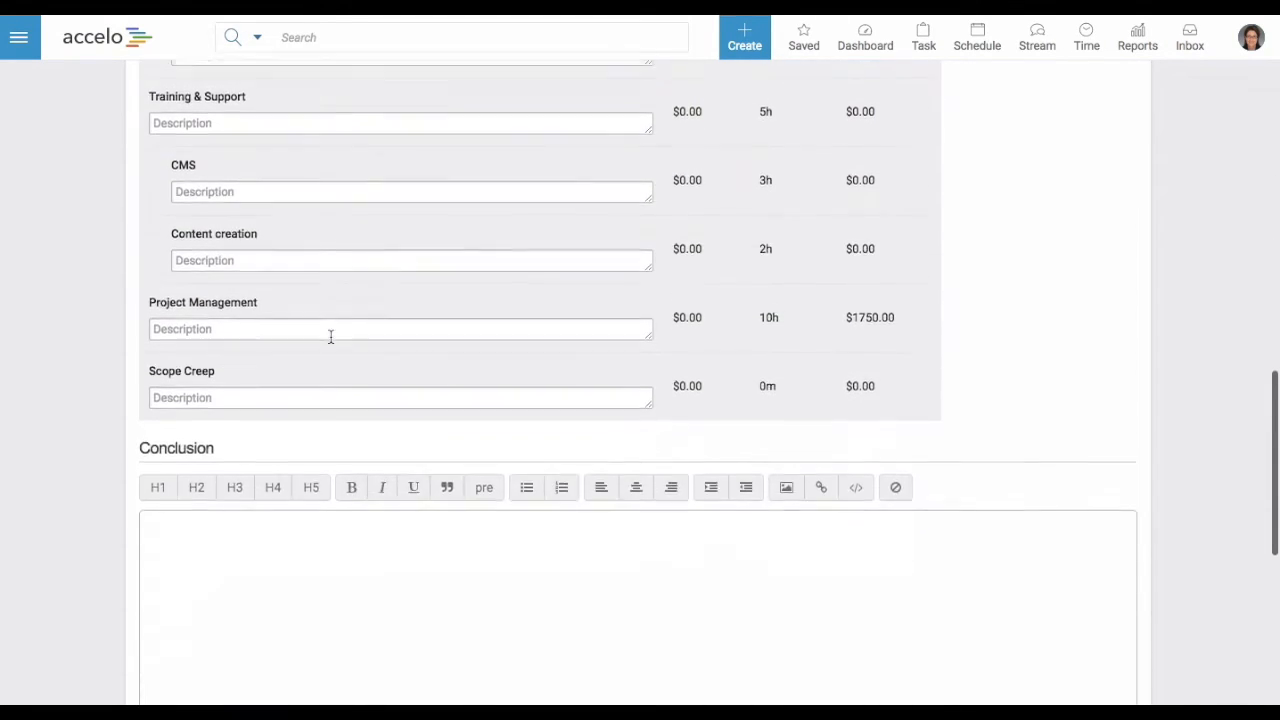
scroll("down", 3)
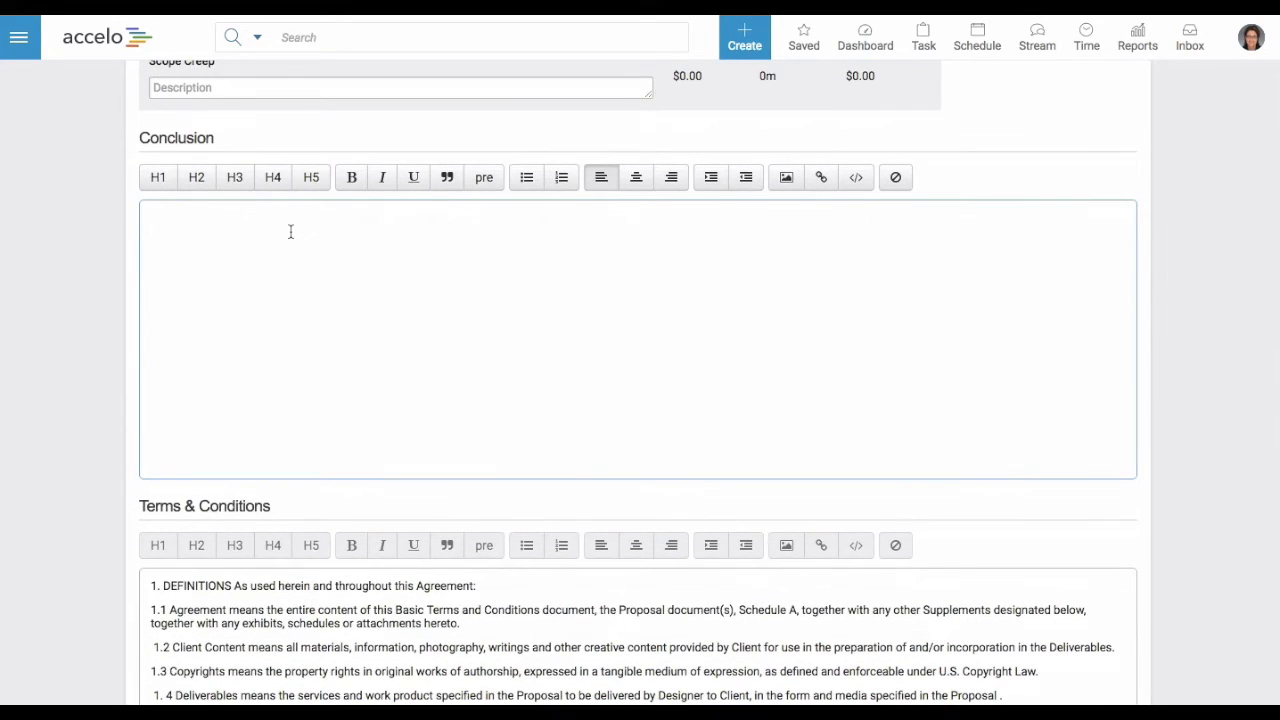
type("C")
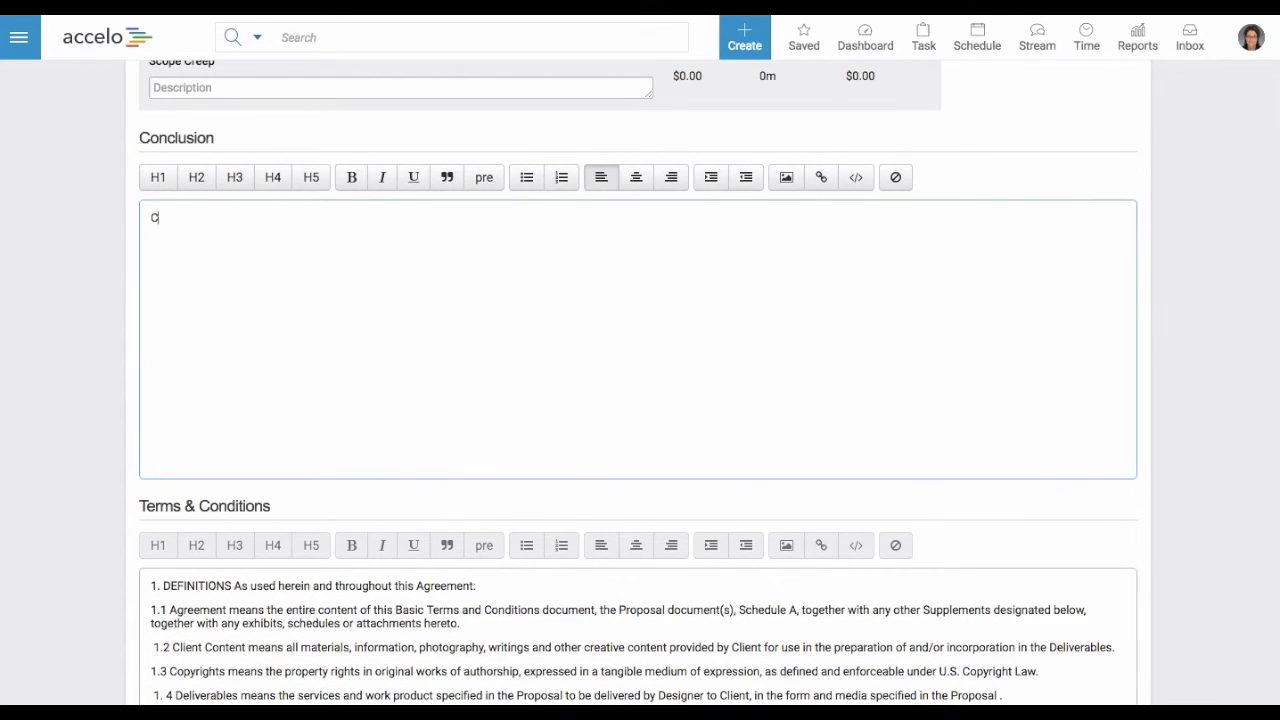
type("onclusion")
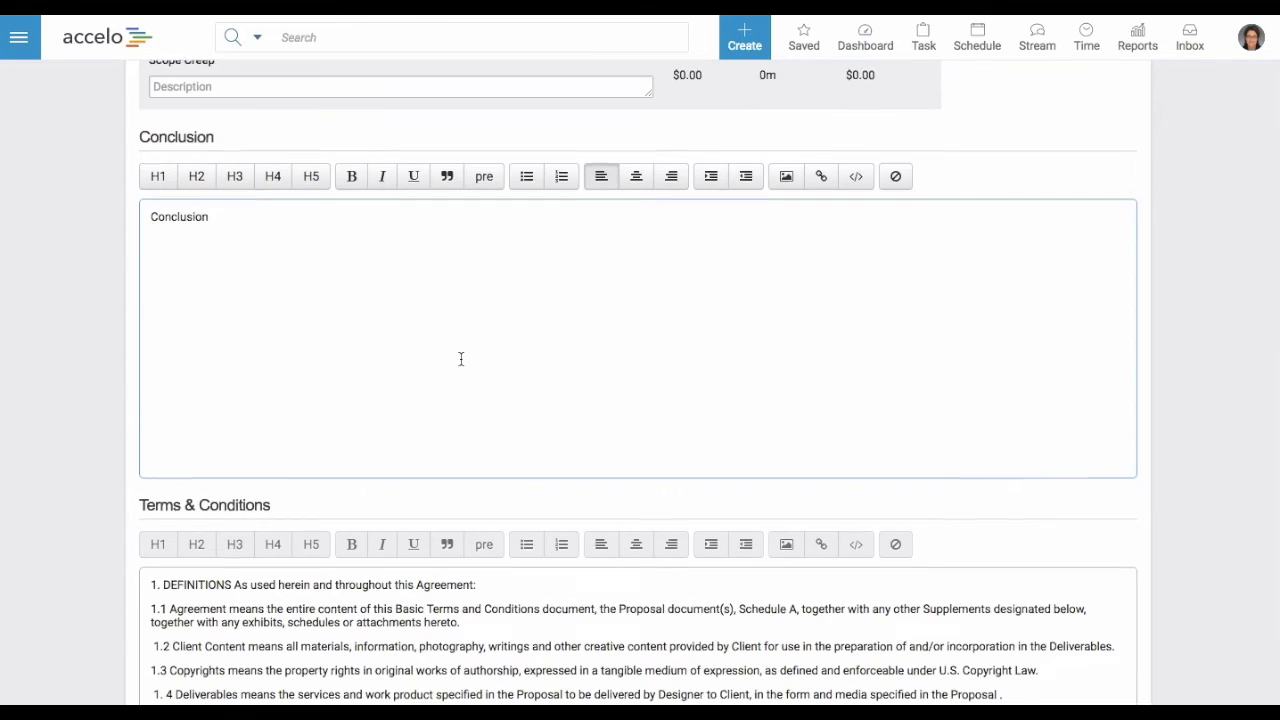
scroll("down", 3)
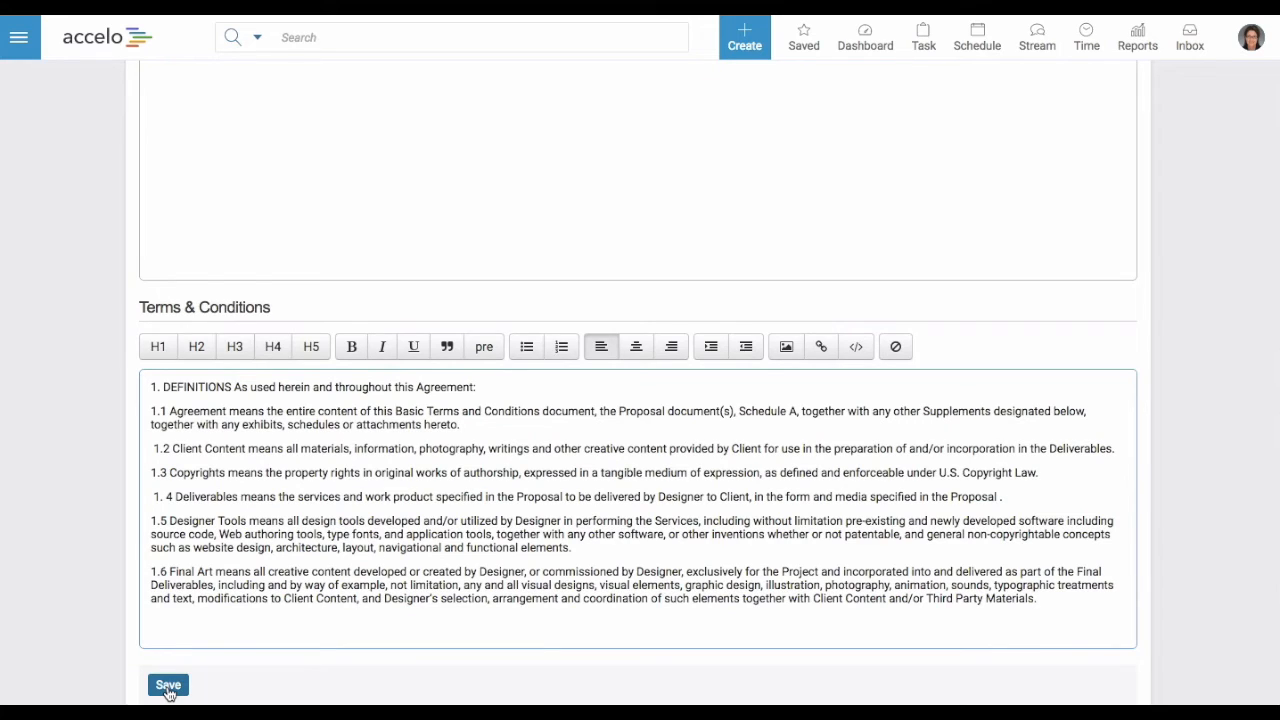
left_click(168, 685)
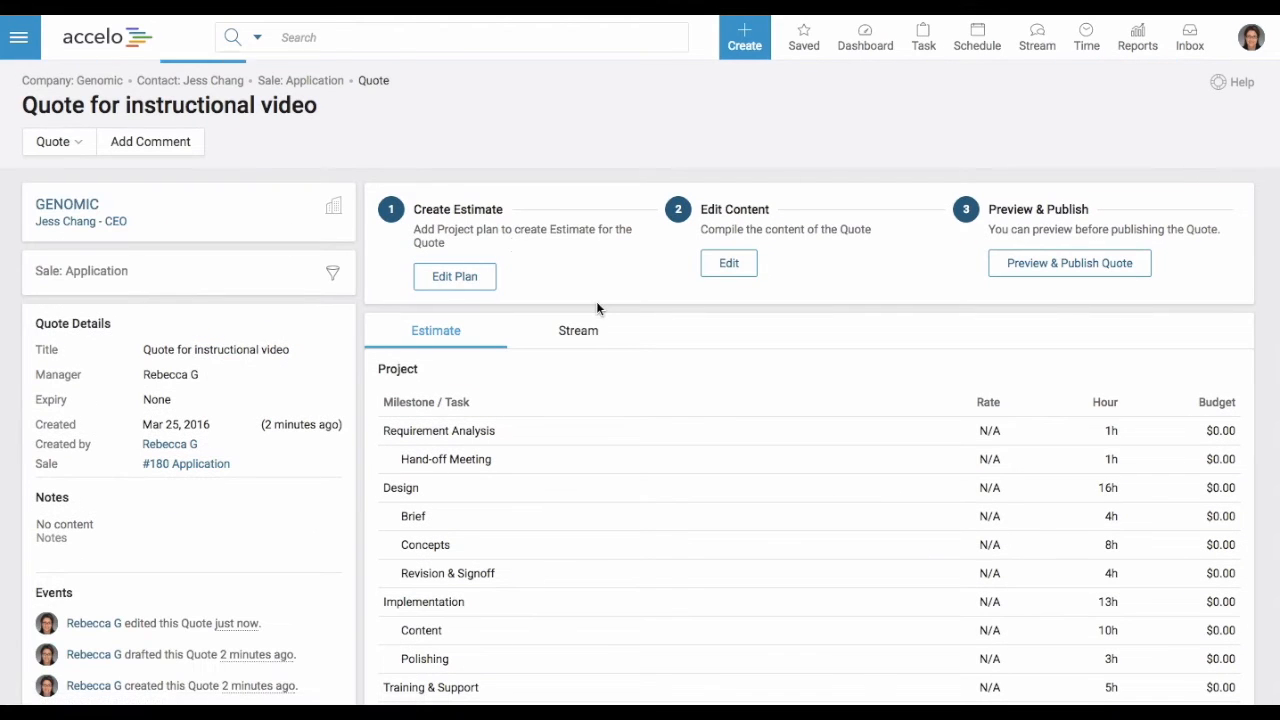
mouse_move(1069, 263)
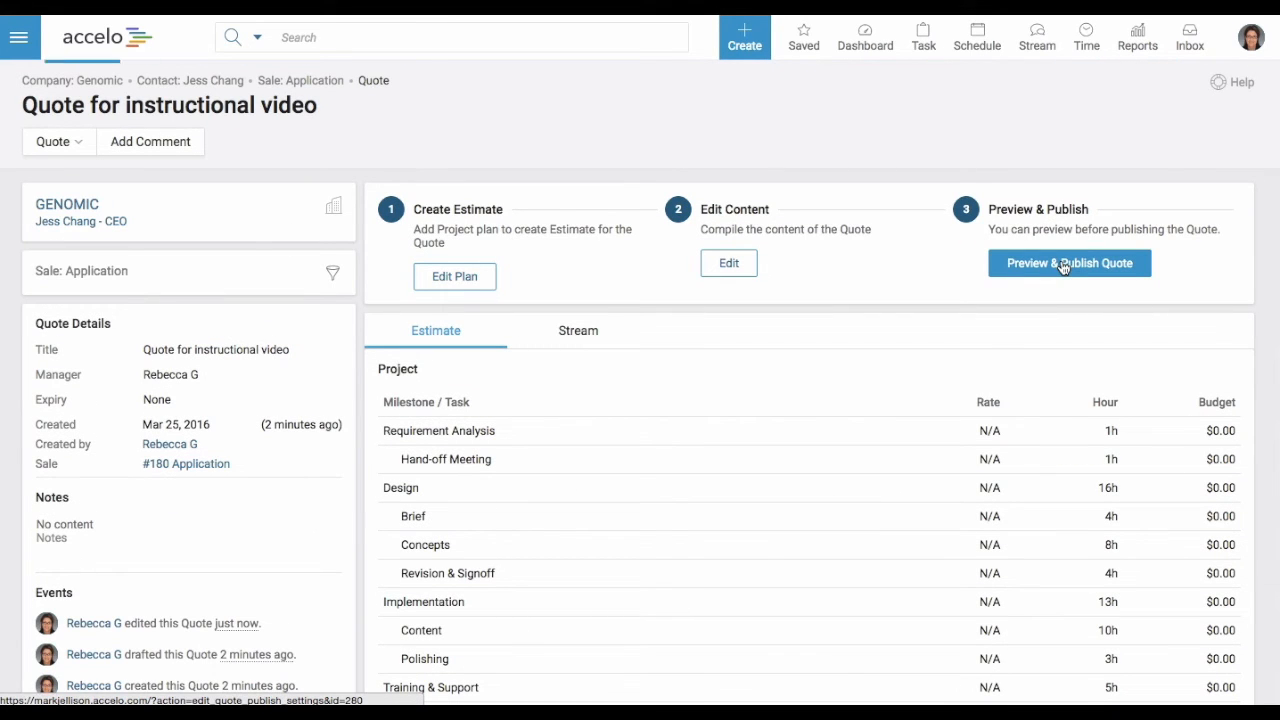
- Open the Preview & Publish Quote page for the instructional video quote
left_click(1069, 262)
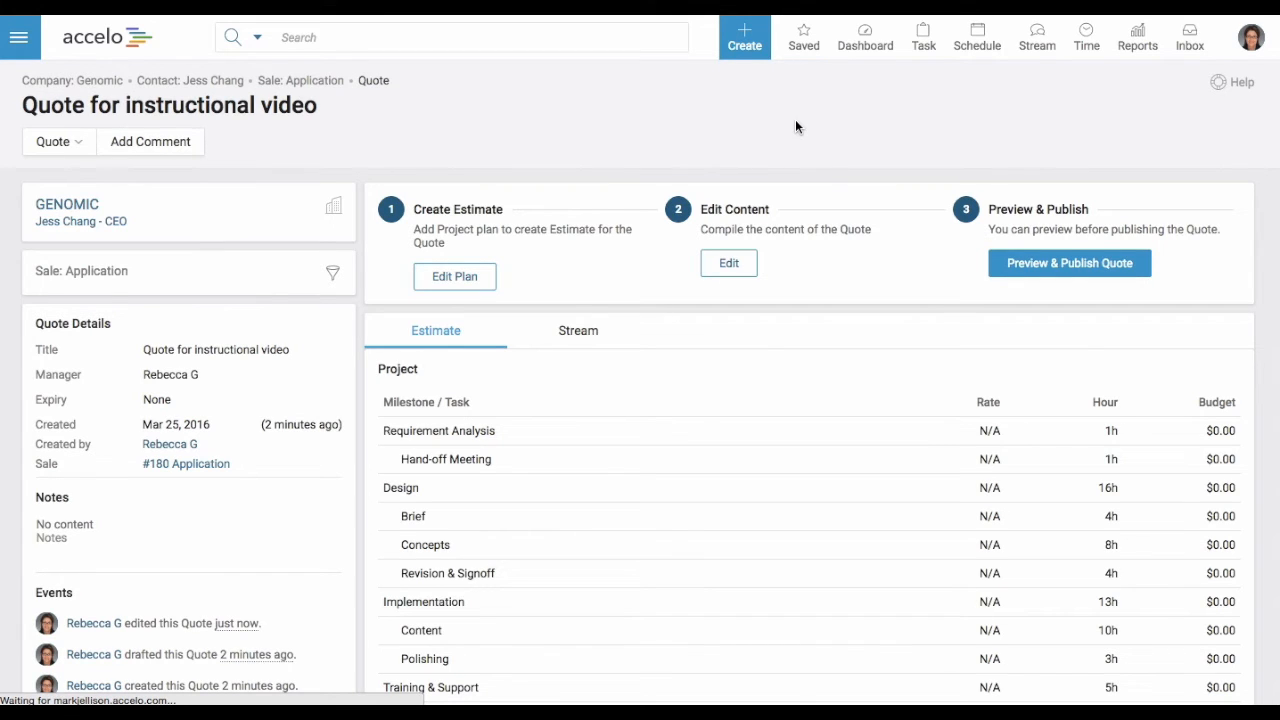
left_click(1069, 262)
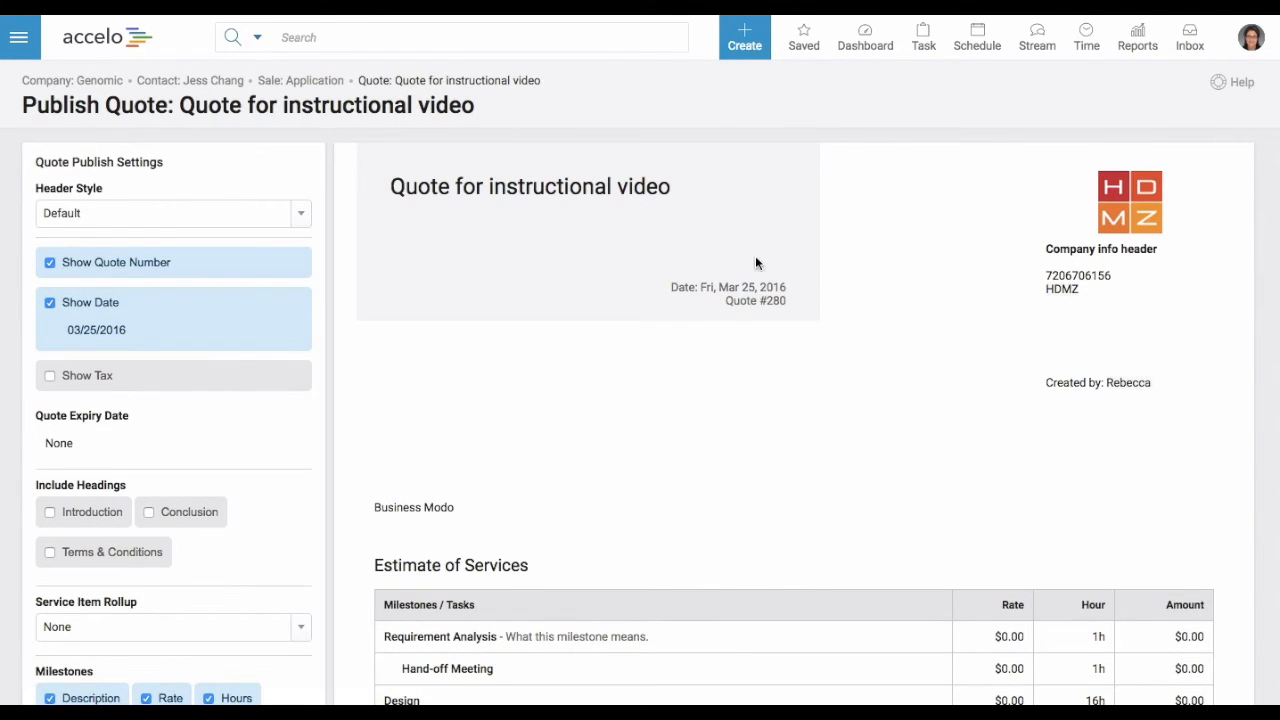
scroll("down", 3)
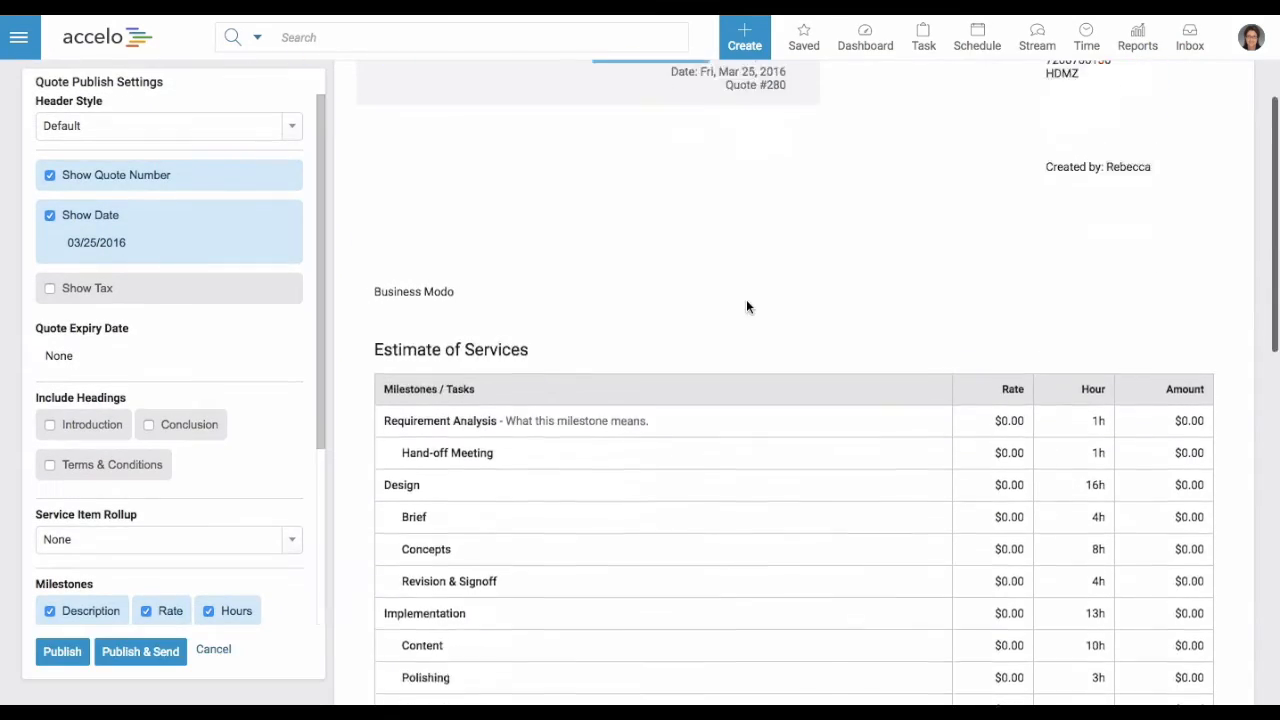
scroll("down", 3)
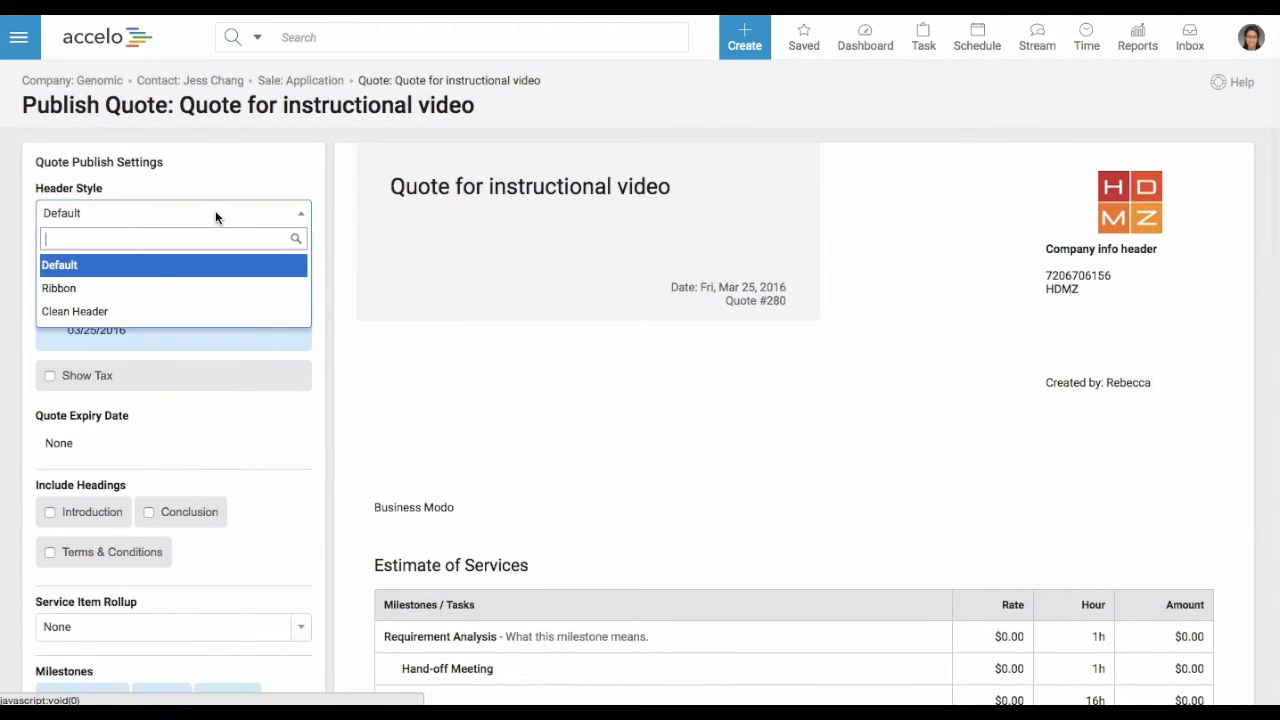
left_click(59, 288)
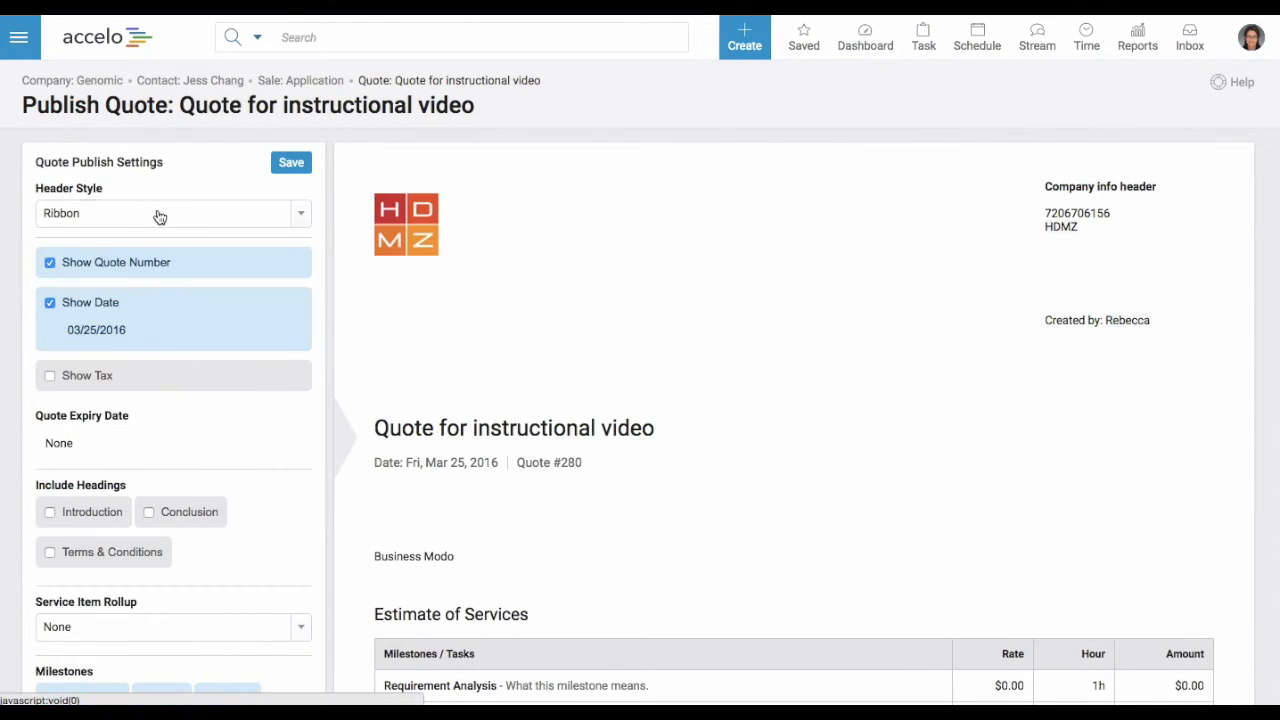
left_click(172, 213)
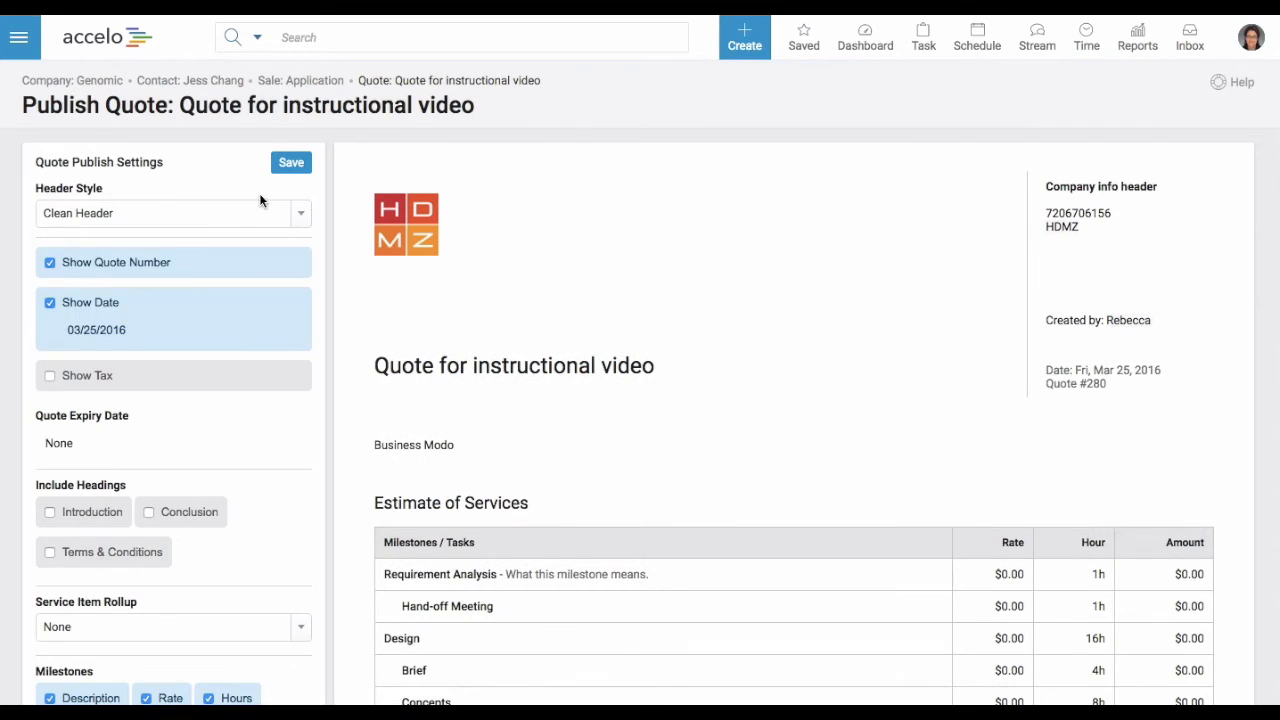
mouse_move(479, 234)
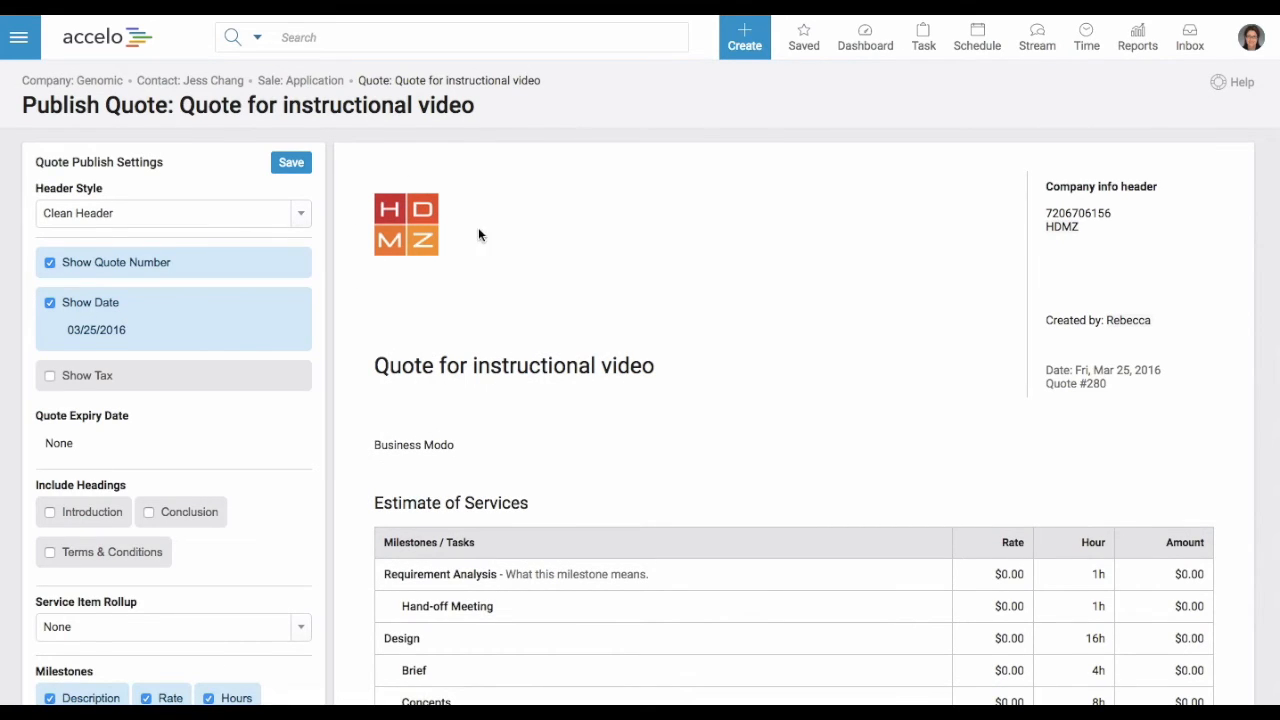
mouse_move(366, 272)
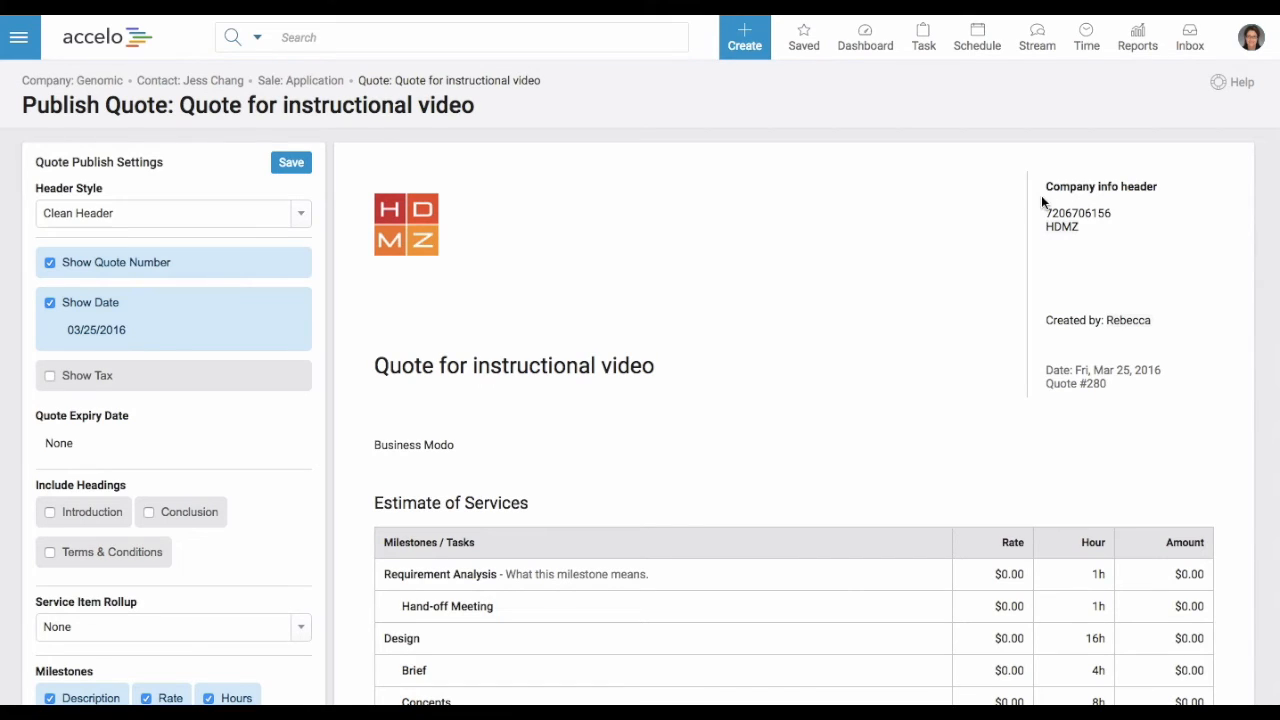
mouse_move(1073, 213)
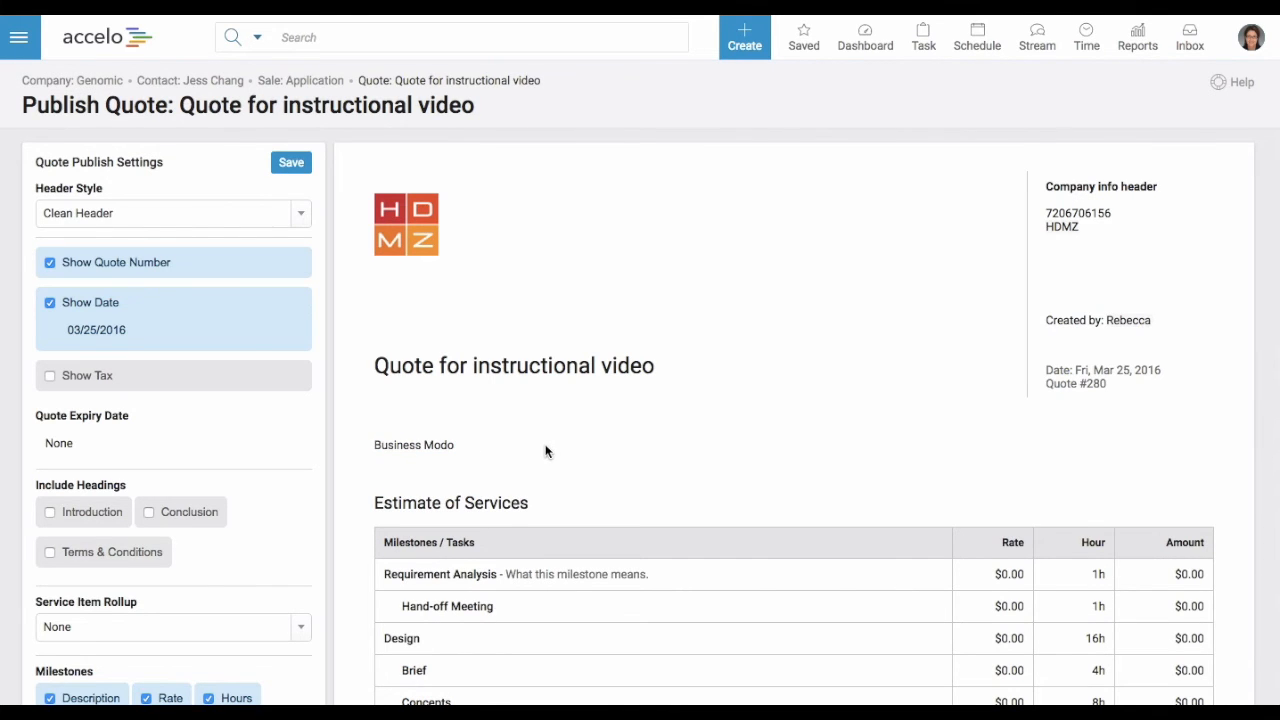
- Hide rate, hours and descriptions for milestones and tasks, keeping only amounts
scroll("down", 3)
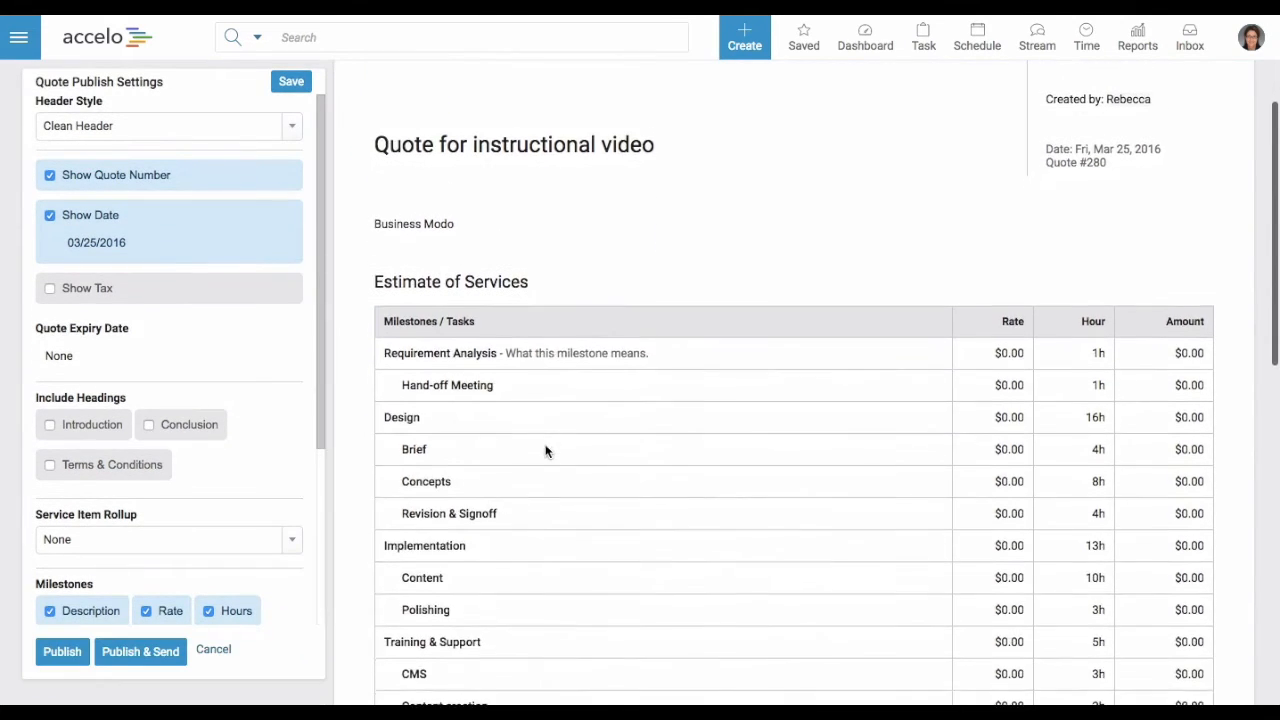
scroll("down", 3)
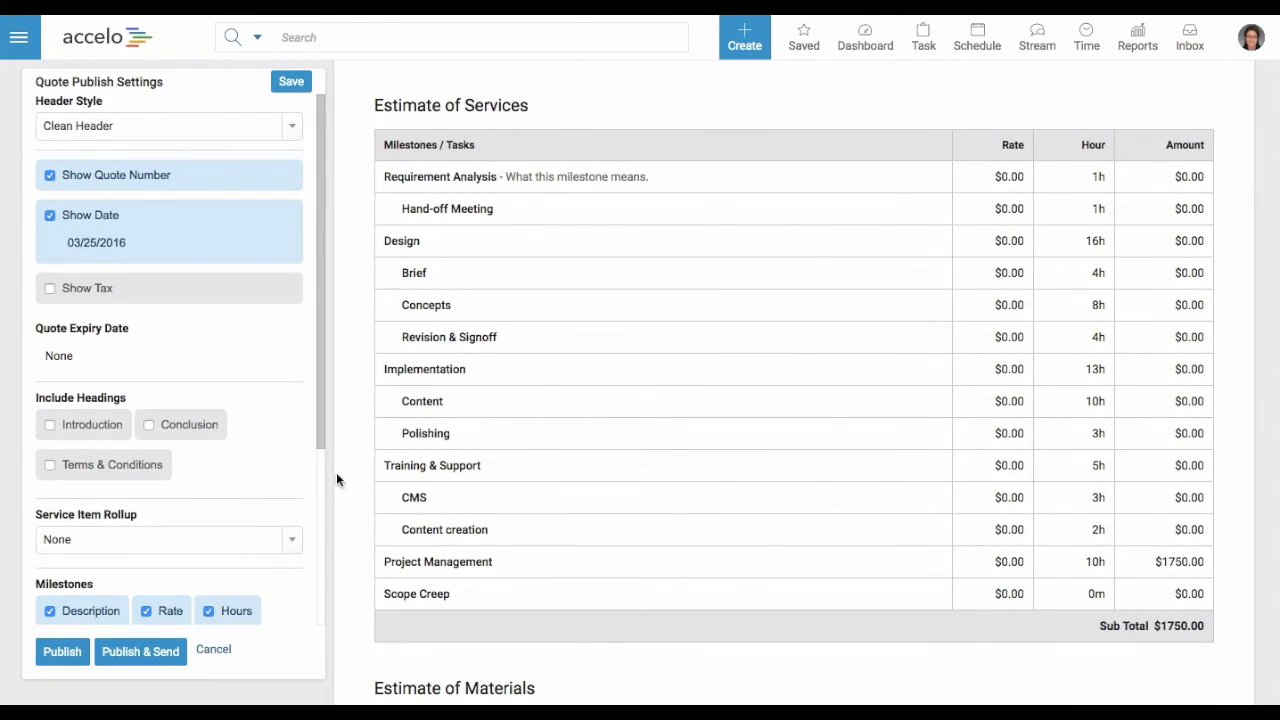
scroll("down", 3)
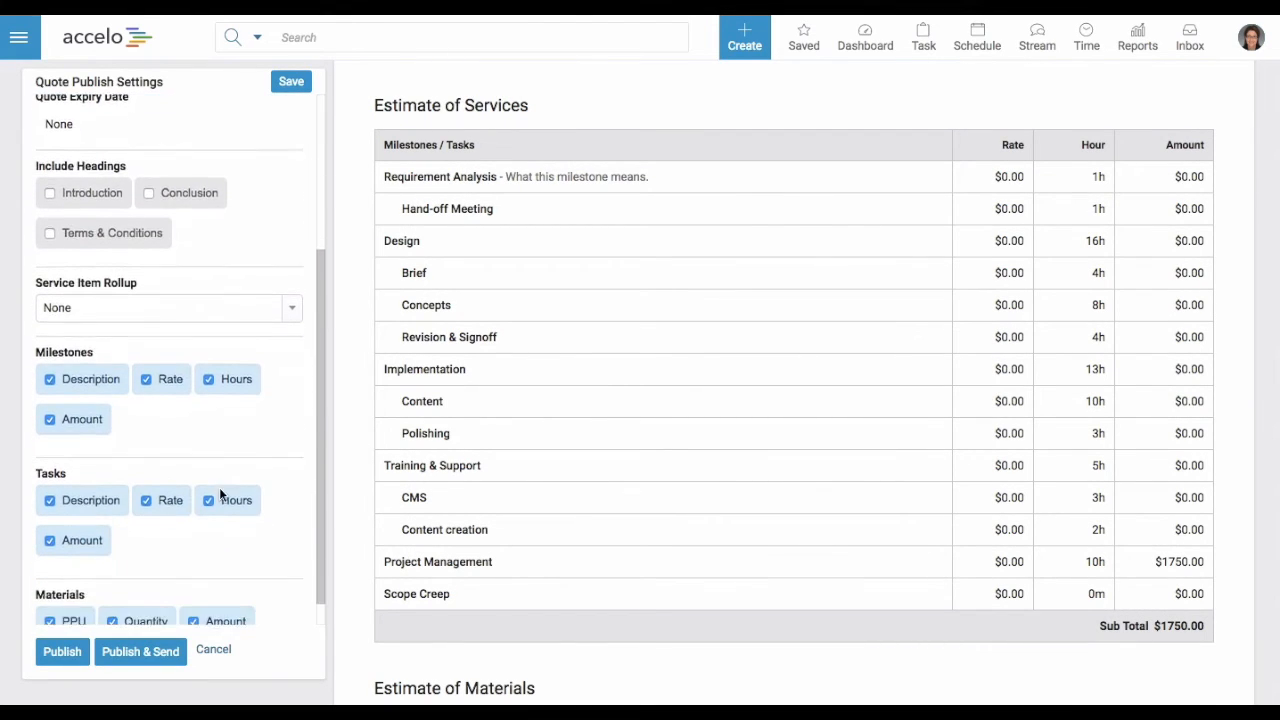
scroll("down", 3)
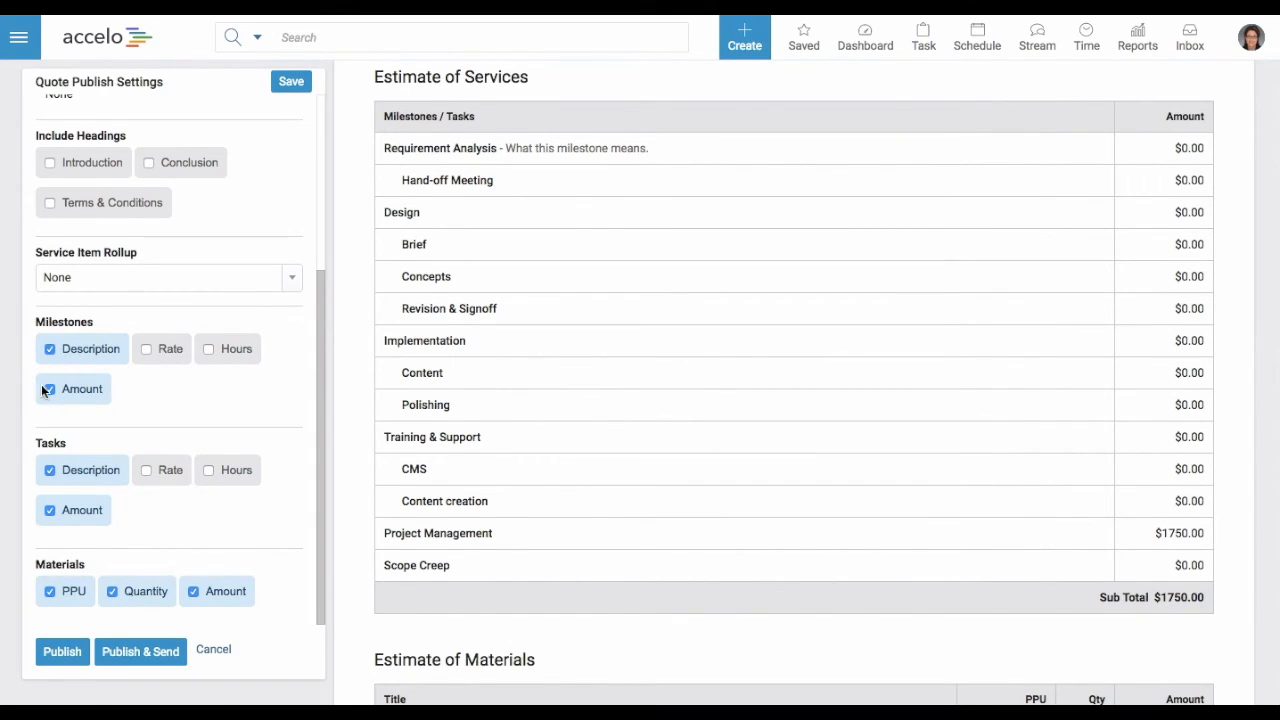
left_click(49, 389)
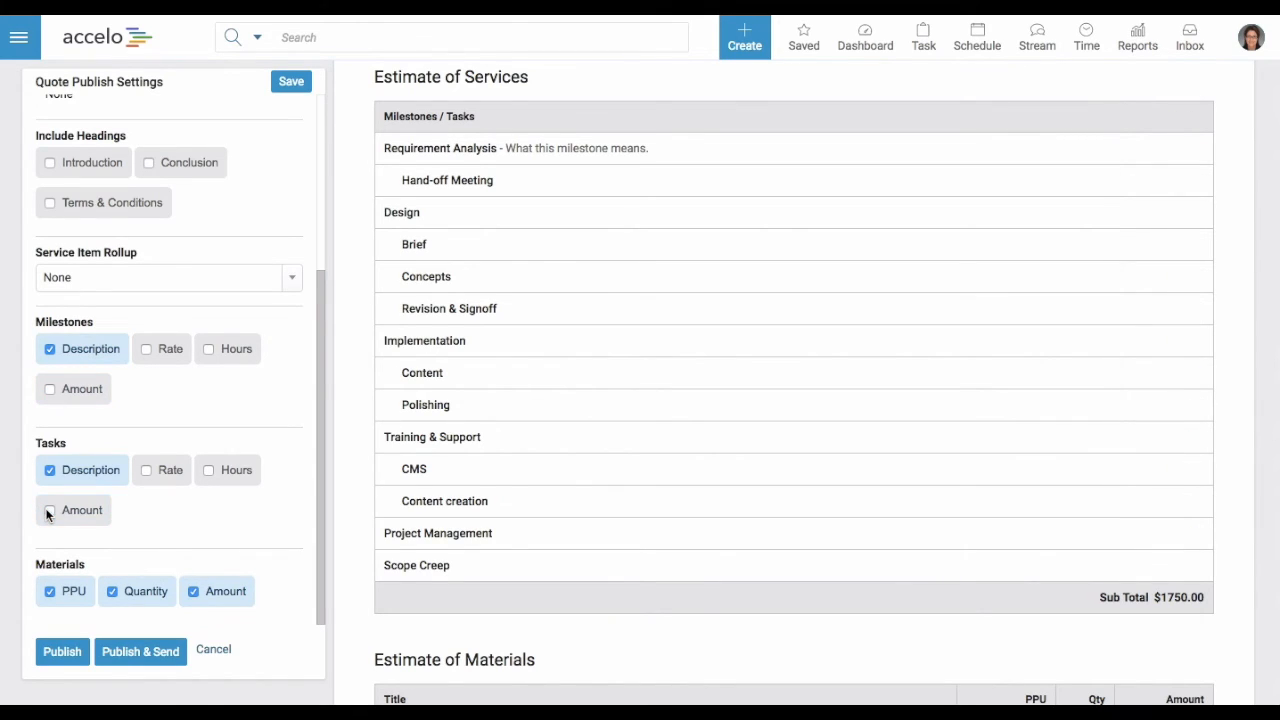
left_click(49, 510)
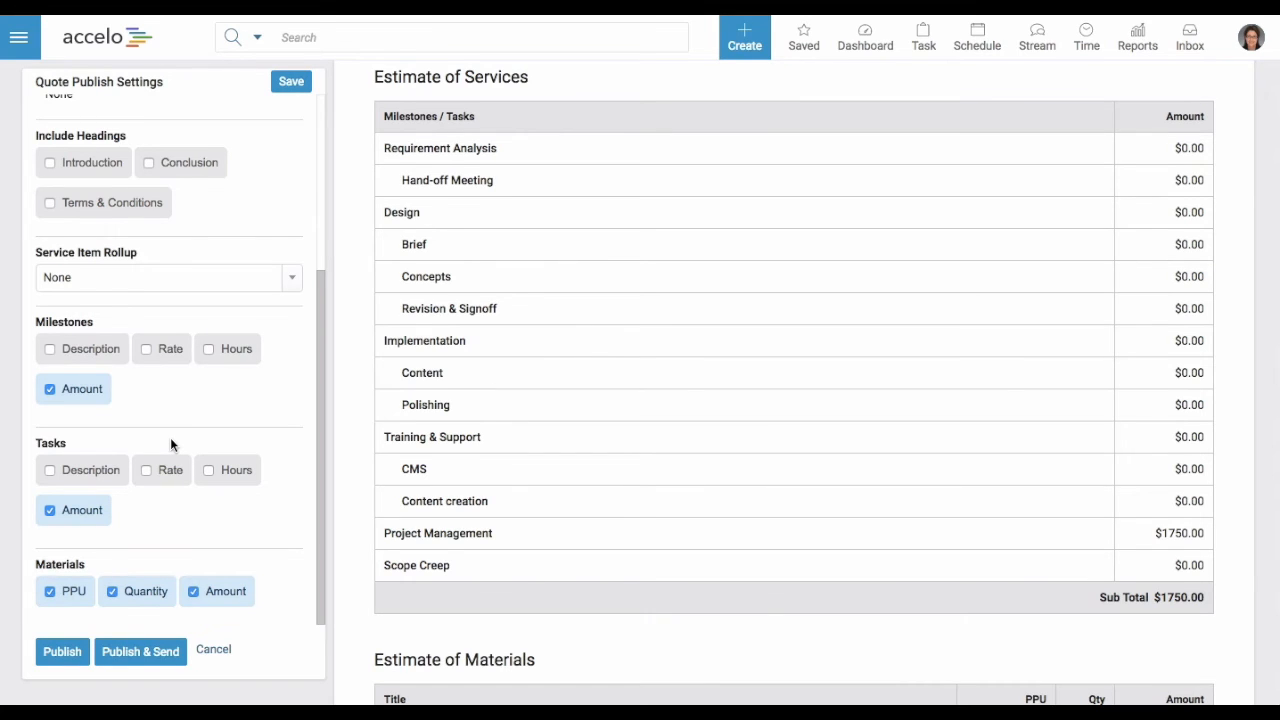
scroll("down", 3)
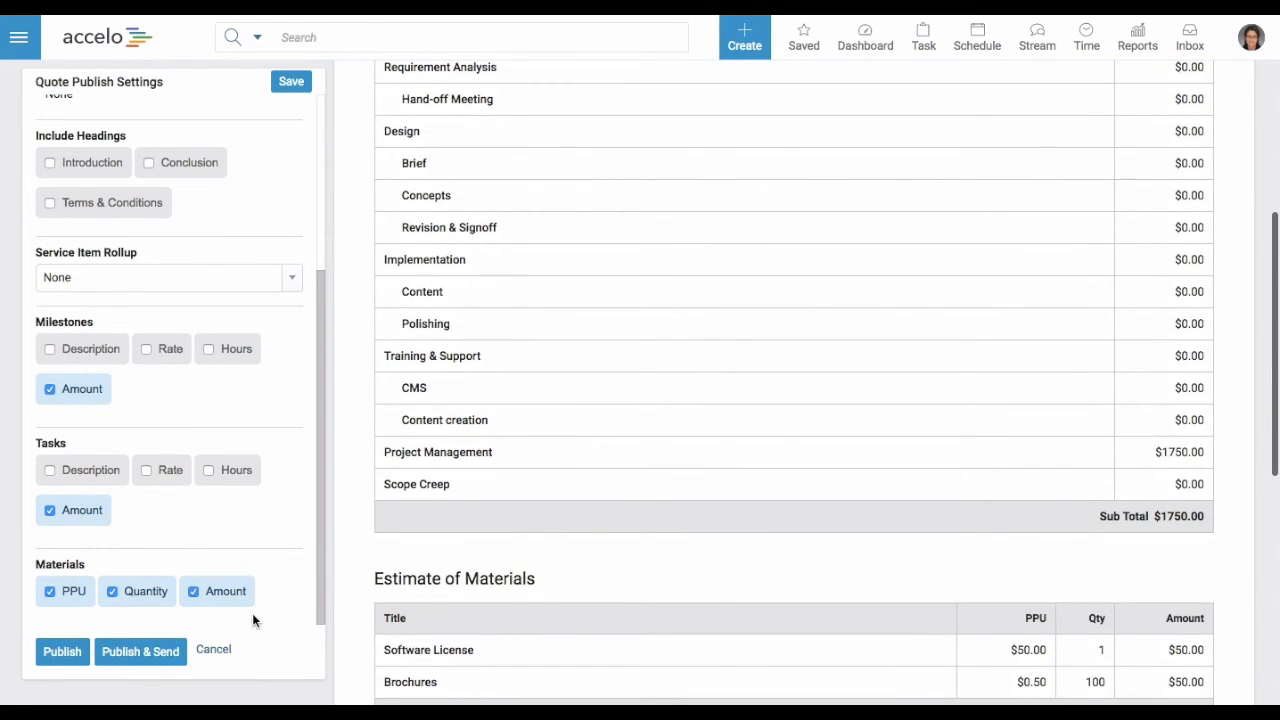
scroll("down", 3)
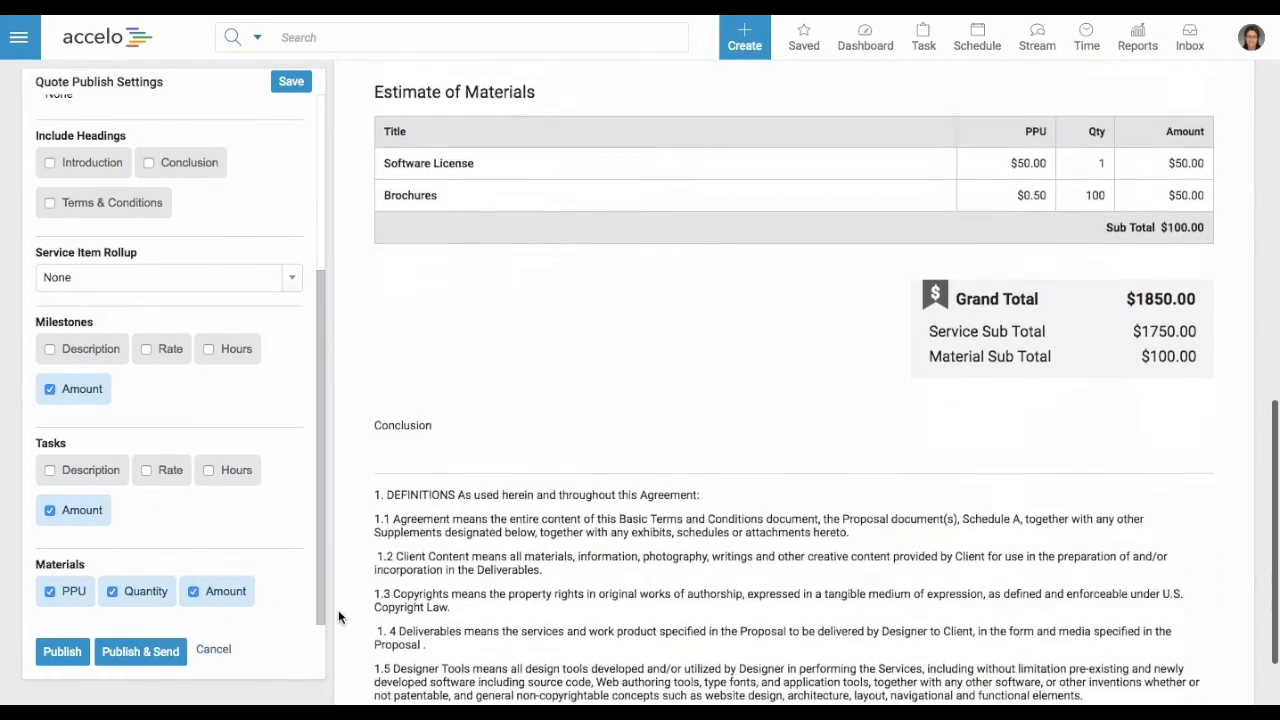
scroll("down", 3)
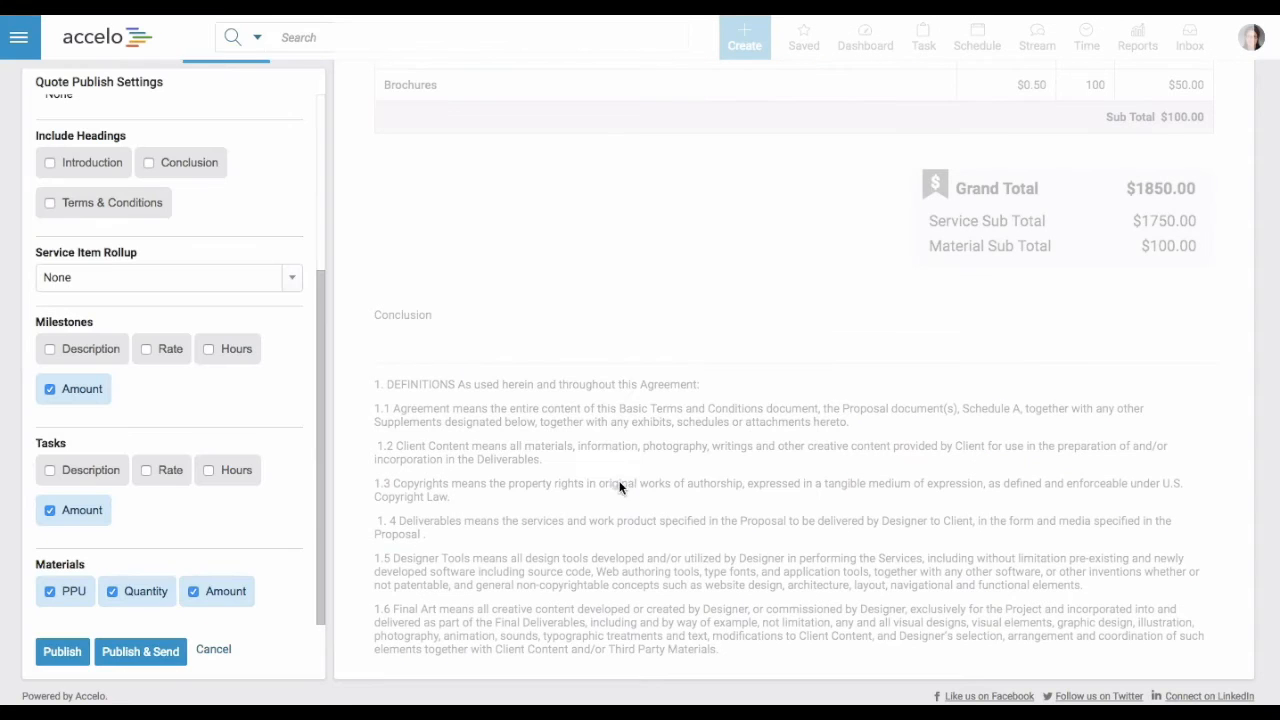
mouse_move(604, 260)
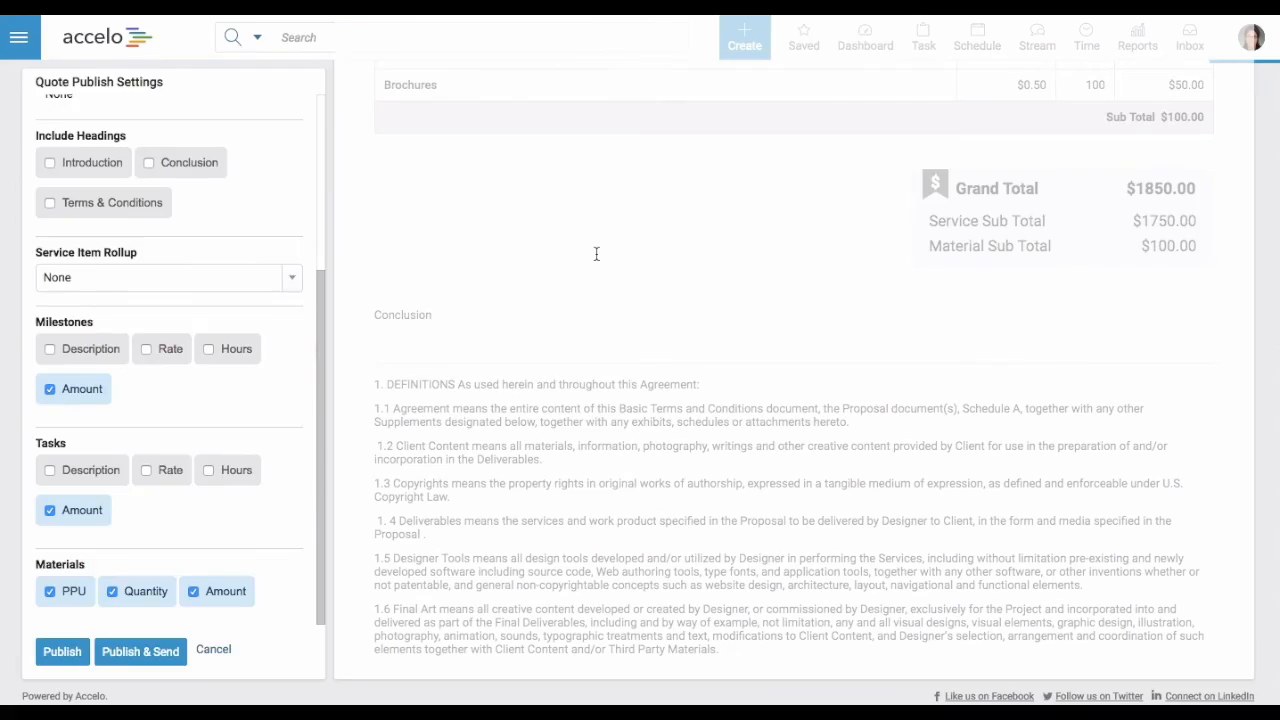
left_click(140, 651)
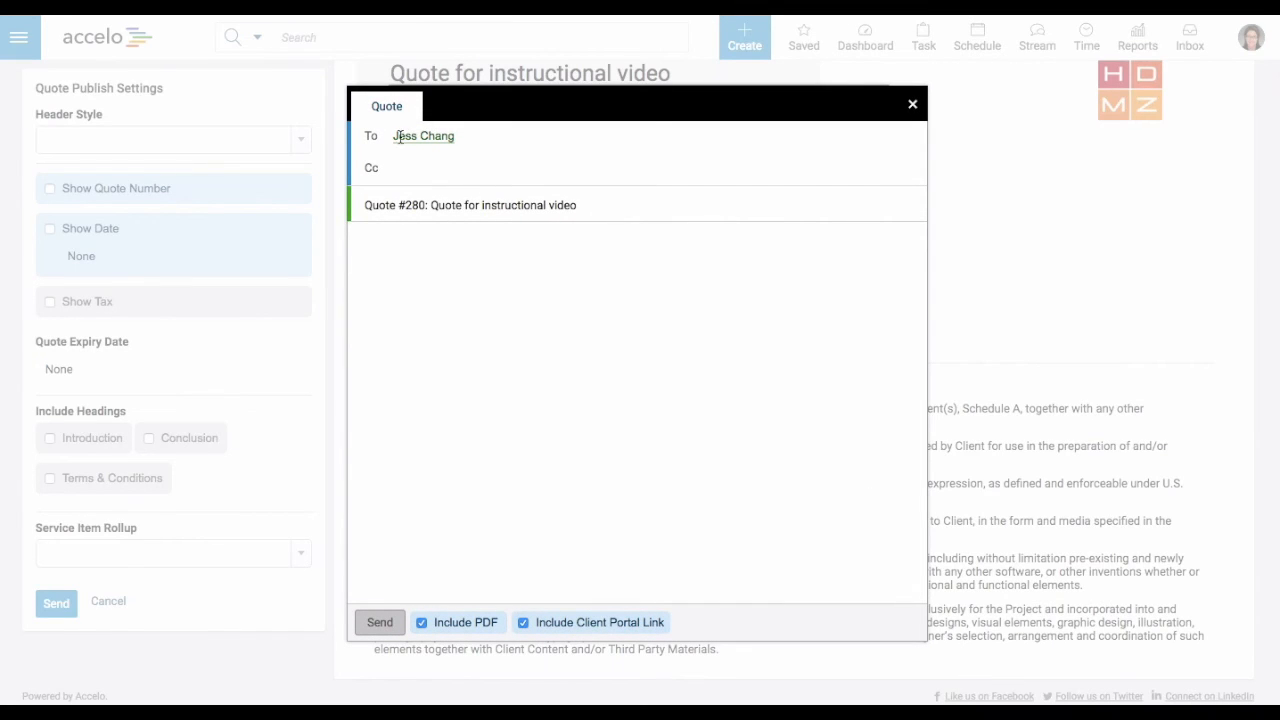
type("Hi Jess,")
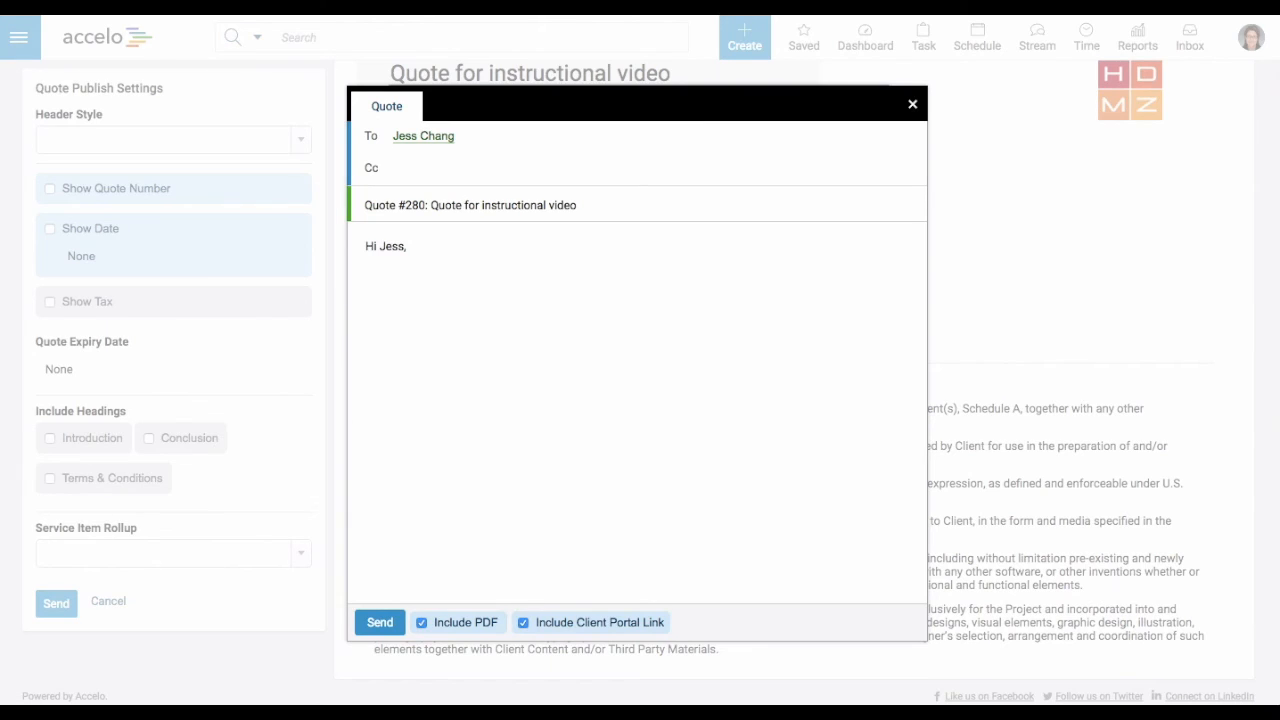
type("Here is the discu")
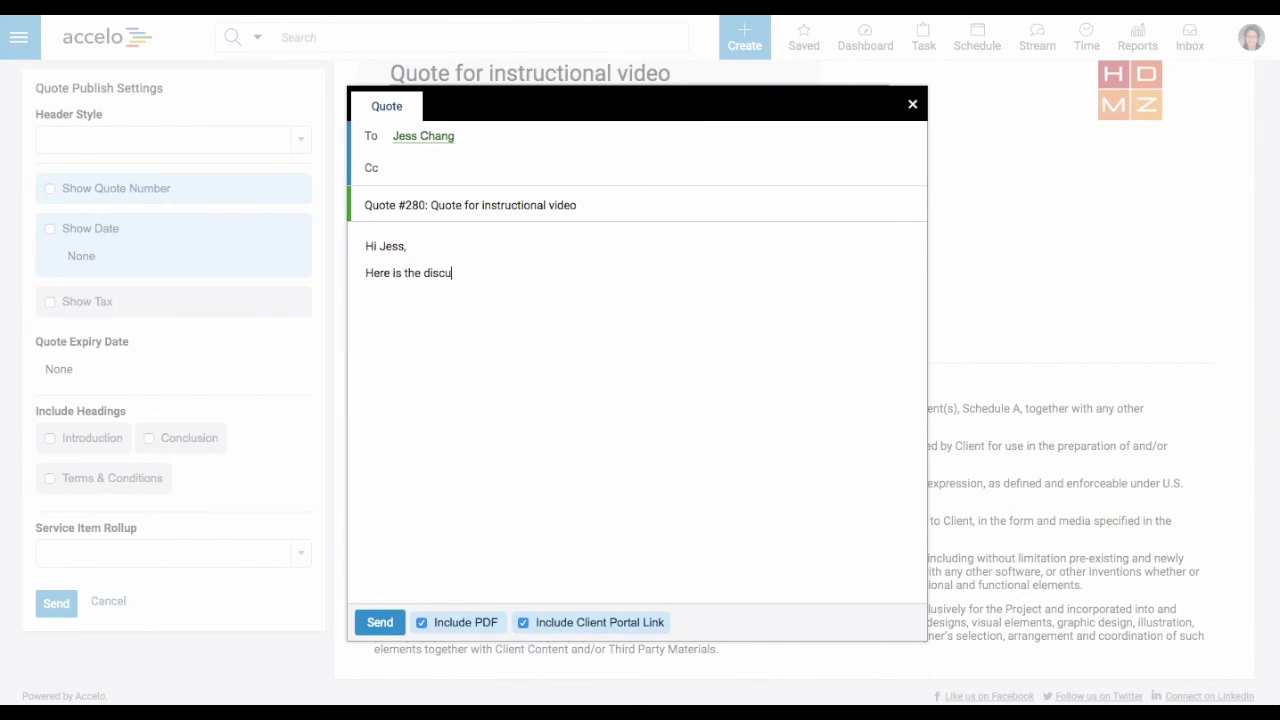
type("ssed Quote!")
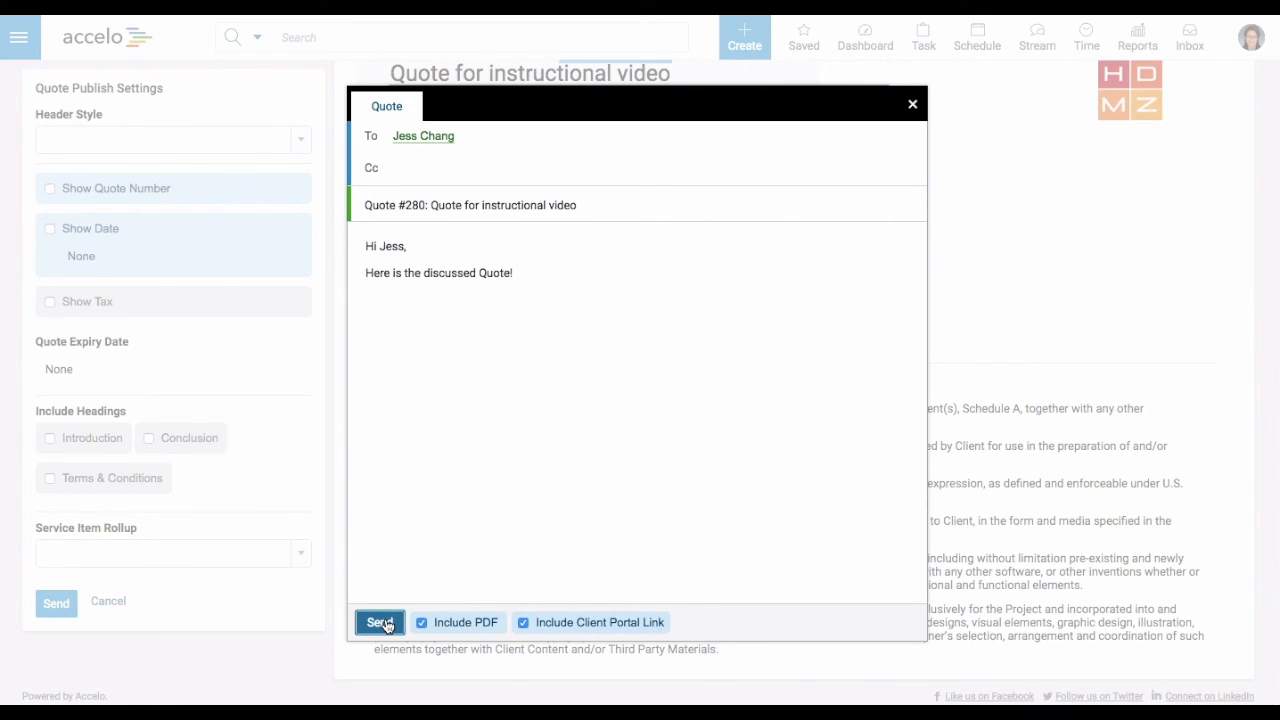
left_click(379, 622)
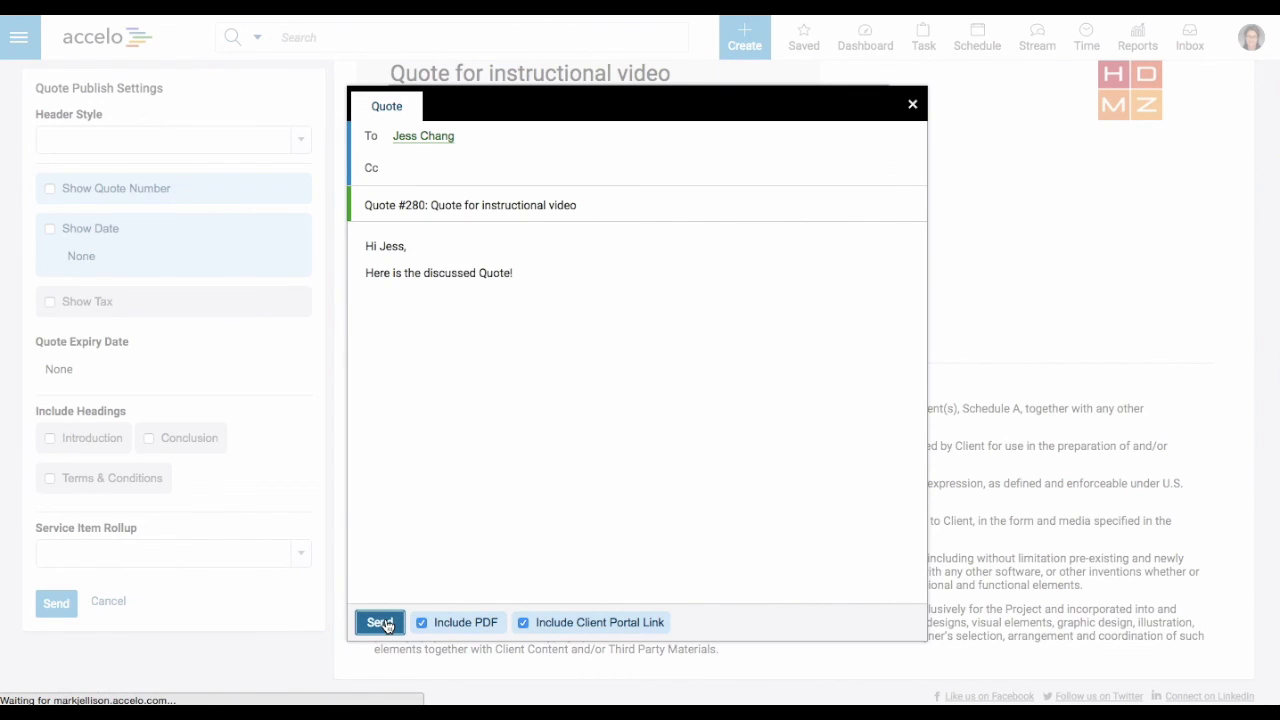
left_click(379, 622)
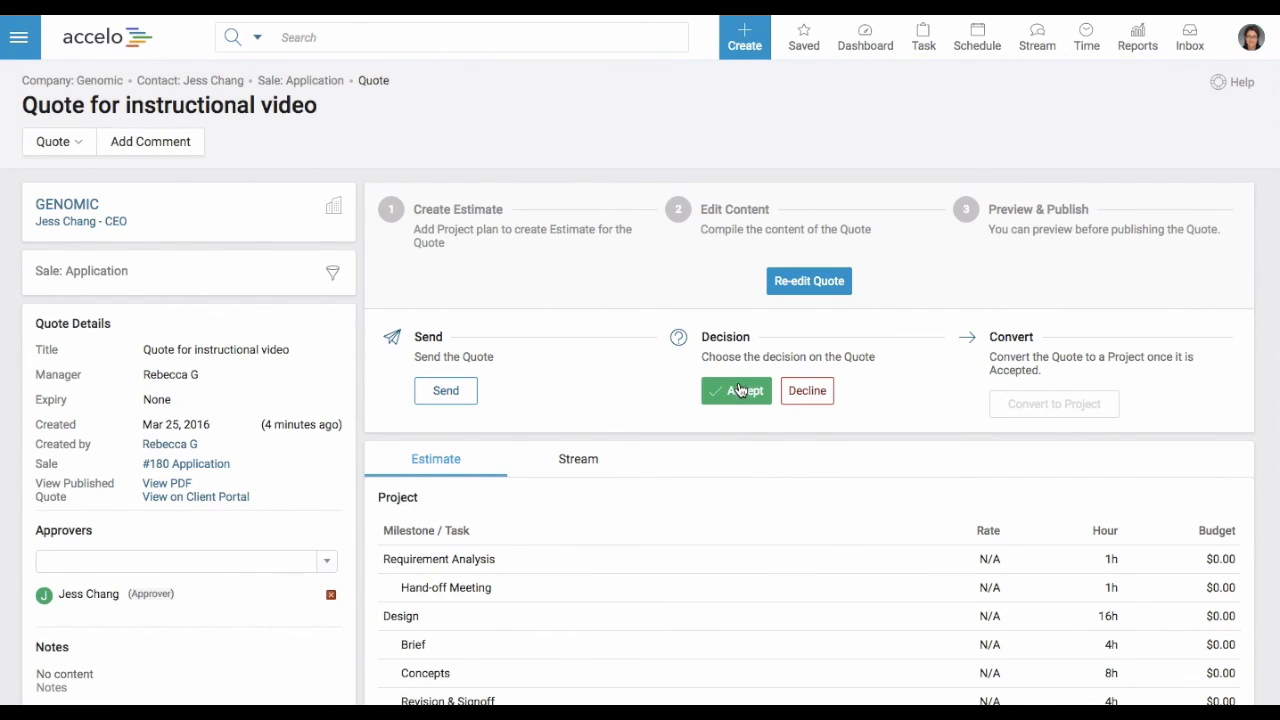
mouse_move(778, 321)
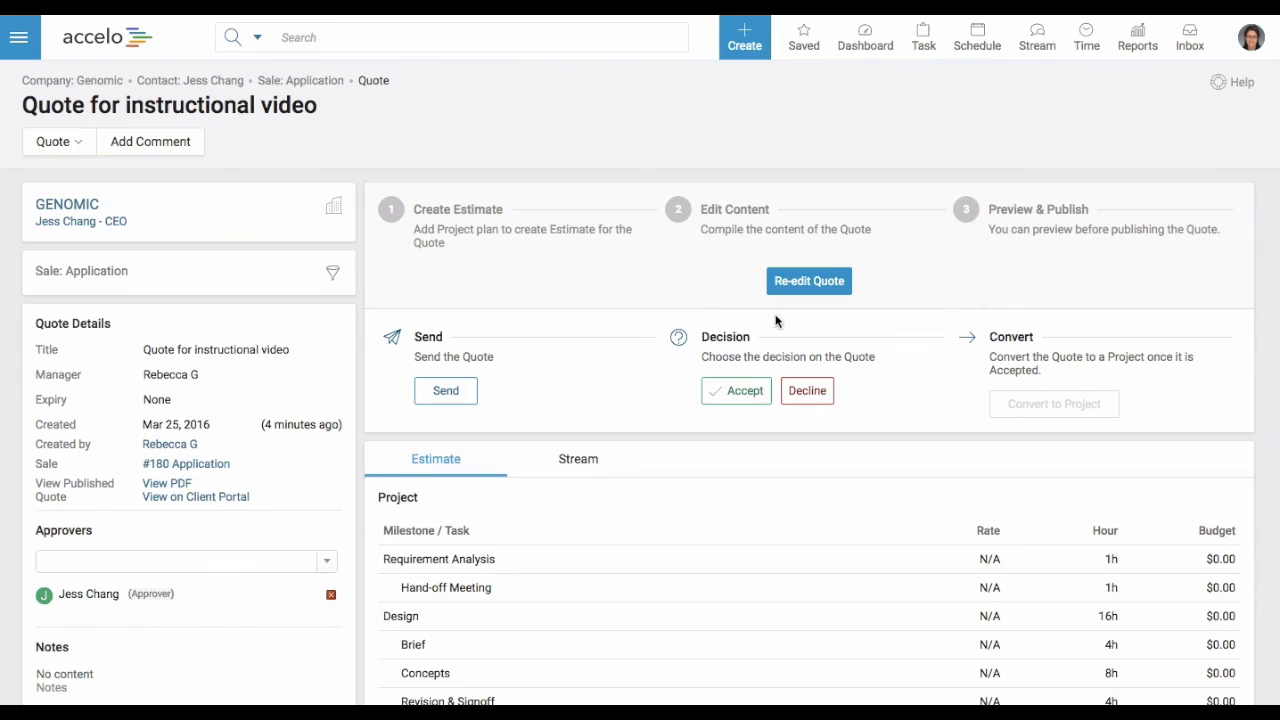
mouse_move(716, 349)
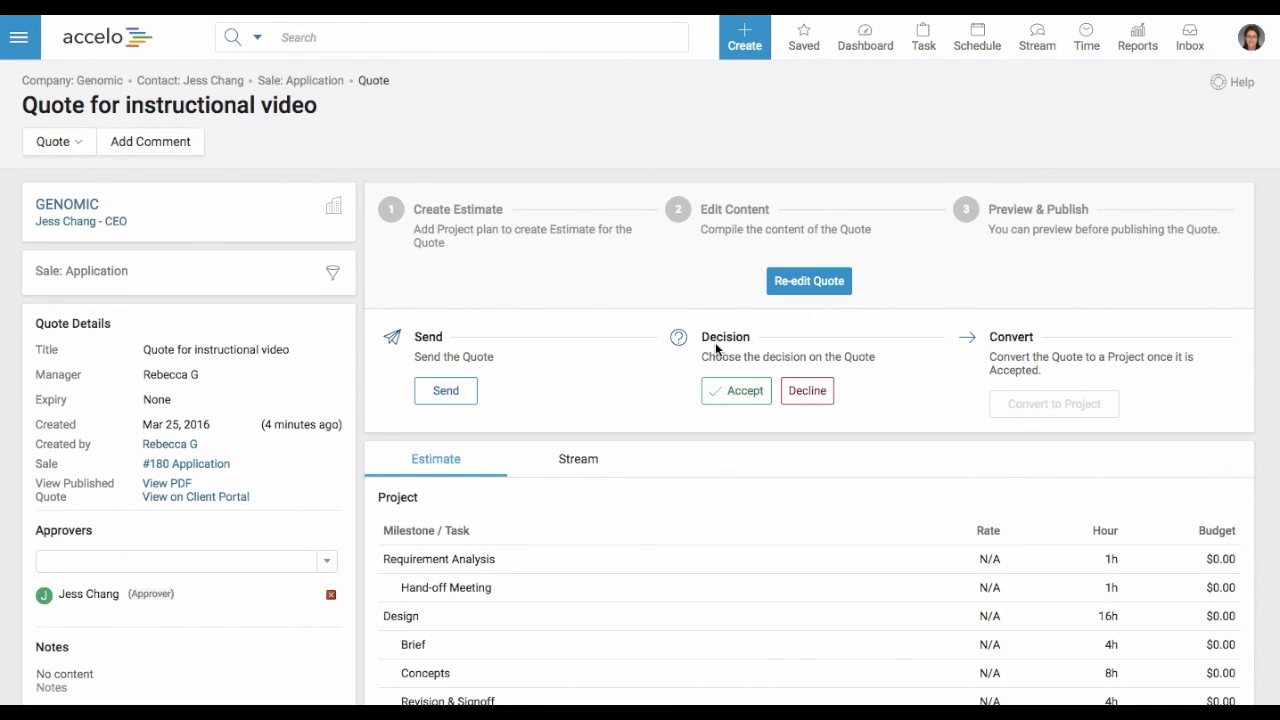
mouse_move(735, 410)
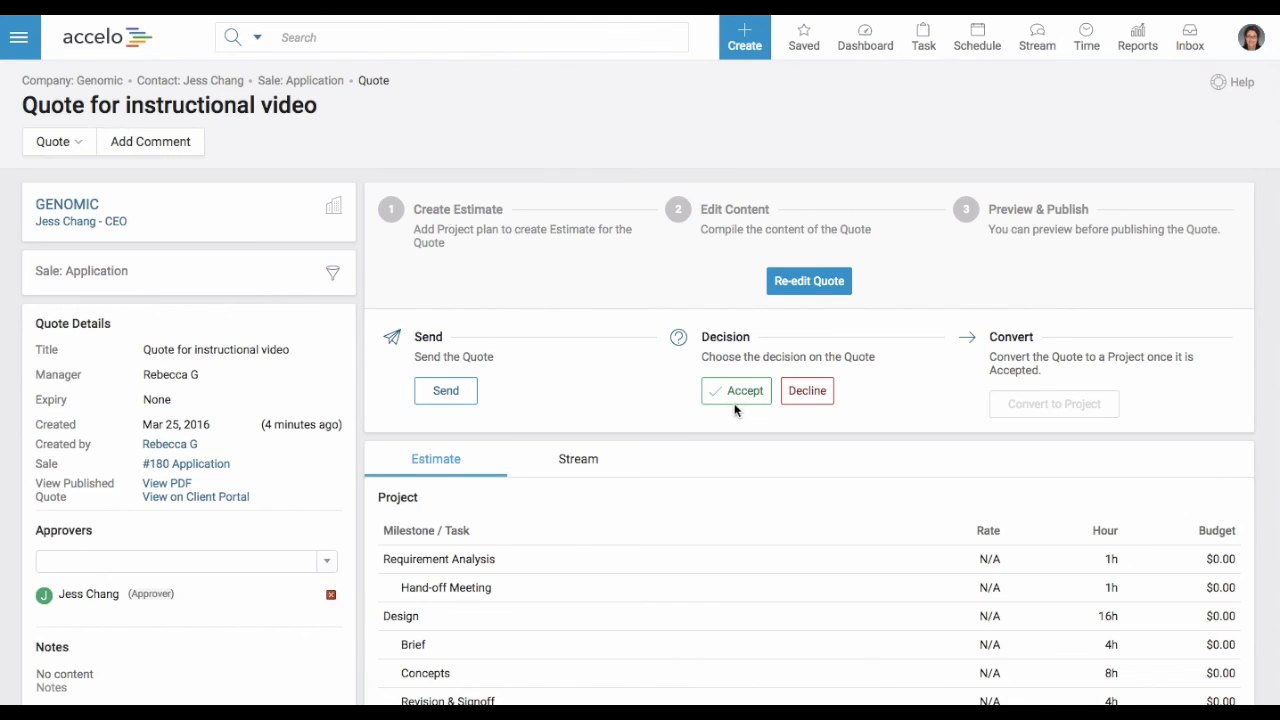
left_click(737, 390)
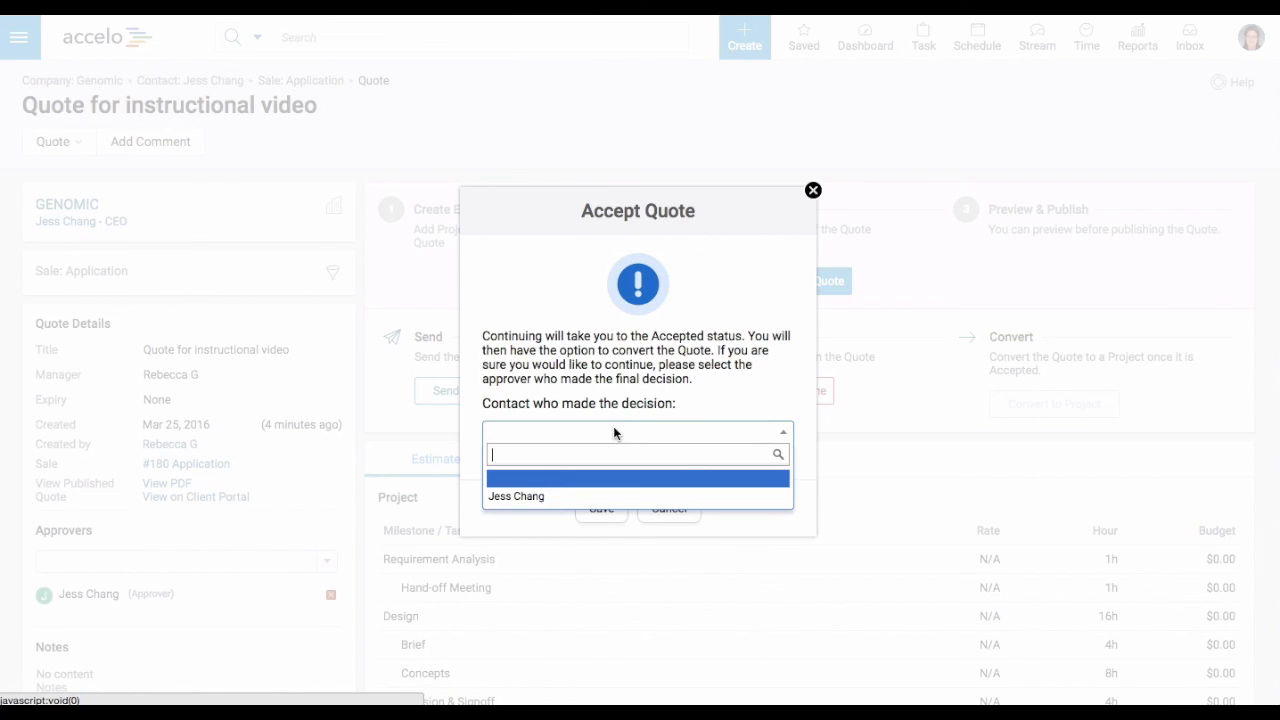
left_click(516, 496)
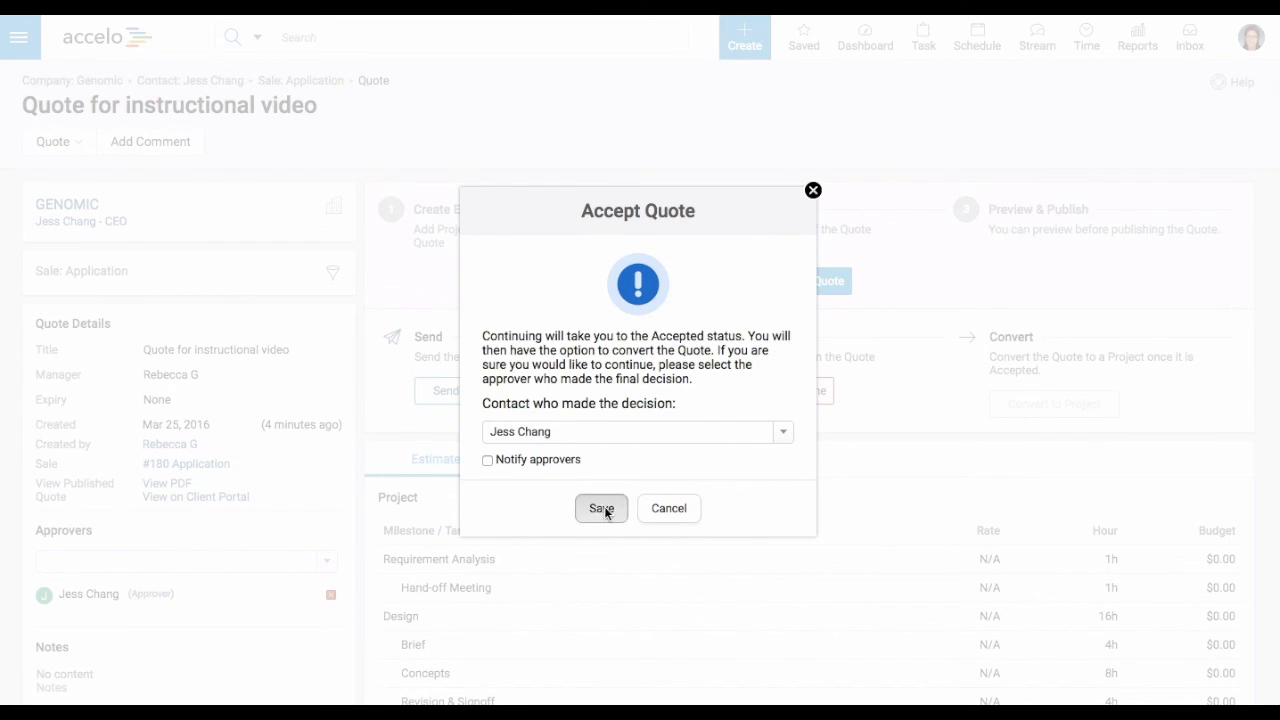
left_click(601, 508)
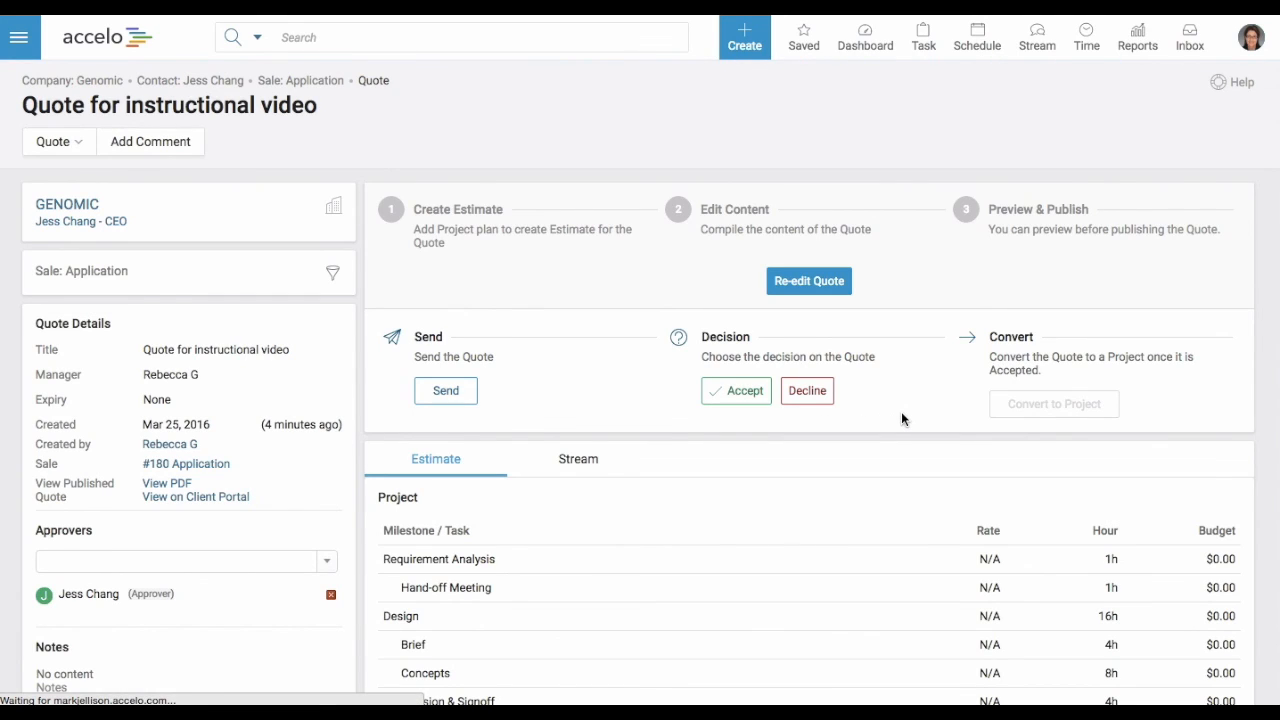
left_click(736, 390)
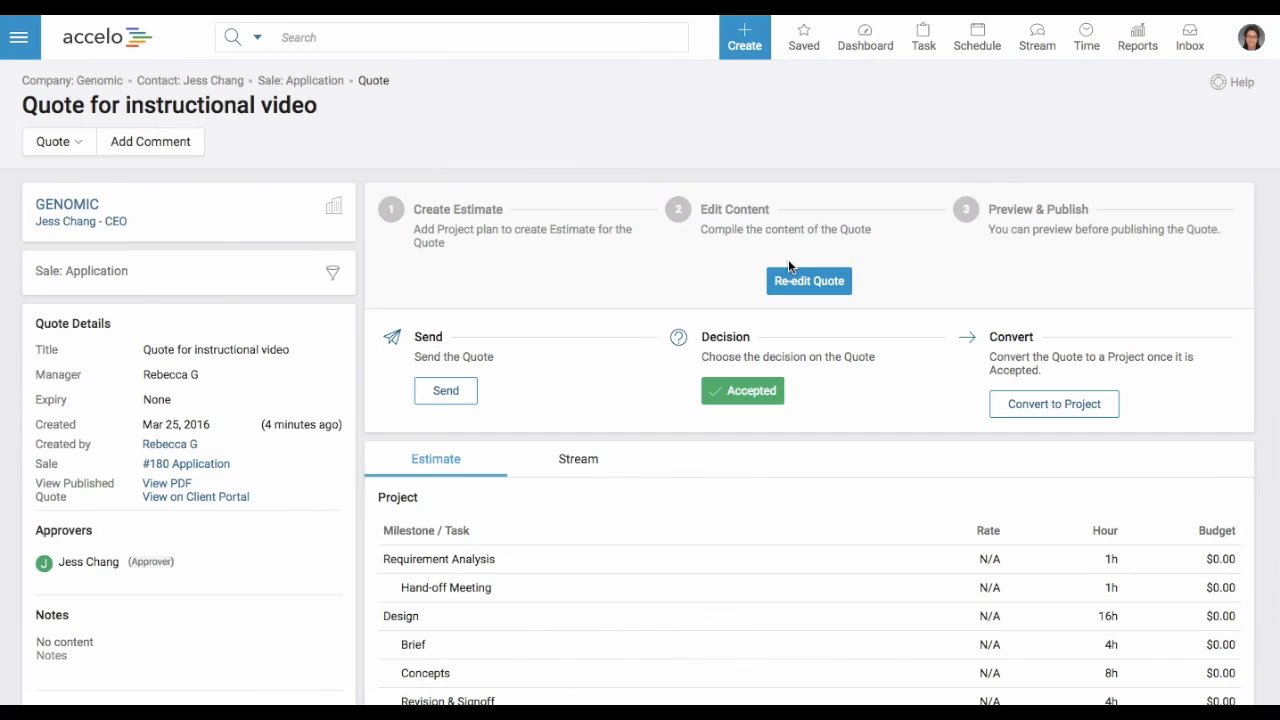